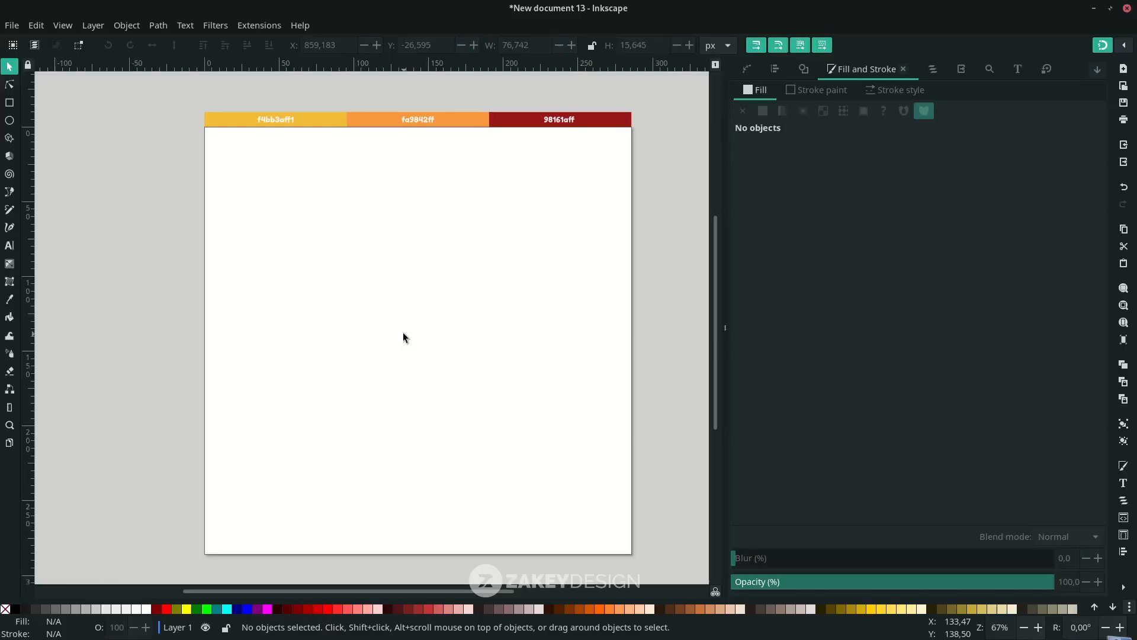
pyautogui.moveTo(9, 120)
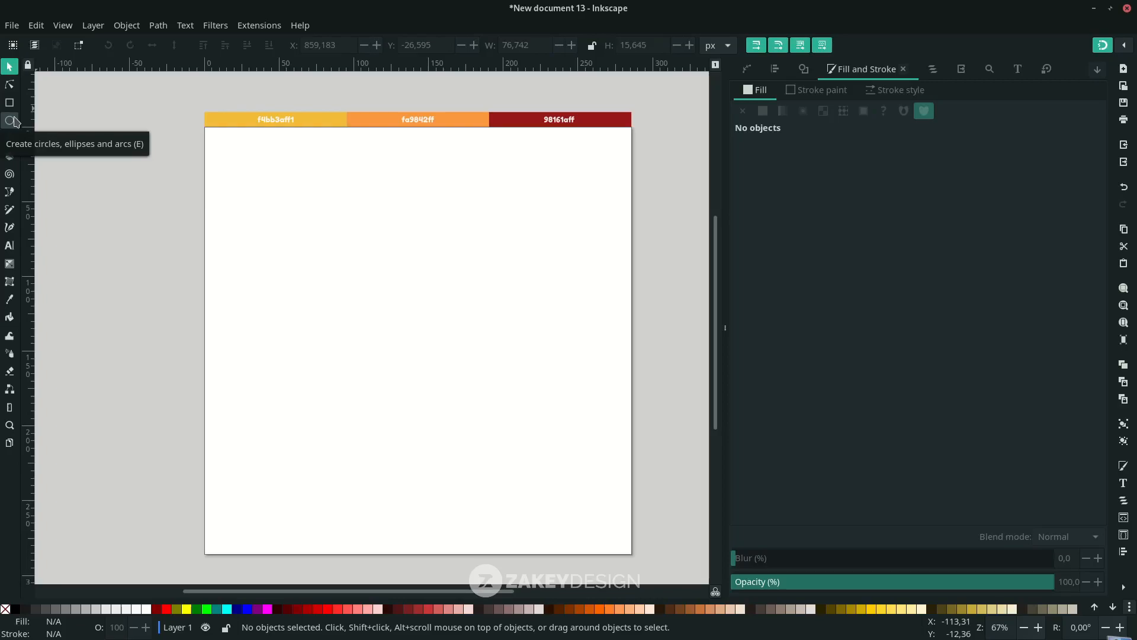
# Draw an ellipse and fill it with the dark red #98161a swatch colour.
pyautogui.click(10, 121)
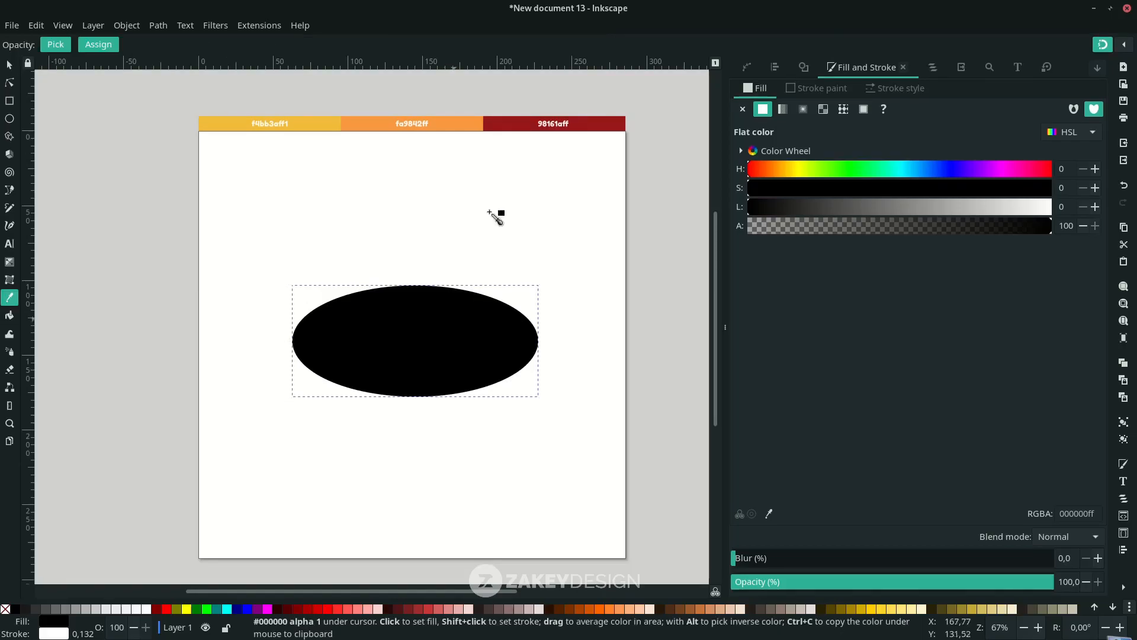
pyautogui.moveTo(522, 129)
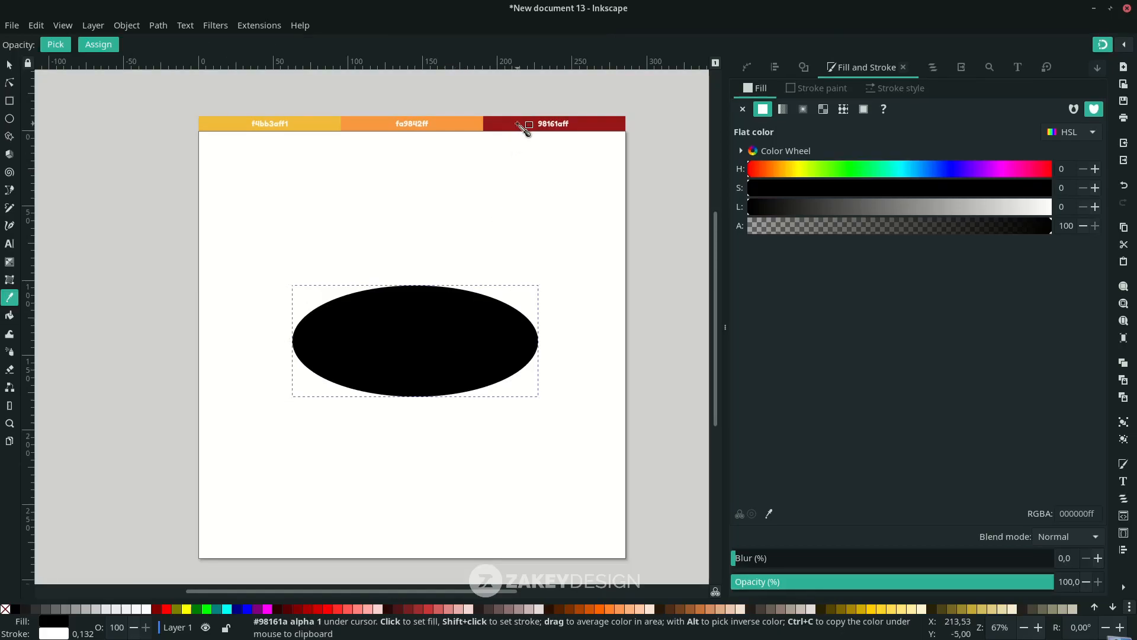
pyautogui.click(522, 124)
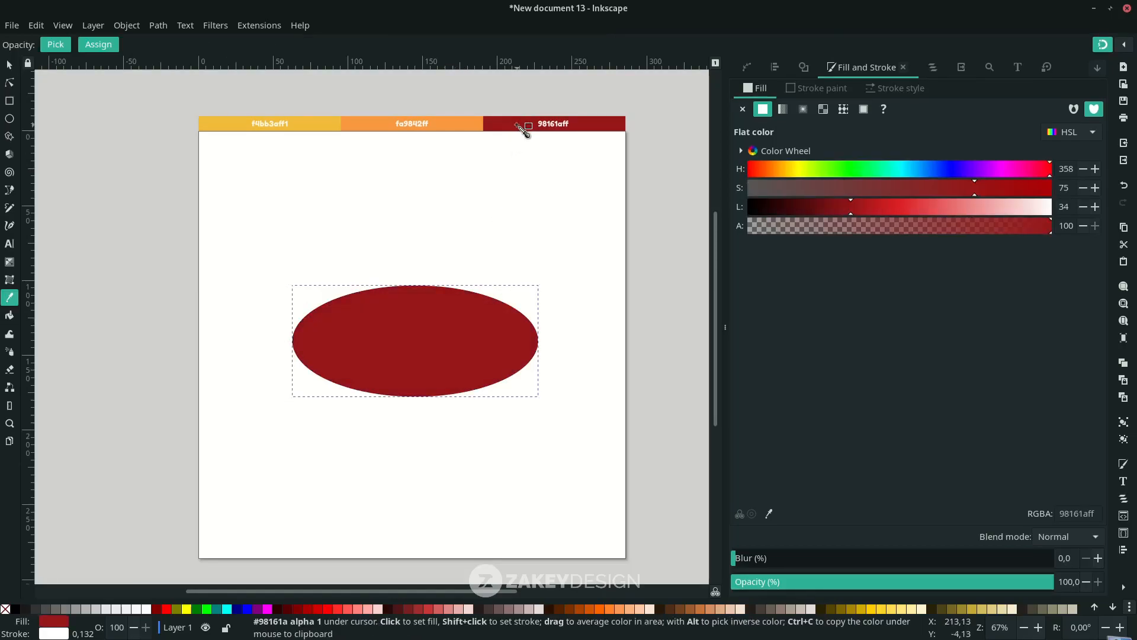
pyautogui.moveTo(1055, 523)
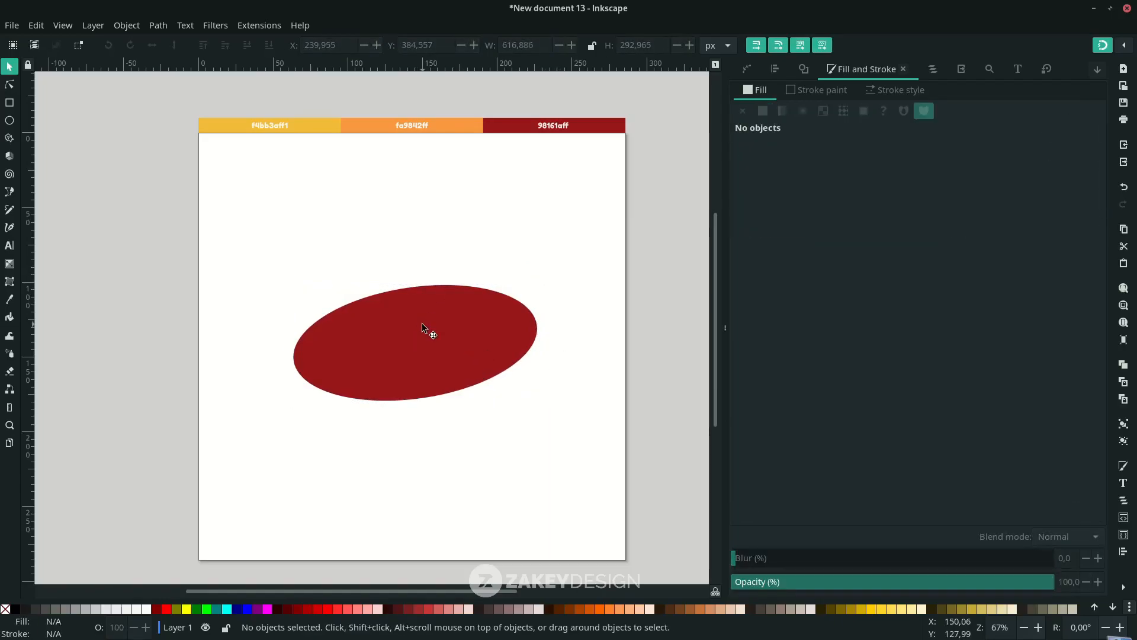
# Add a text object reading 'Granola' below the red ellipse.
pyautogui.click(416, 341)
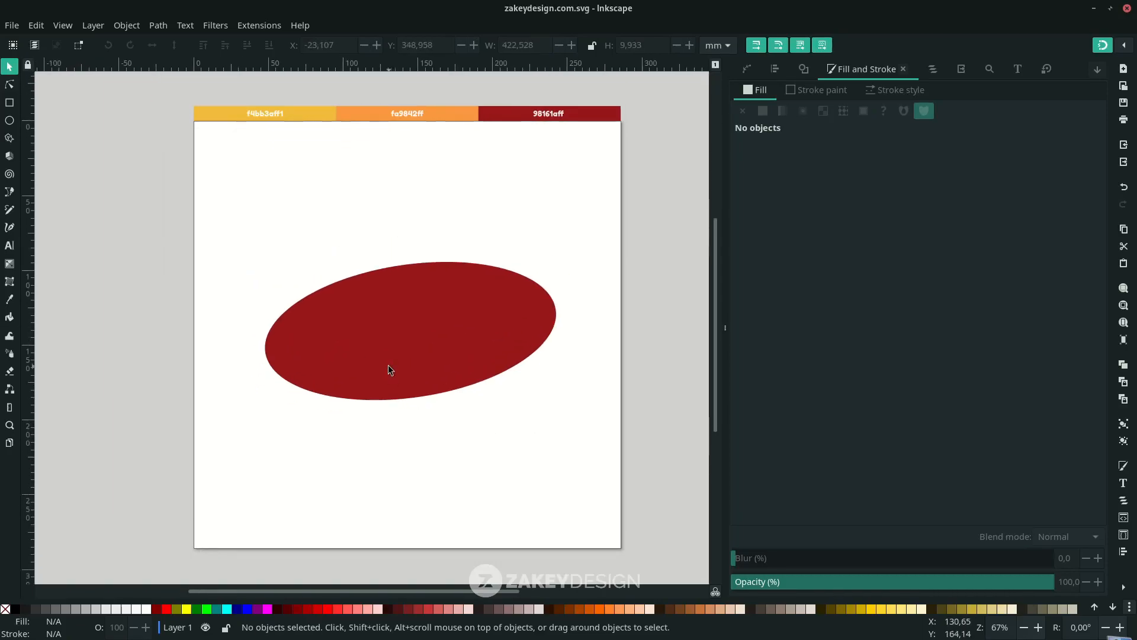
pyautogui.moveTo(418, 352)
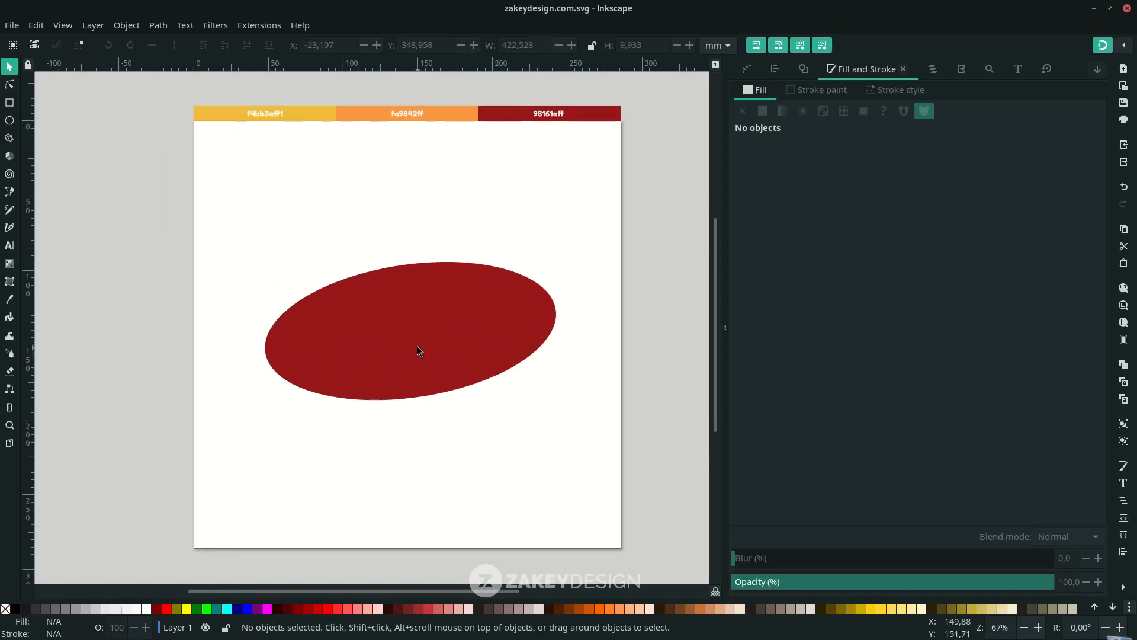
pyautogui.moveTo(11, 252)
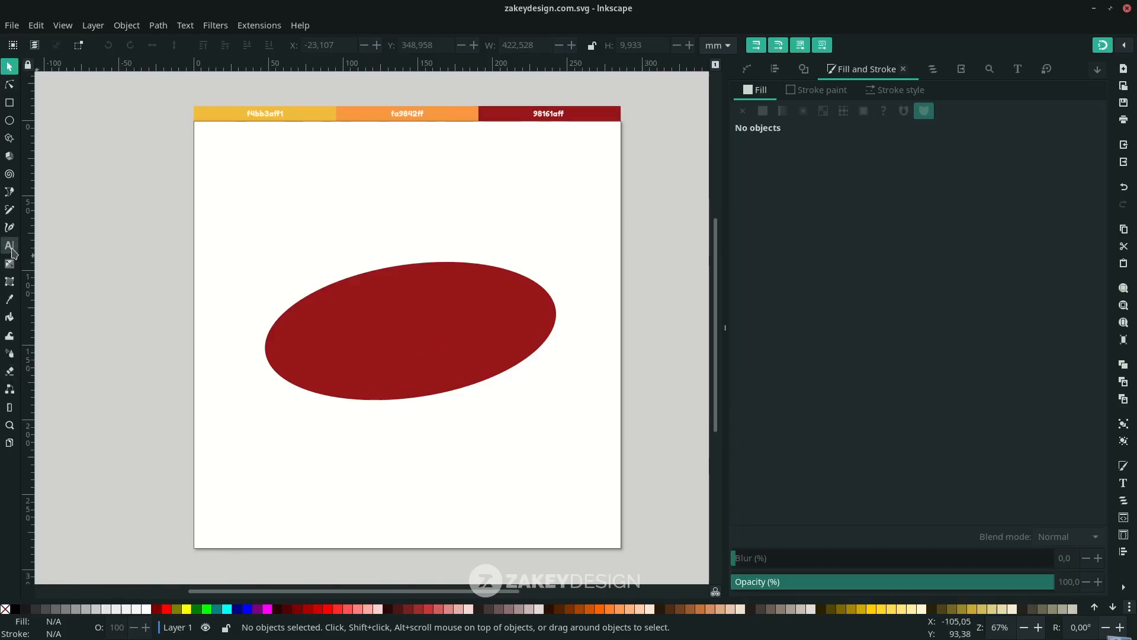
pyautogui.click(11, 246)
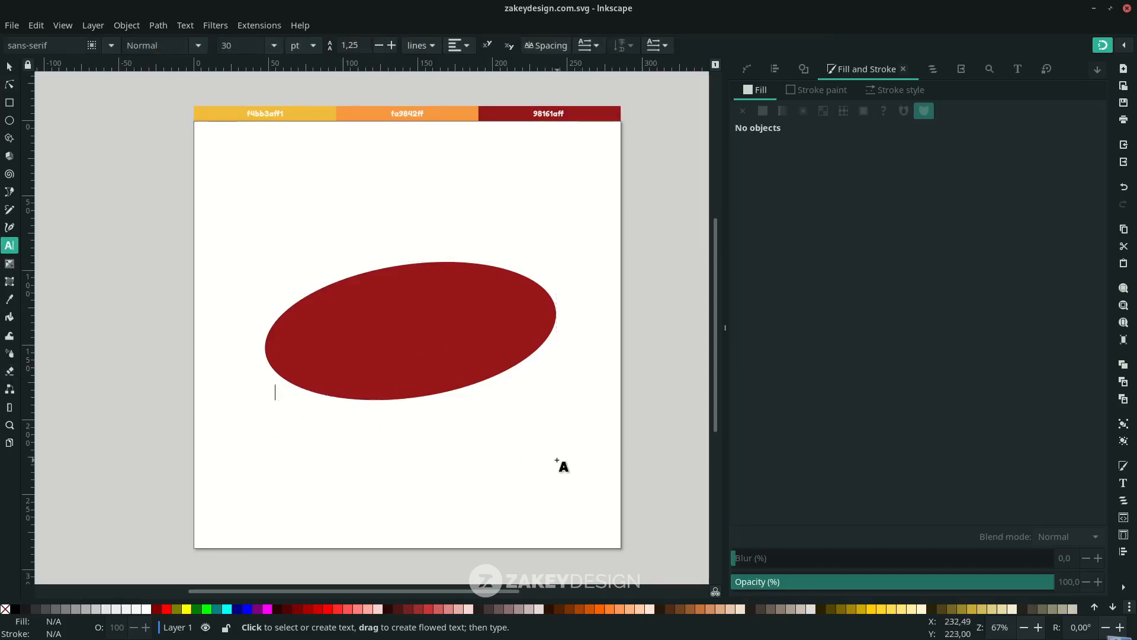
pyautogui.moveTo(561, 464)
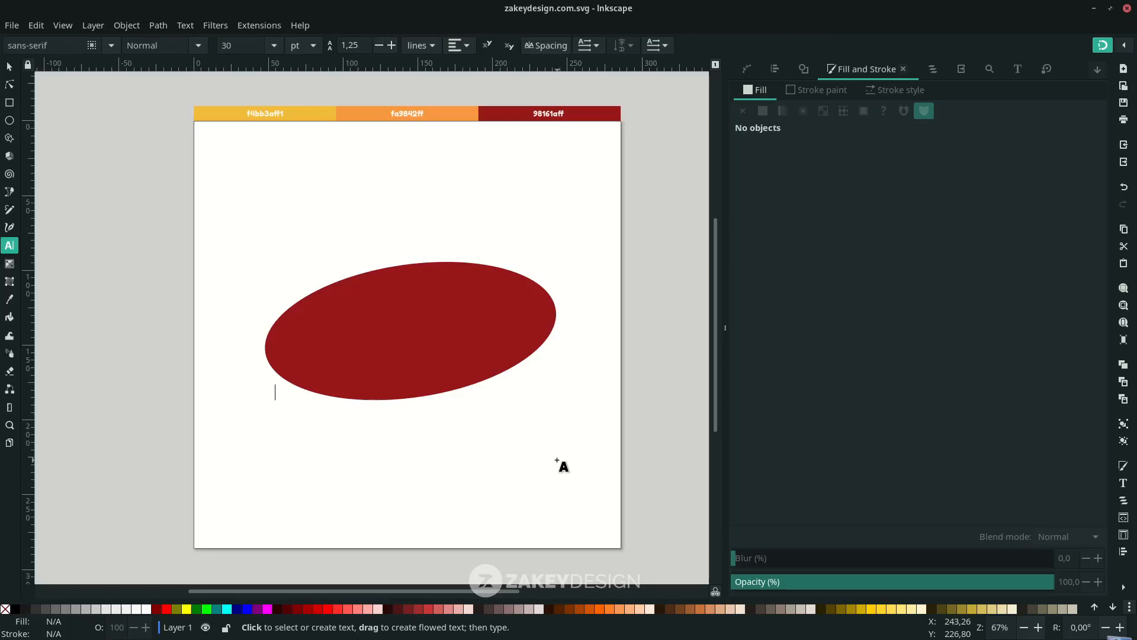
pyautogui.write('Granola')
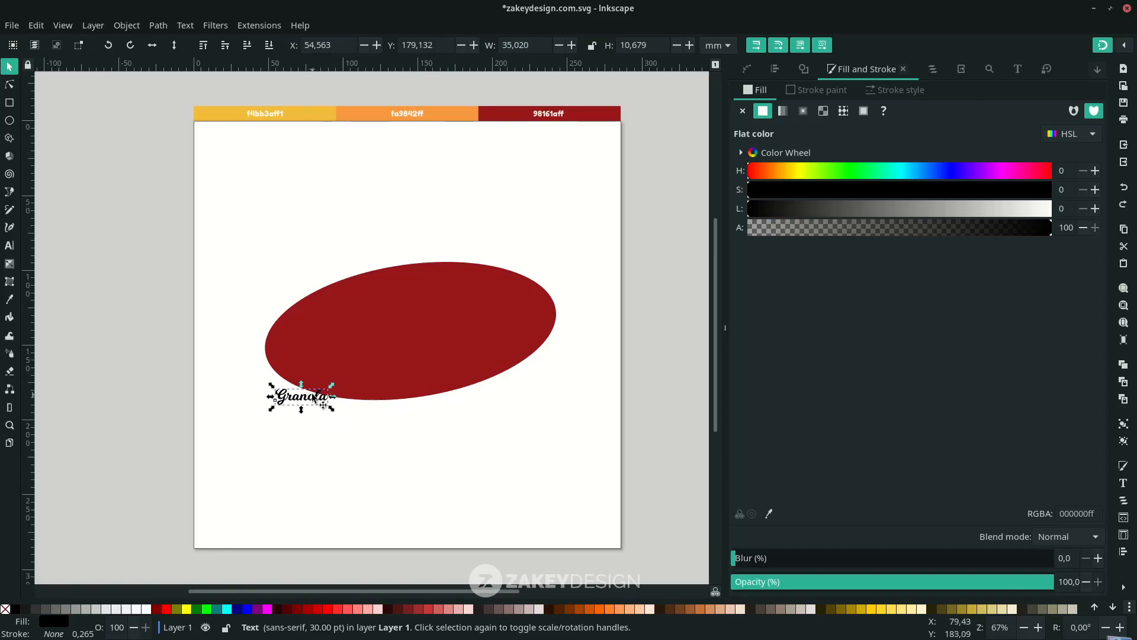
pyautogui.moveTo(149, 609)
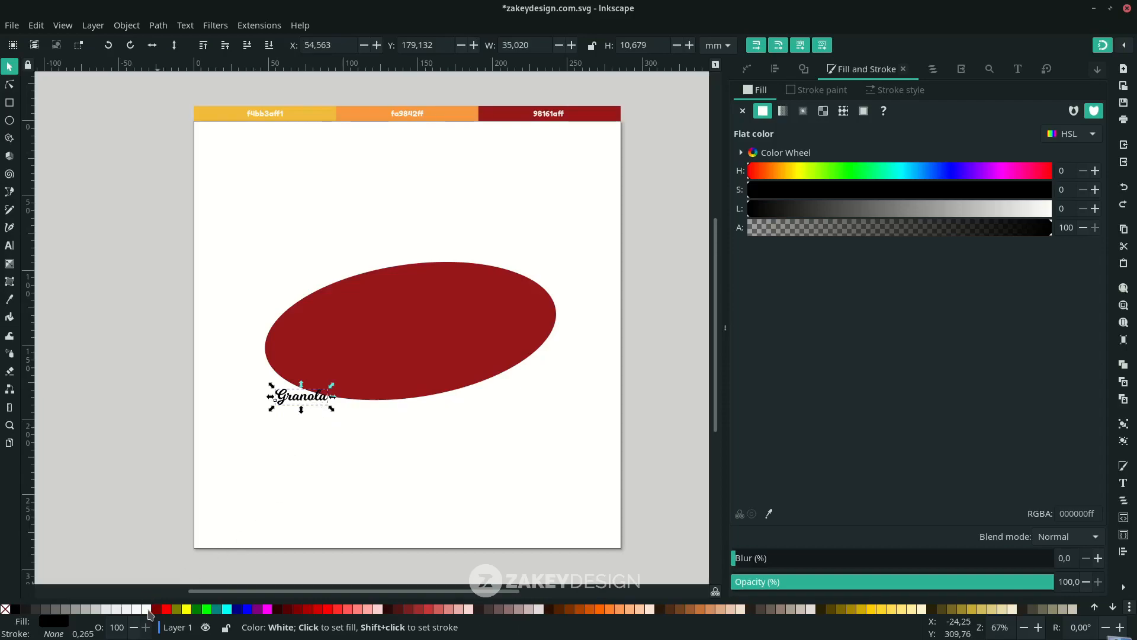
# Make the Granola text white from the palette swatch.
pyautogui.click(149, 608)
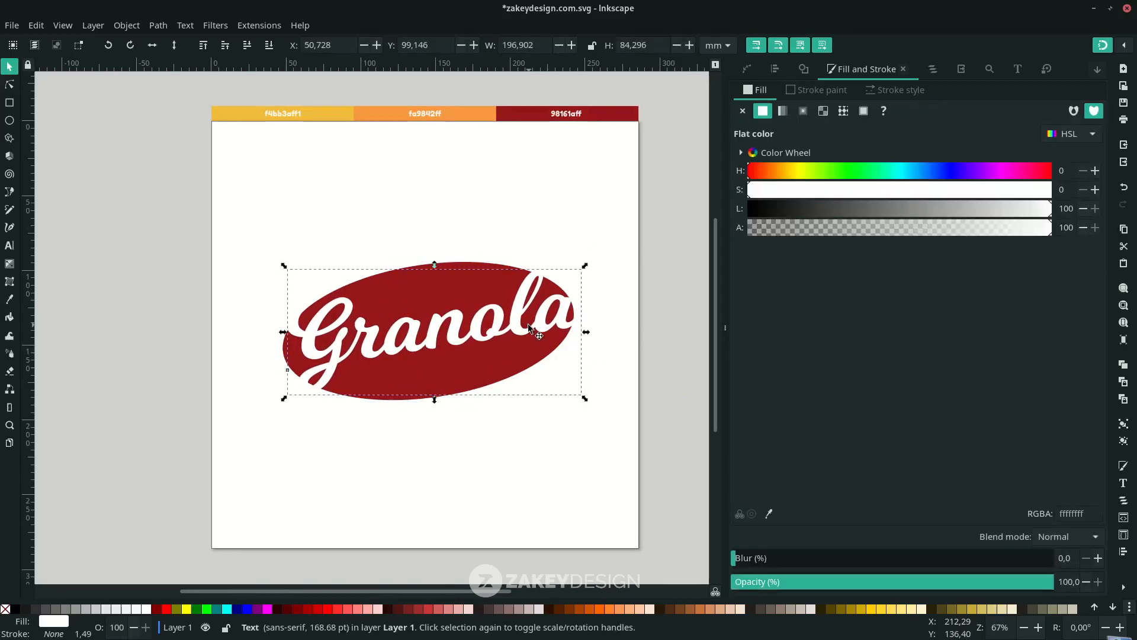
pyautogui.moveTo(533, 327)
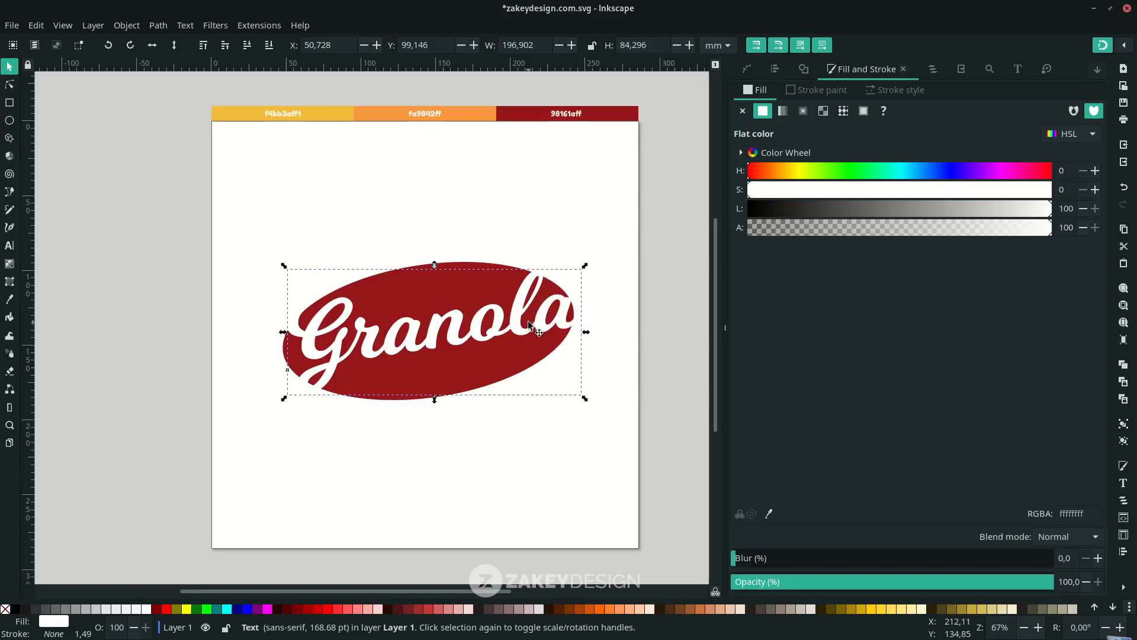
pyautogui.moveTo(535, 328)
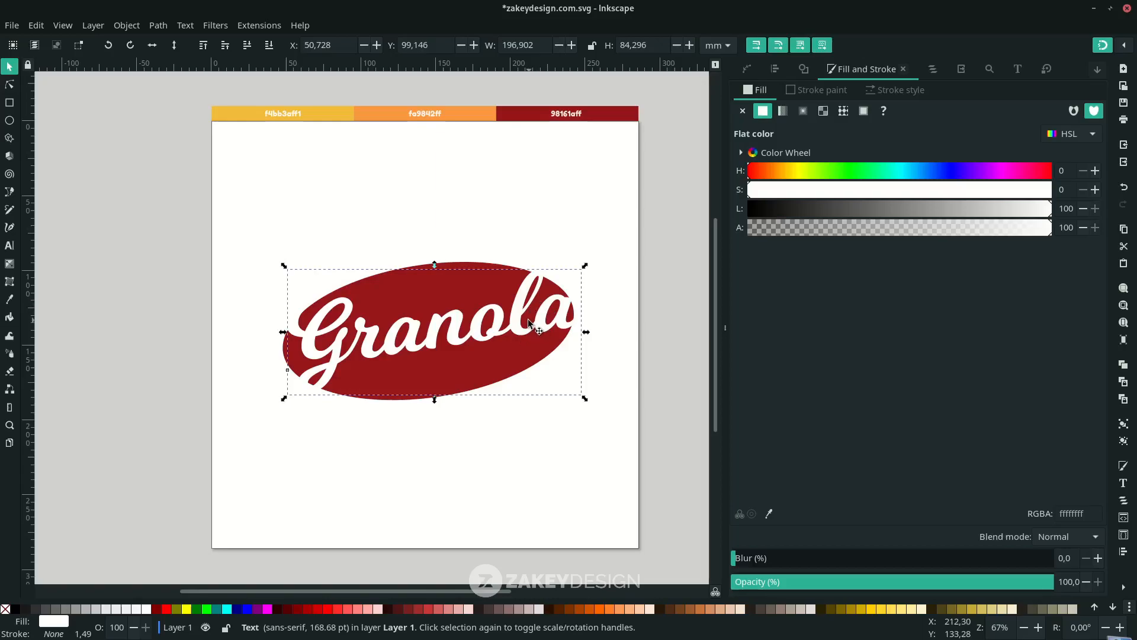
pyautogui.moveTo(533, 313)
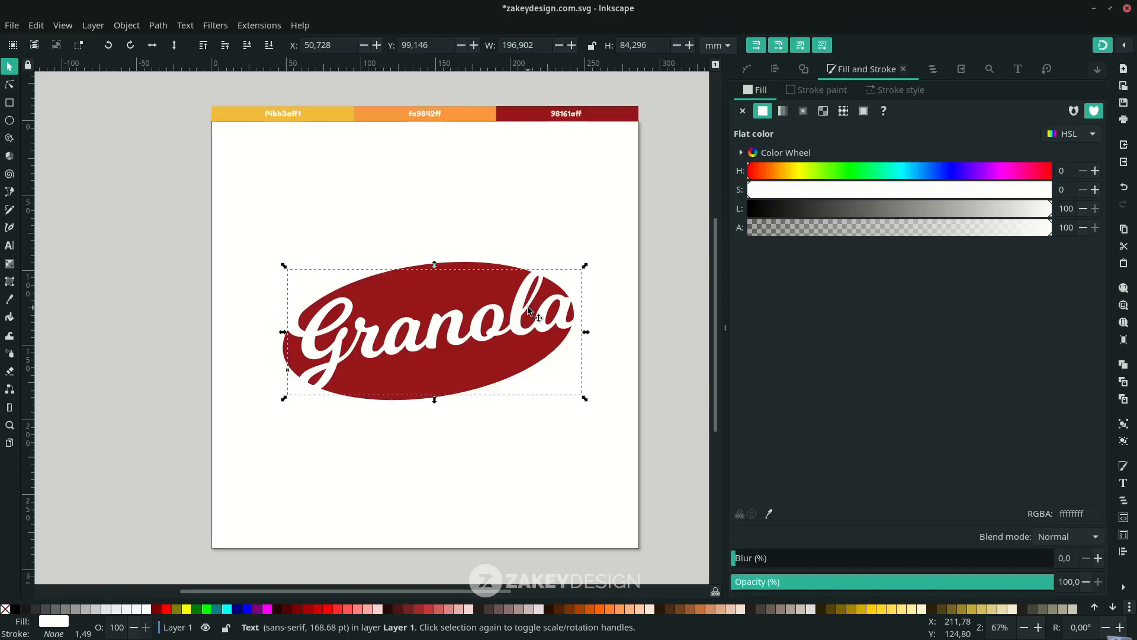
pyautogui.moveTo(542, 326)
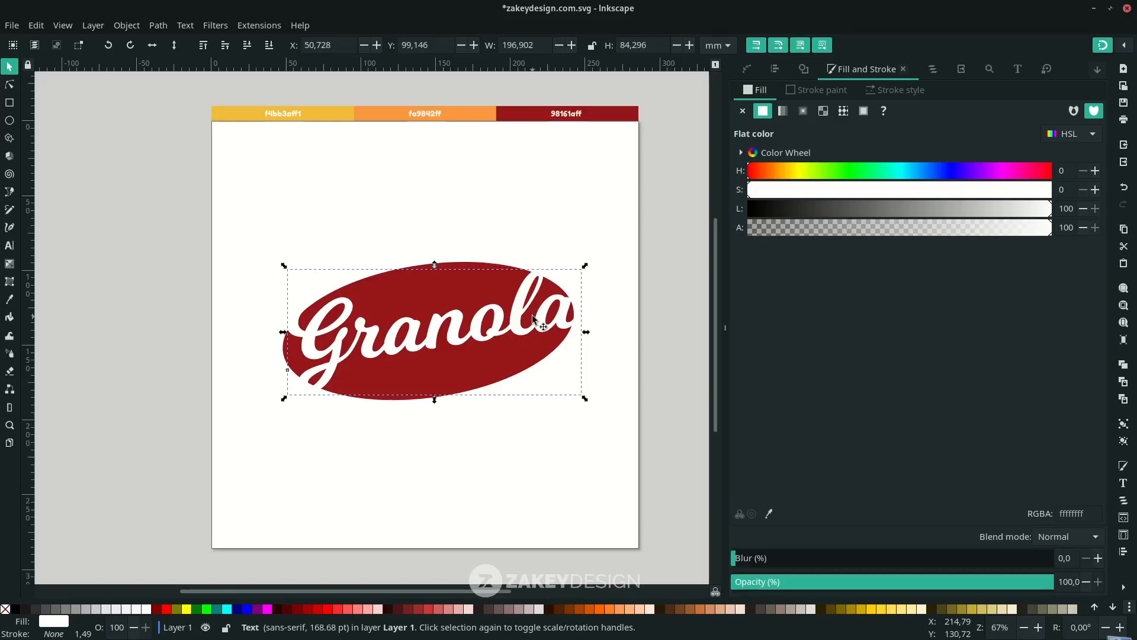
# Copy the Milkshake swash l glyph from Character Map's Private Use Area.
pyautogui.click(10, 245)
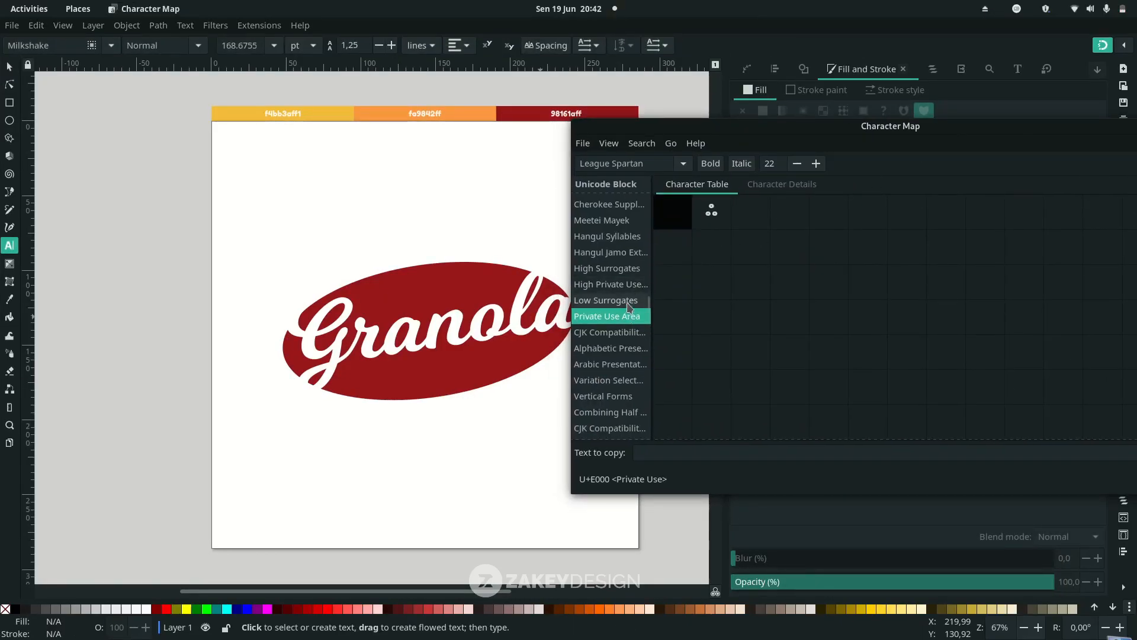
pyautogui.moveTo(674, 168)
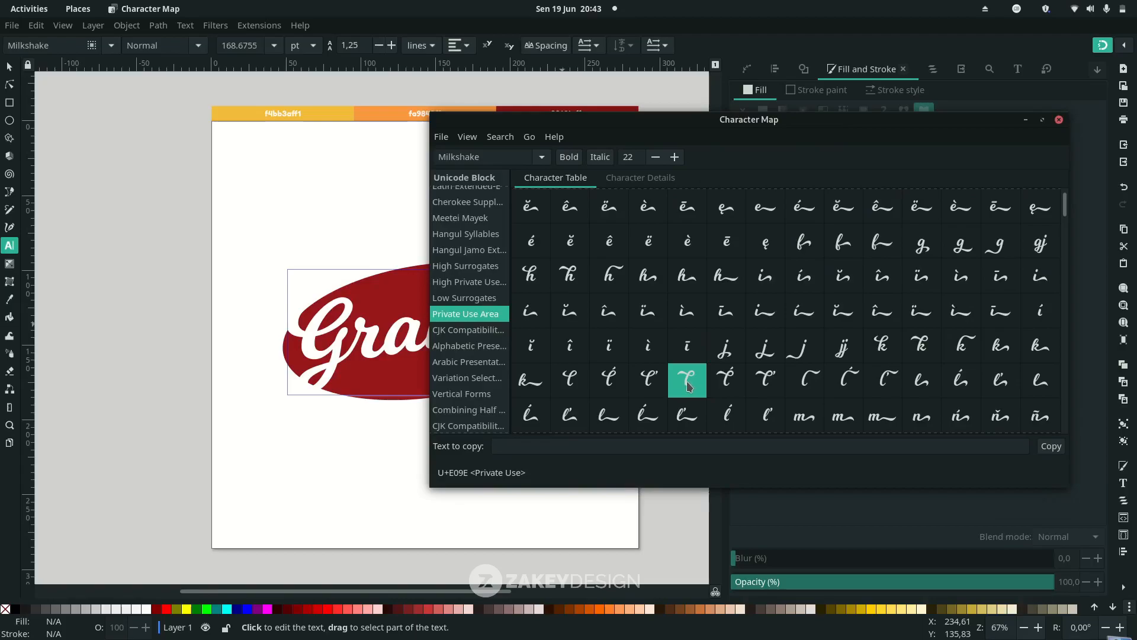
pyautogui.moveTo(540, 458)
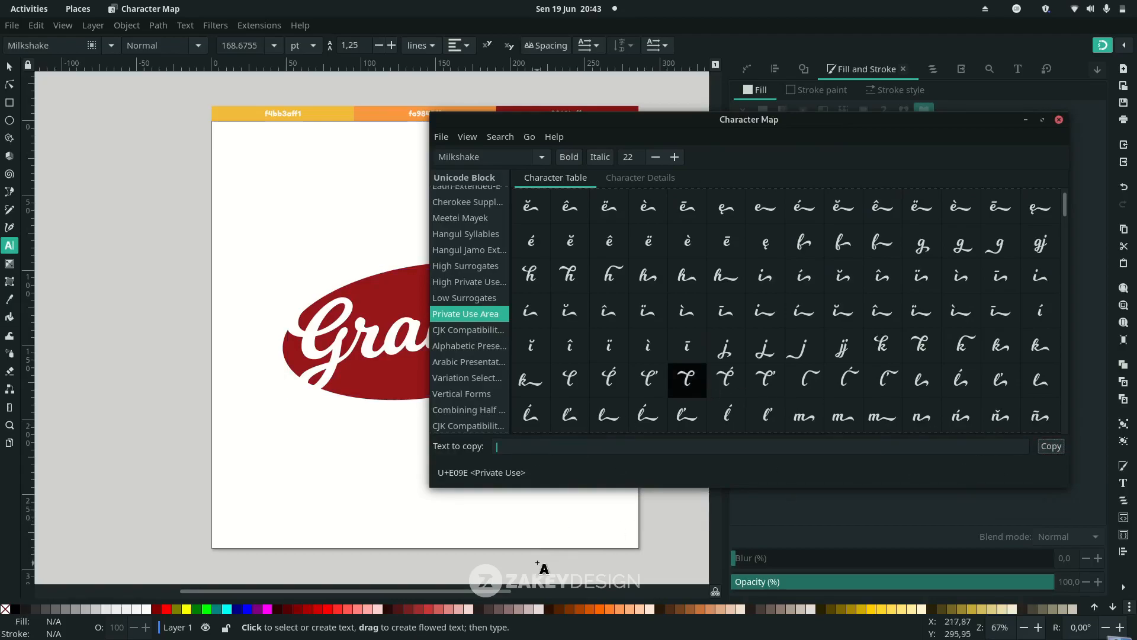
pyautogui.click(1057, 118)
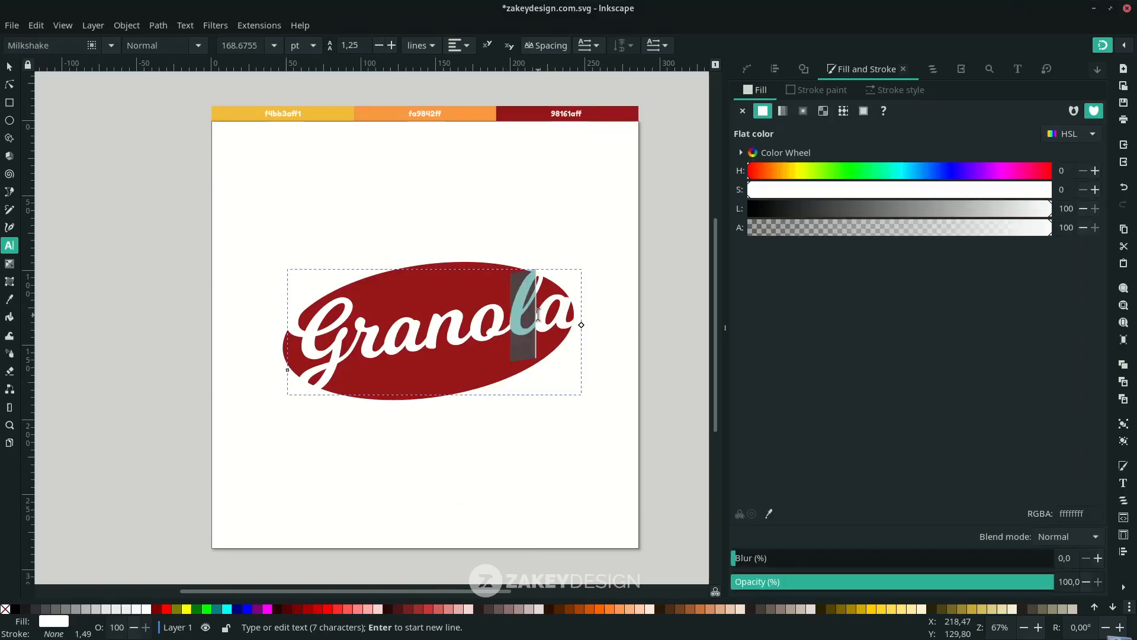
# Move and enlarge the Granola lettering so it fills the red ellipse.
pyautogui.click(10, 67)
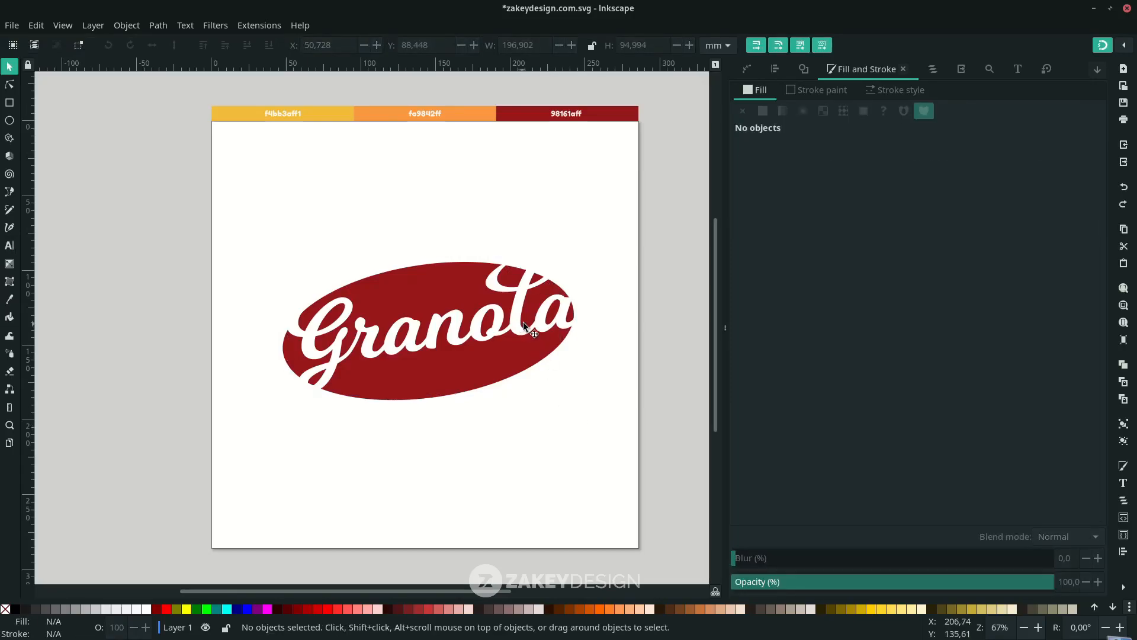
pyautogui.click(526, 327)
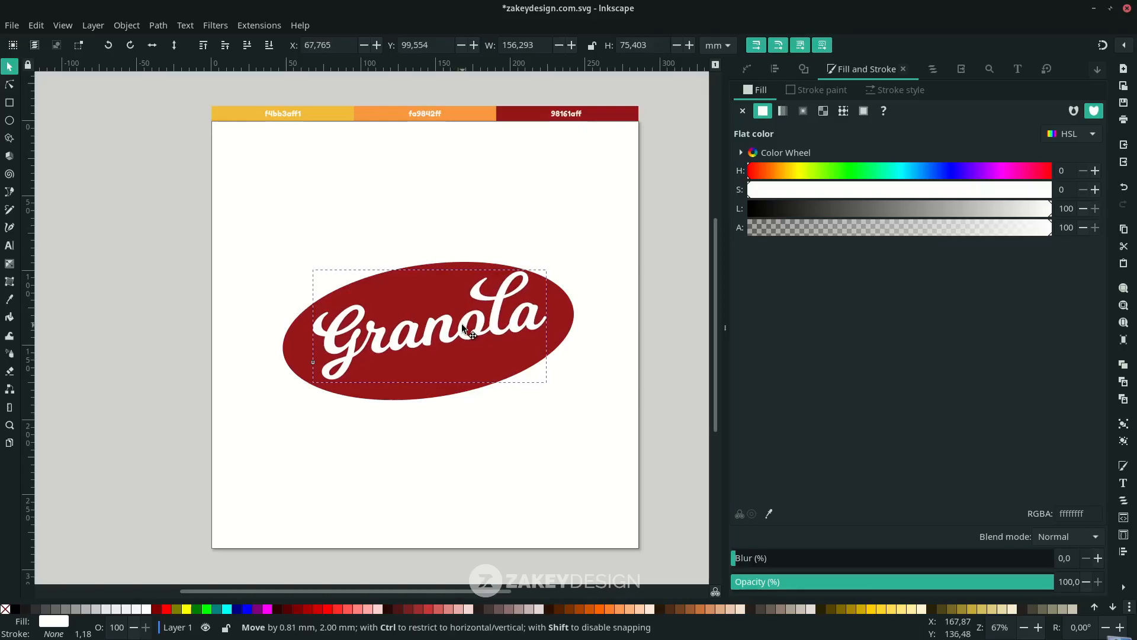
pyautogui.click(428, 328)
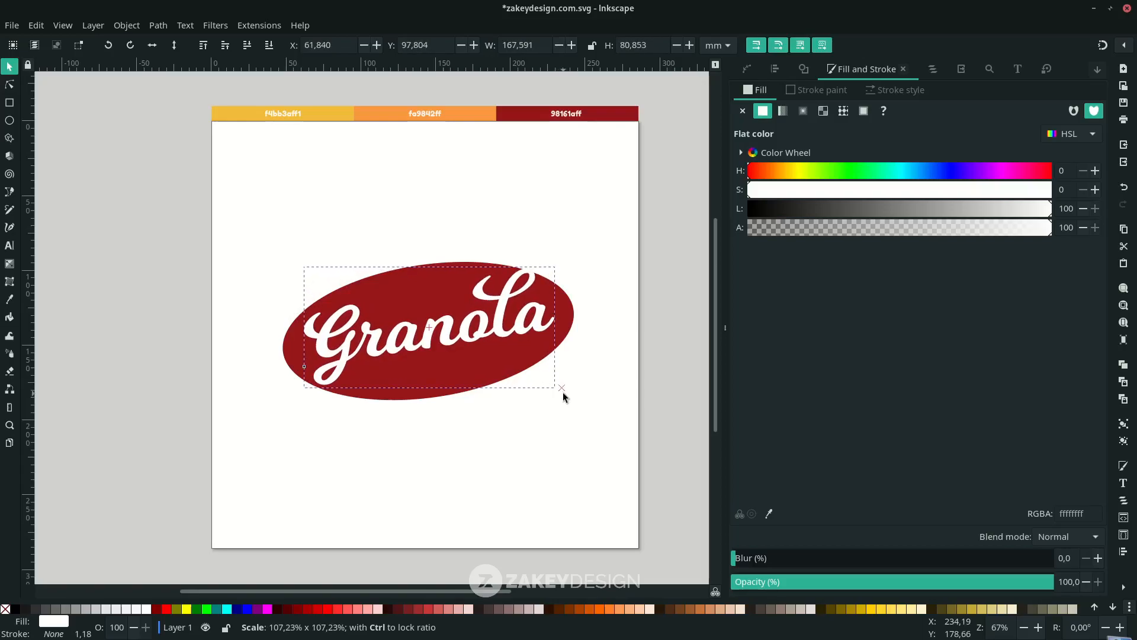
pyautogui.click(477, 324)
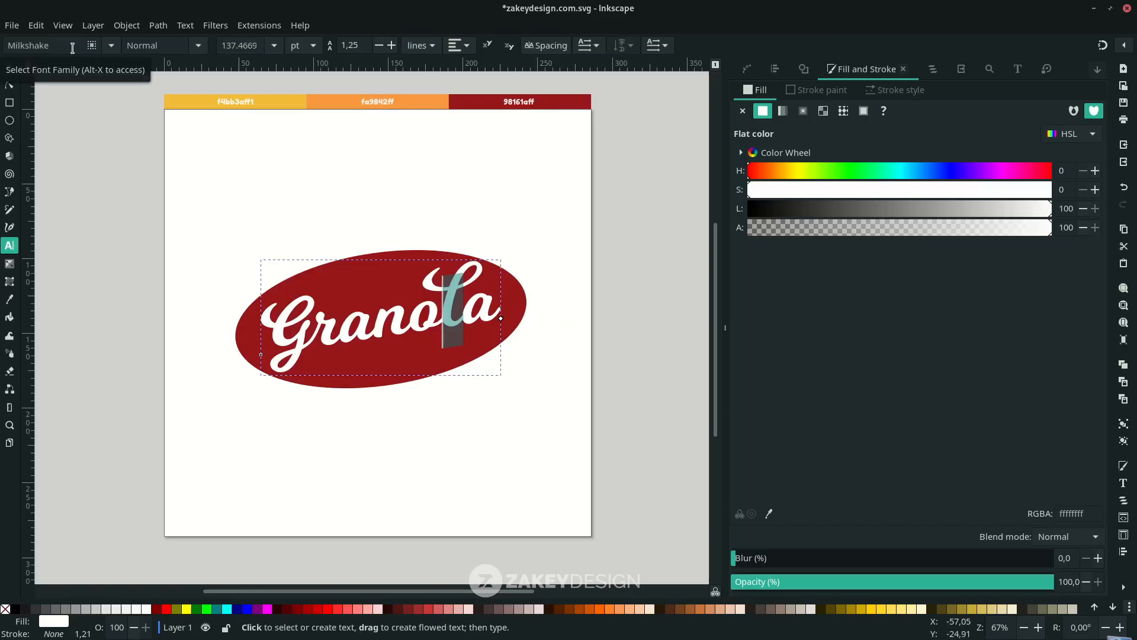
pyautogui.tripleClick(29, 45)
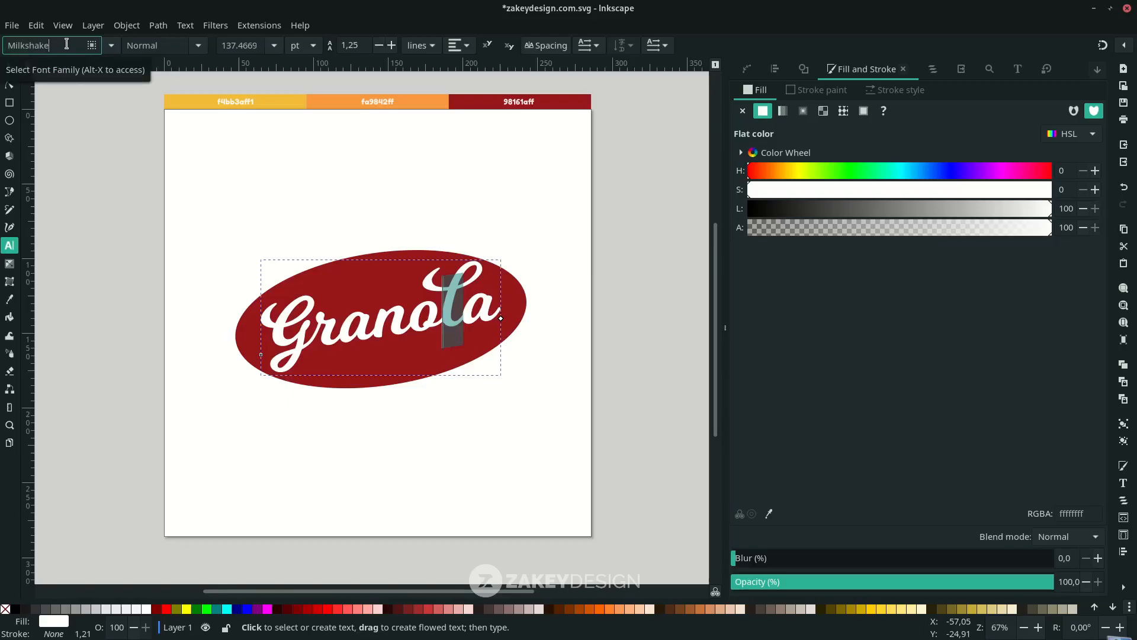
pyautogui.click(9, 66)
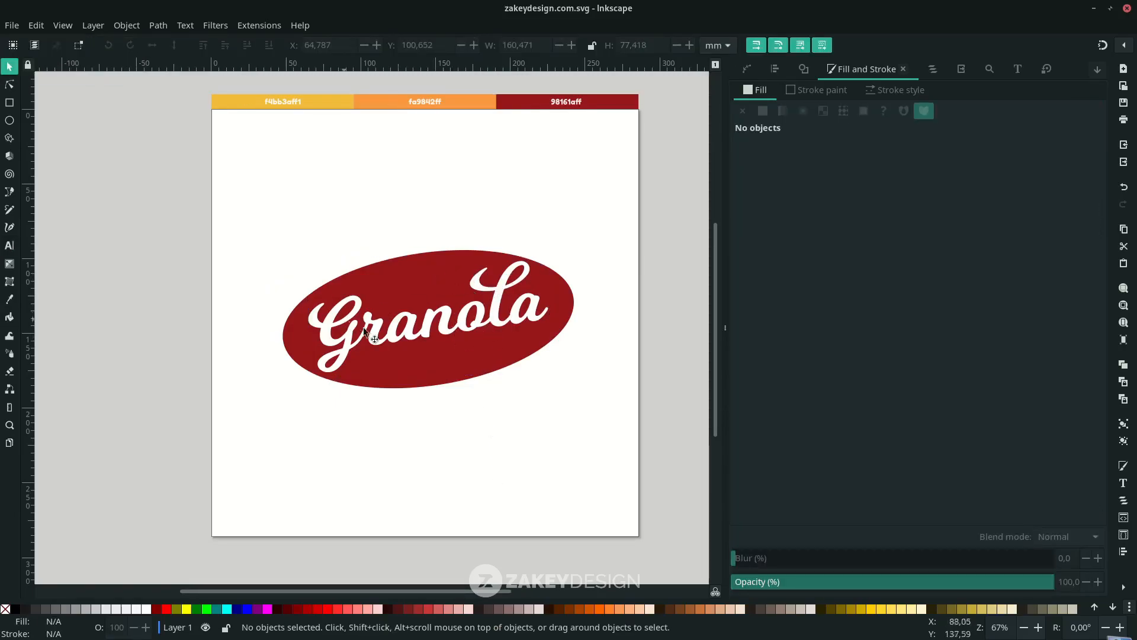
pyautogui.click(427, 318)
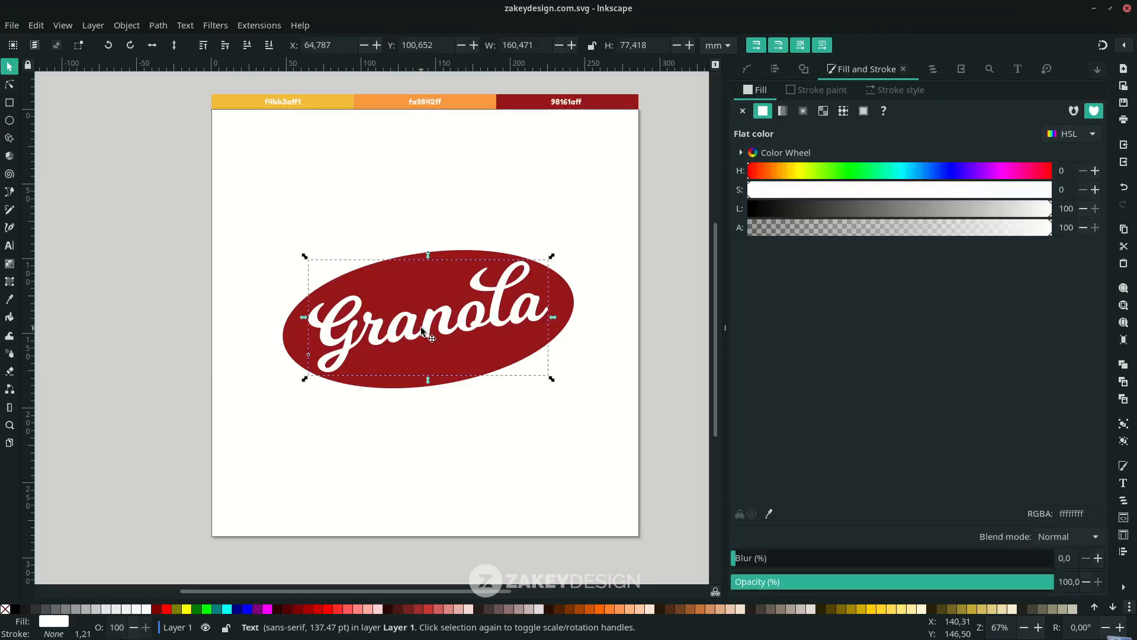
# Give Granola an outer drop shadow with blur radius 2.2 using live preview.
pyautogui.click(216, 25)
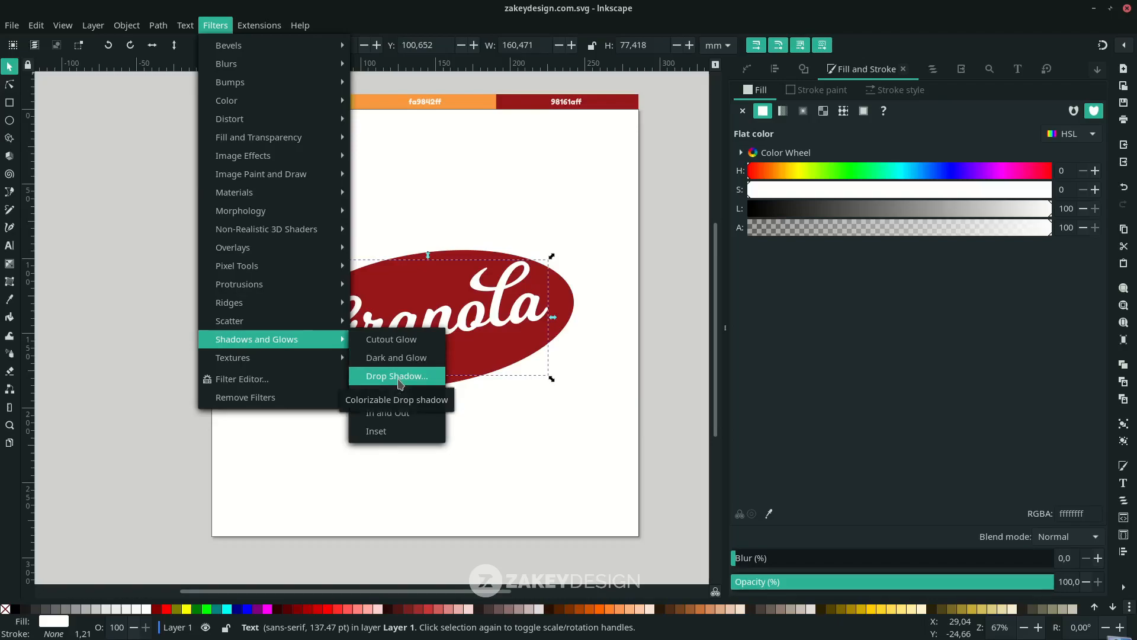
pyautogui.click(396, 376)
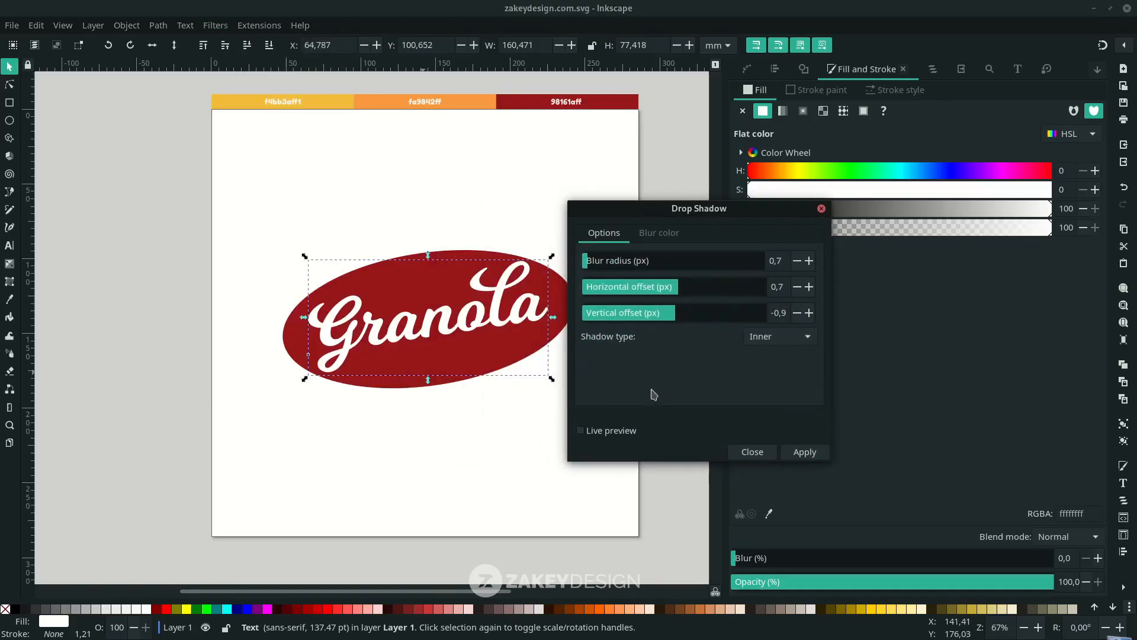
pyautogui.moveTo(592, 406)
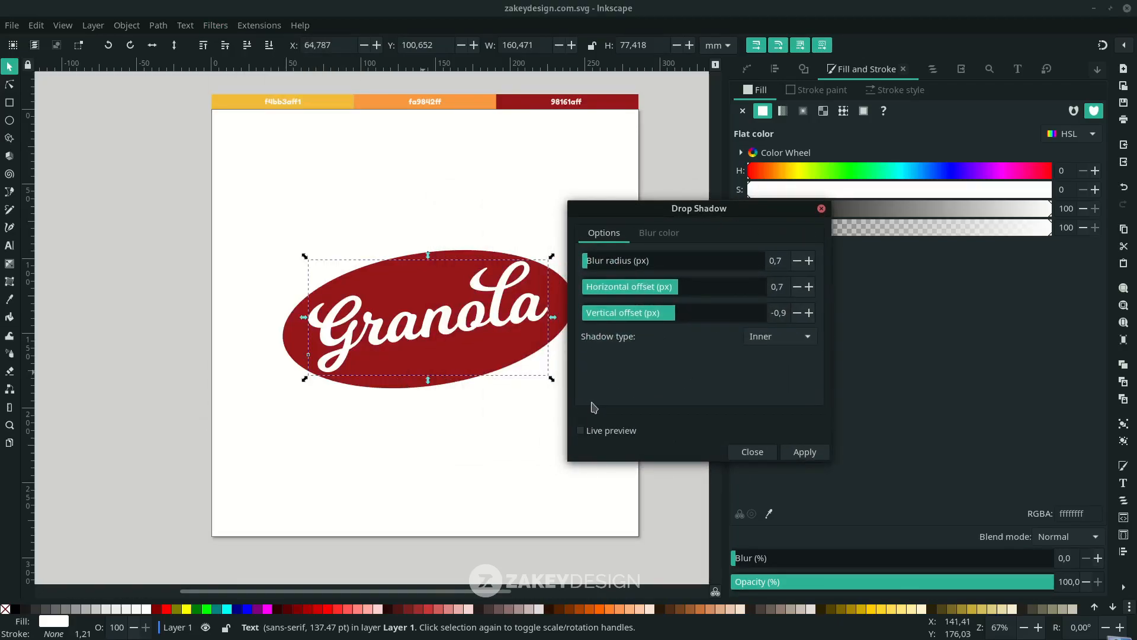
pyautogui.click(580, 430)
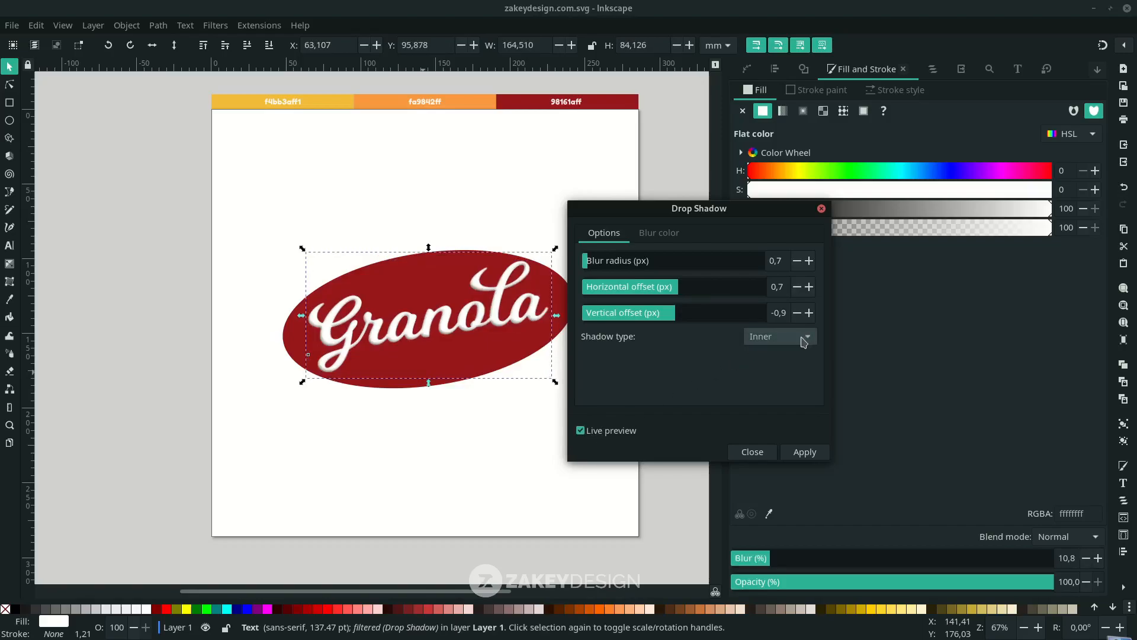
pyautogui.click(780, 335)
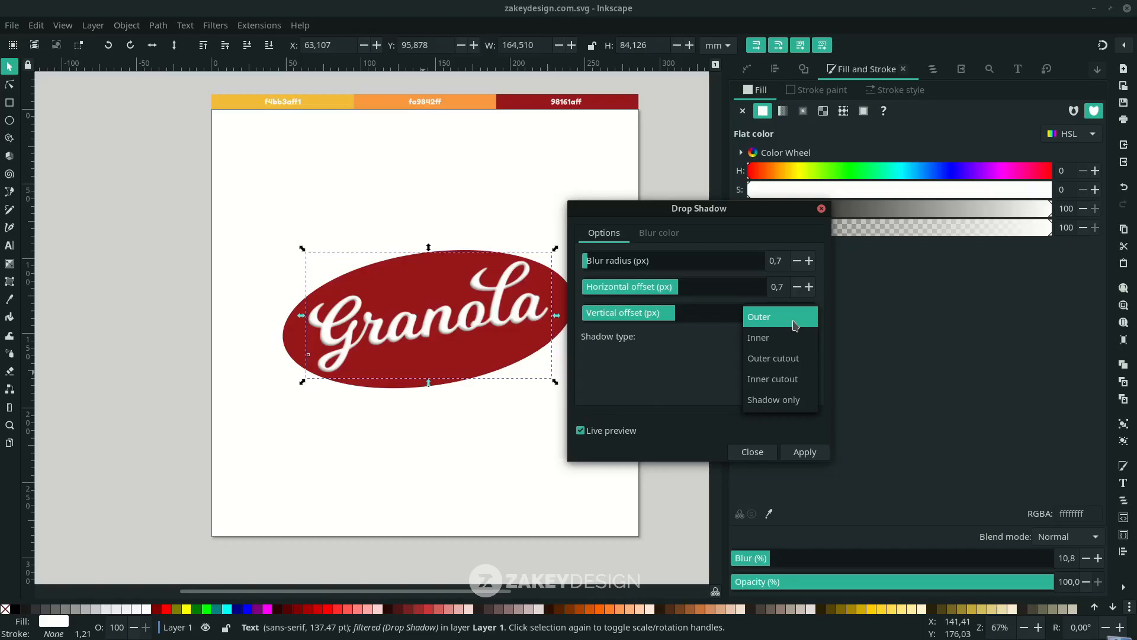
pyautogui.click(758, 316)
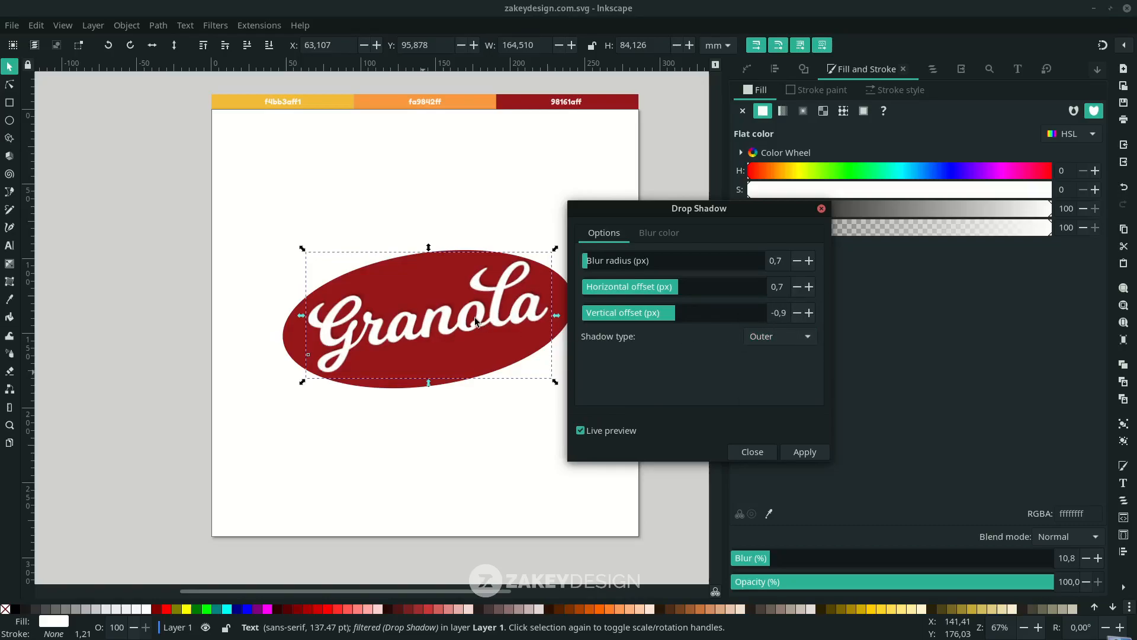
pyautogui.moveTo(450, 308)
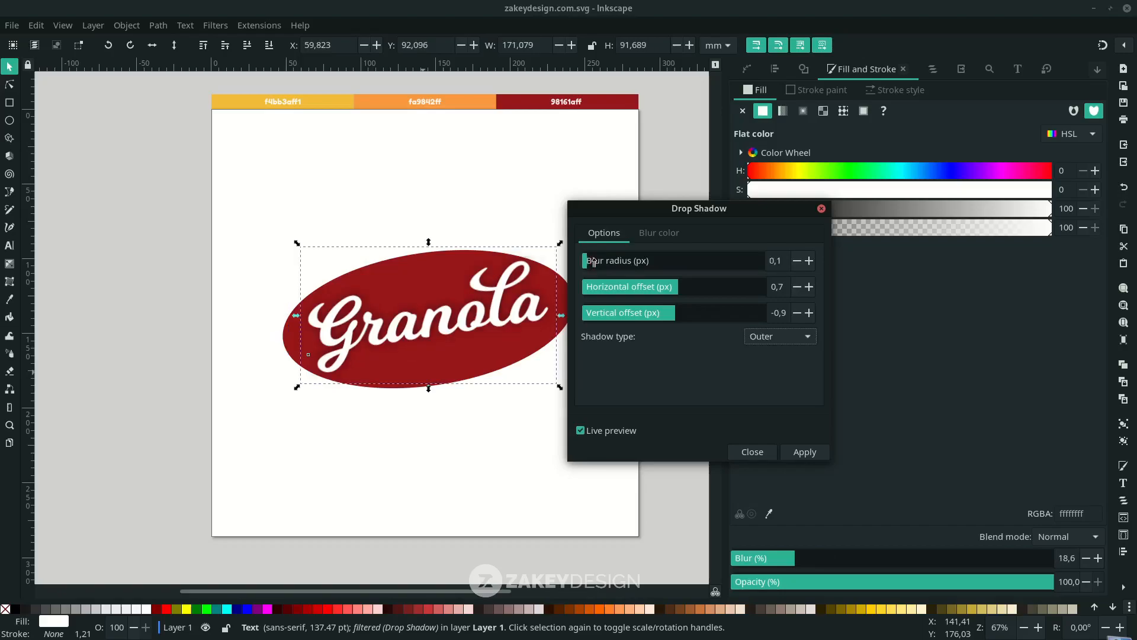
pyautogui.click(809, 261)
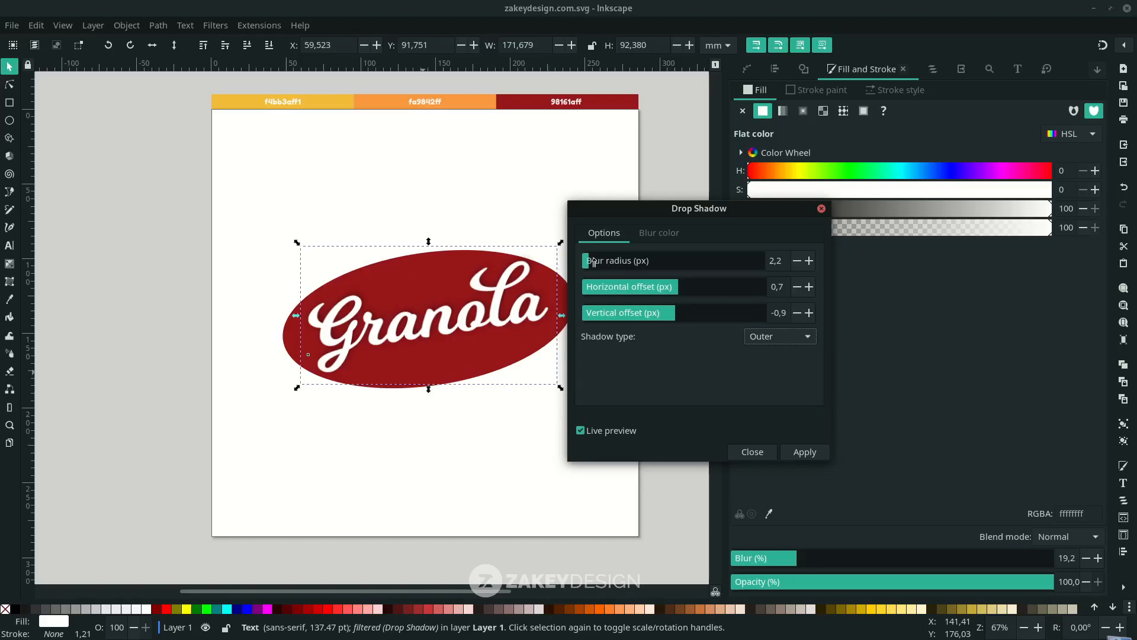
pyautogui.moveTo(673, 339)
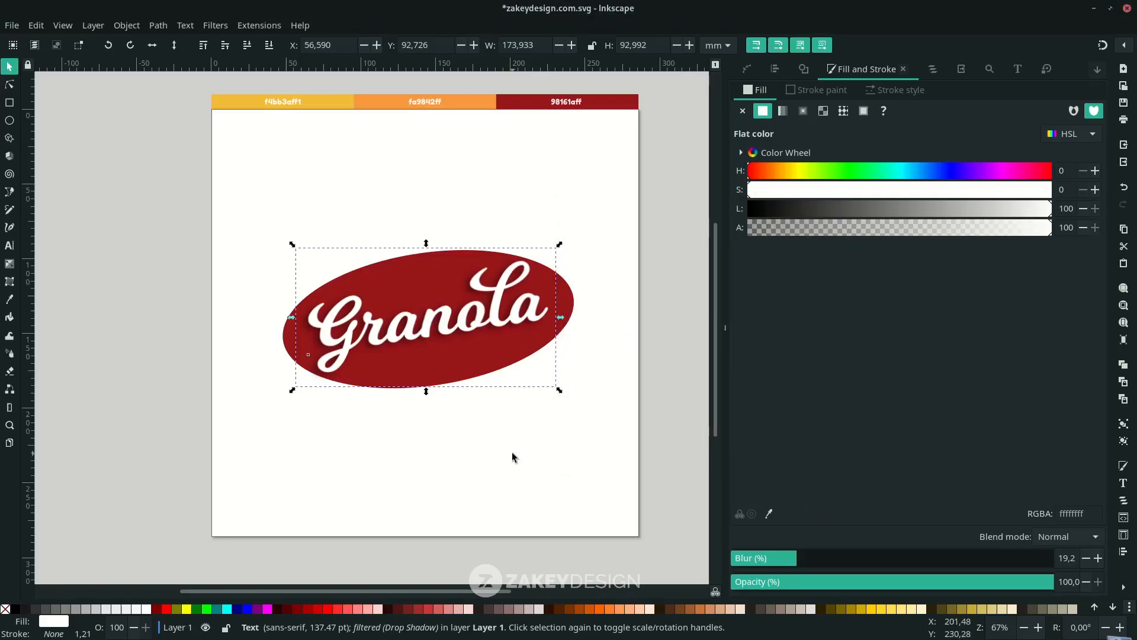
pyautogui.click(214, 25)
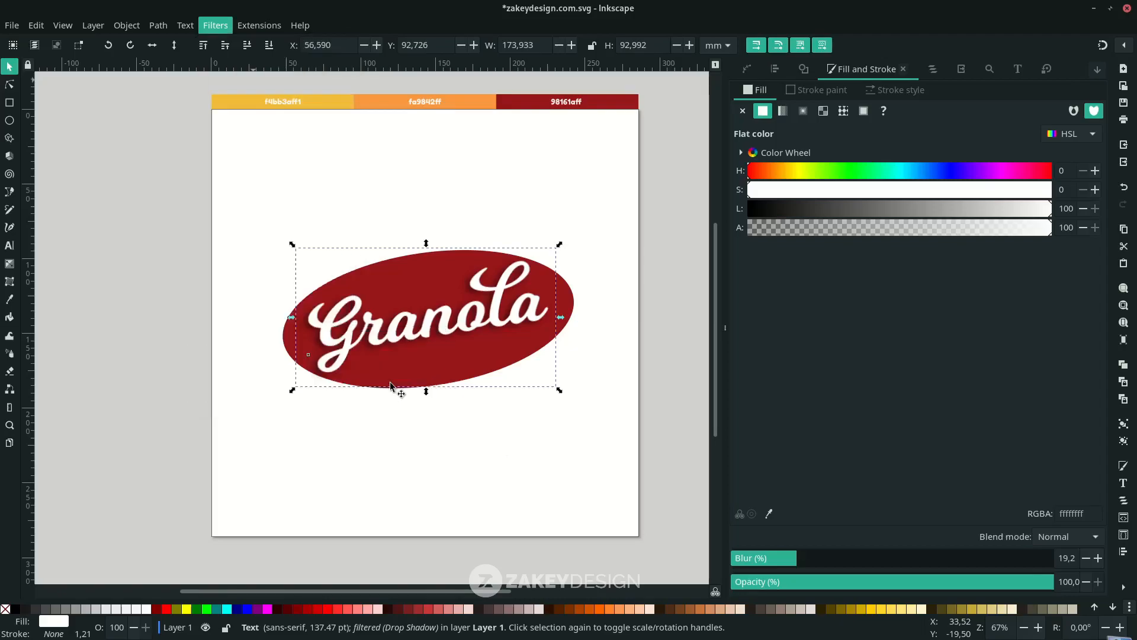
# Add a sharp, sideways-offset inner shadow to the Granola lettering for an embossed look.
pyautogui.click(214, 25)
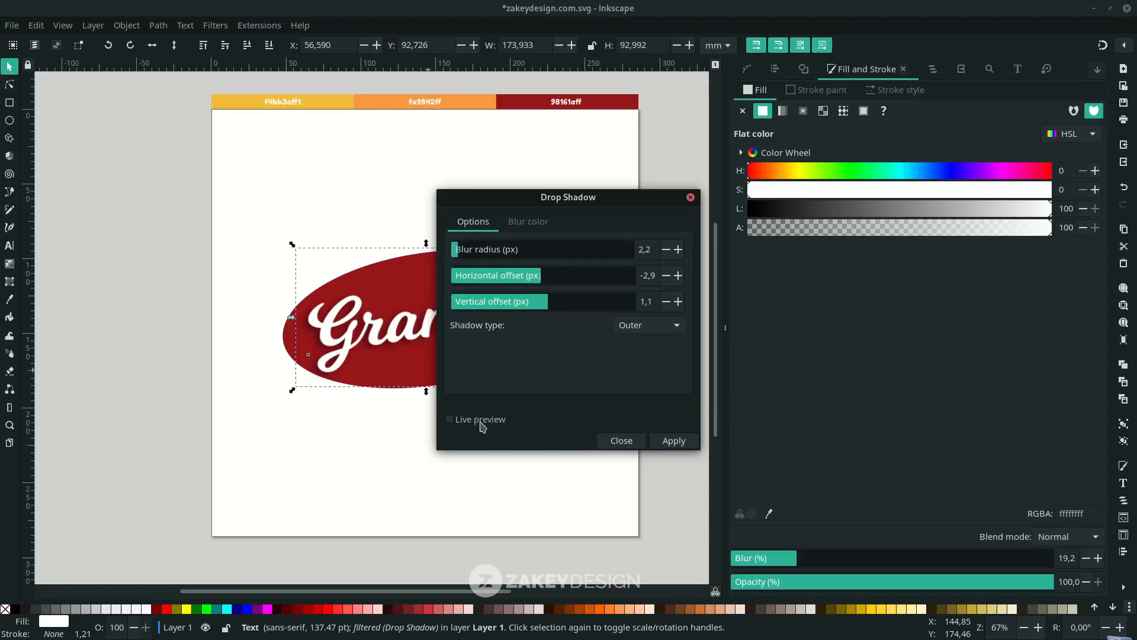
pyautogui.click(647, 324)
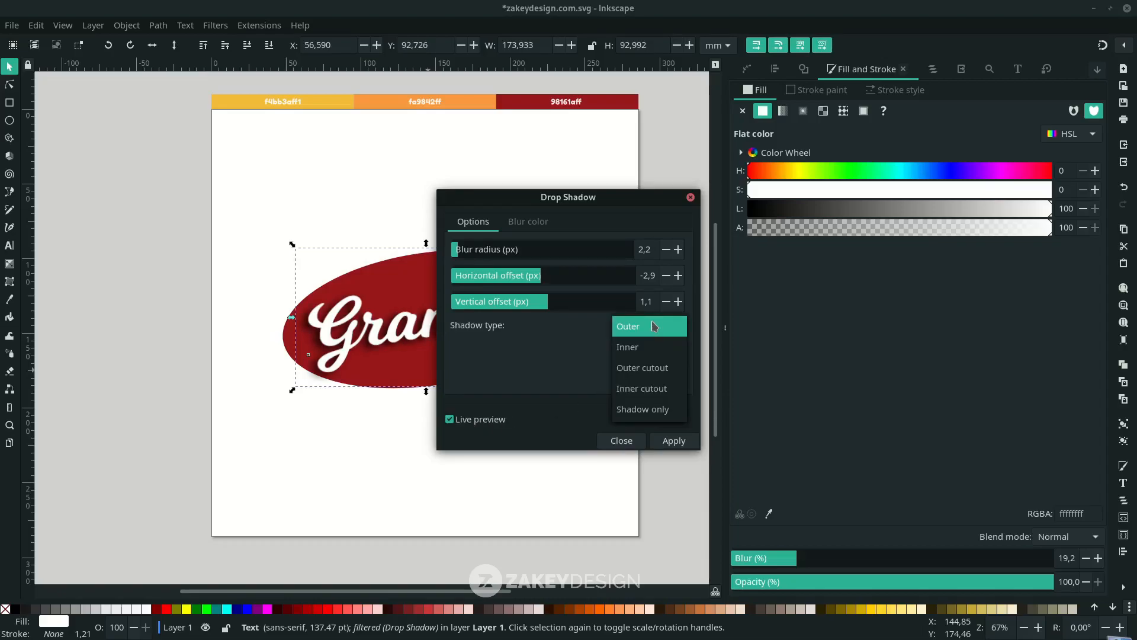
pyautogui.click(627, 347)
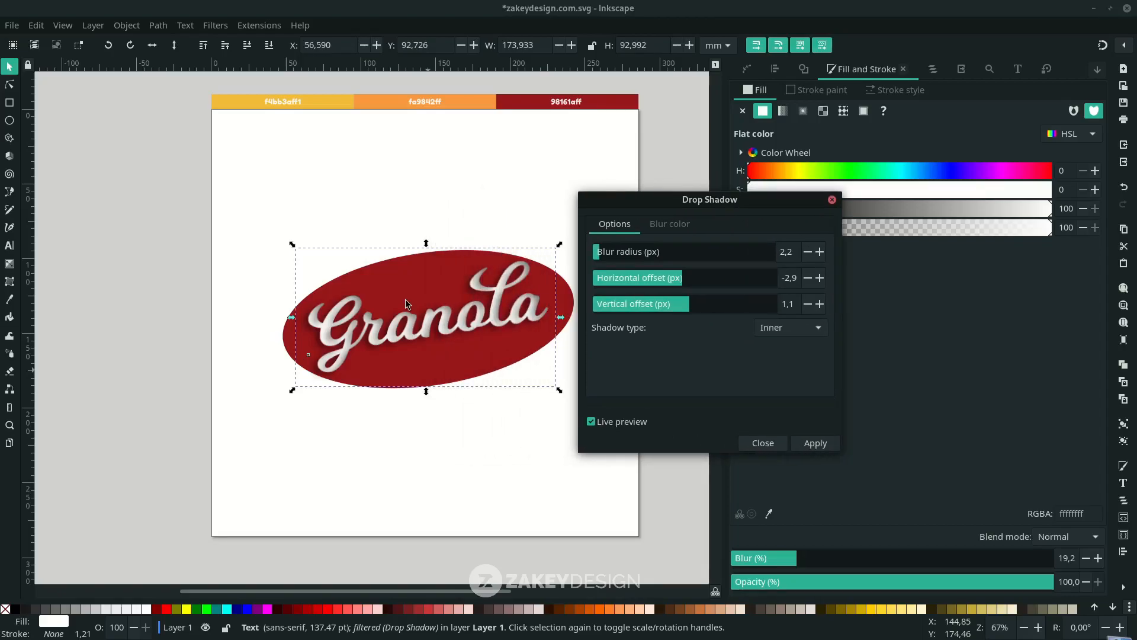
pyautogui.moveTo(356, 289)
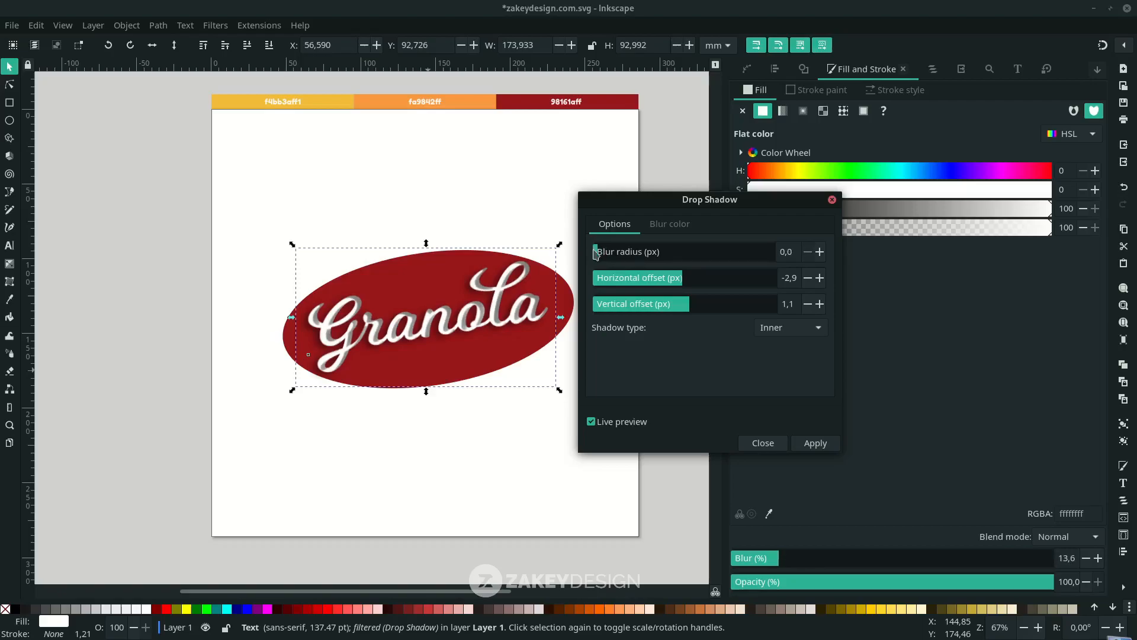
pyautogui.click(820, 251)
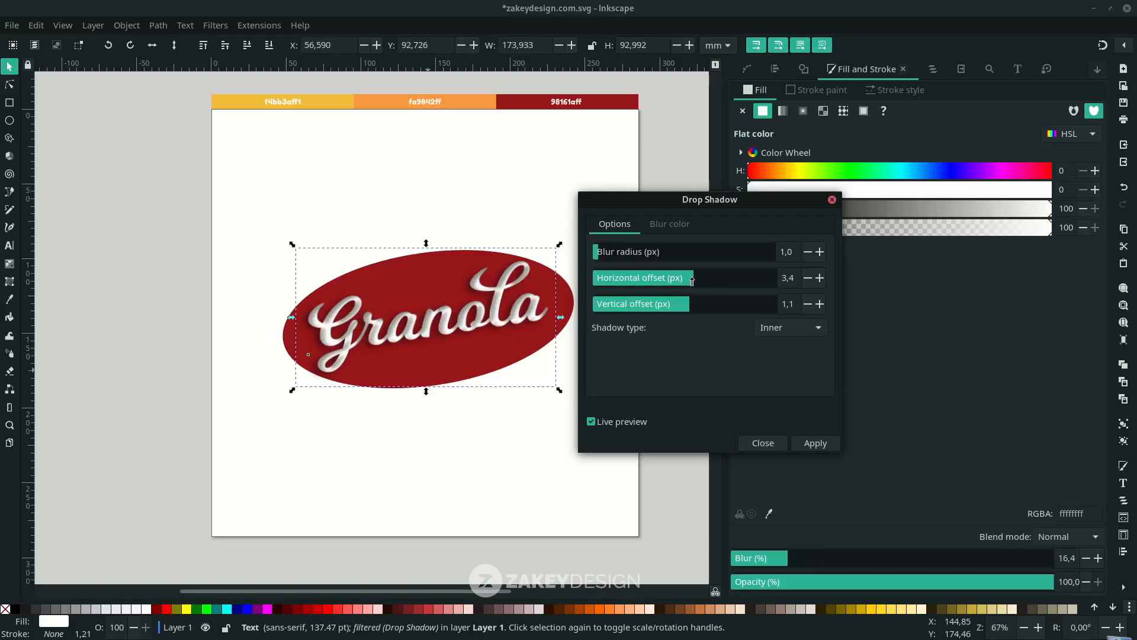
pyautogui.click(805, 304)
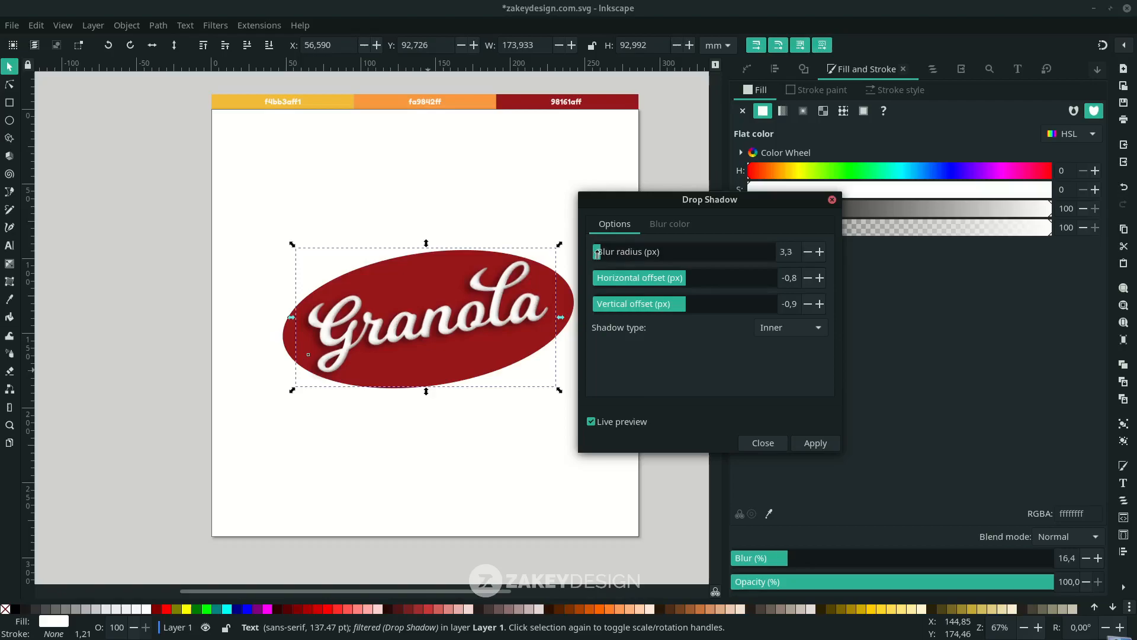
pyautogui.click(592, 422)
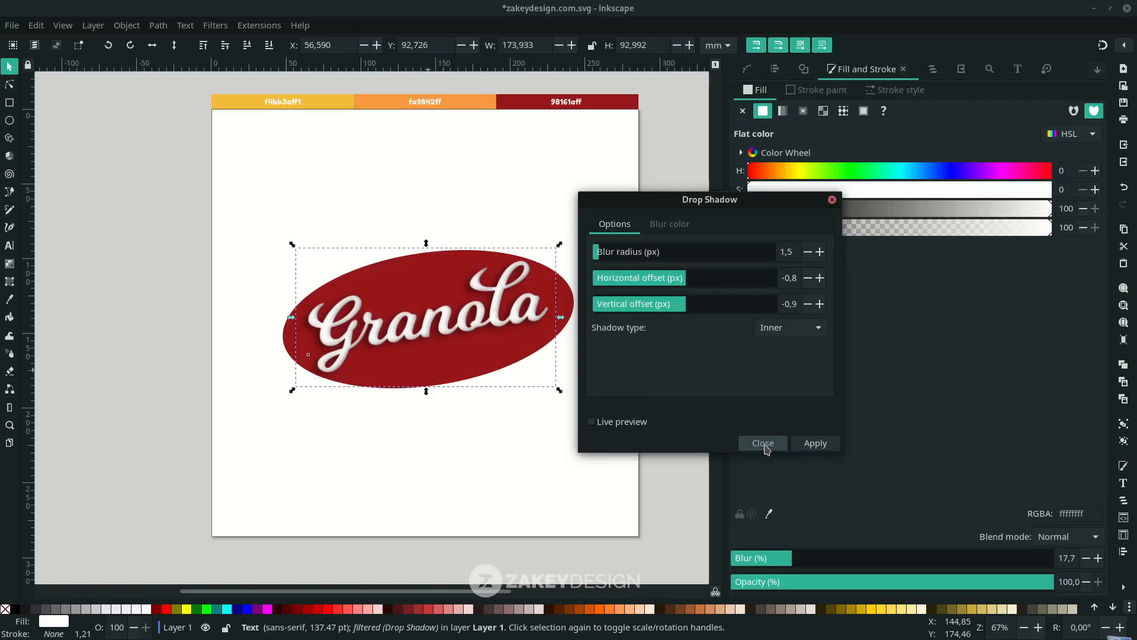
pyautogui.click(762, 441)
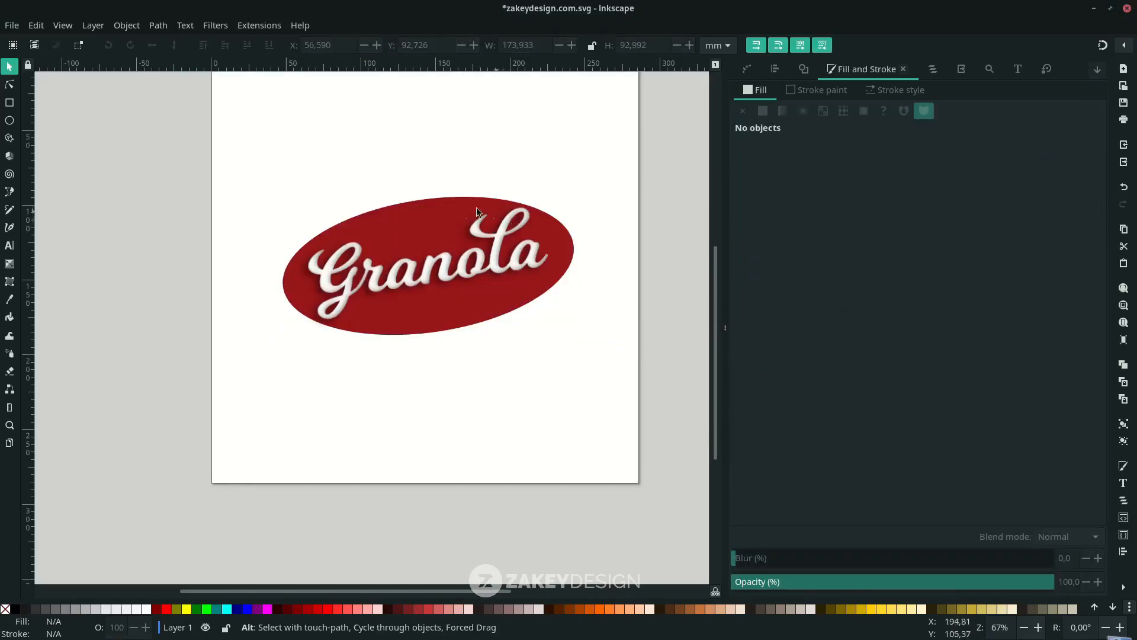
pyautogui.moveTo(359, 245)
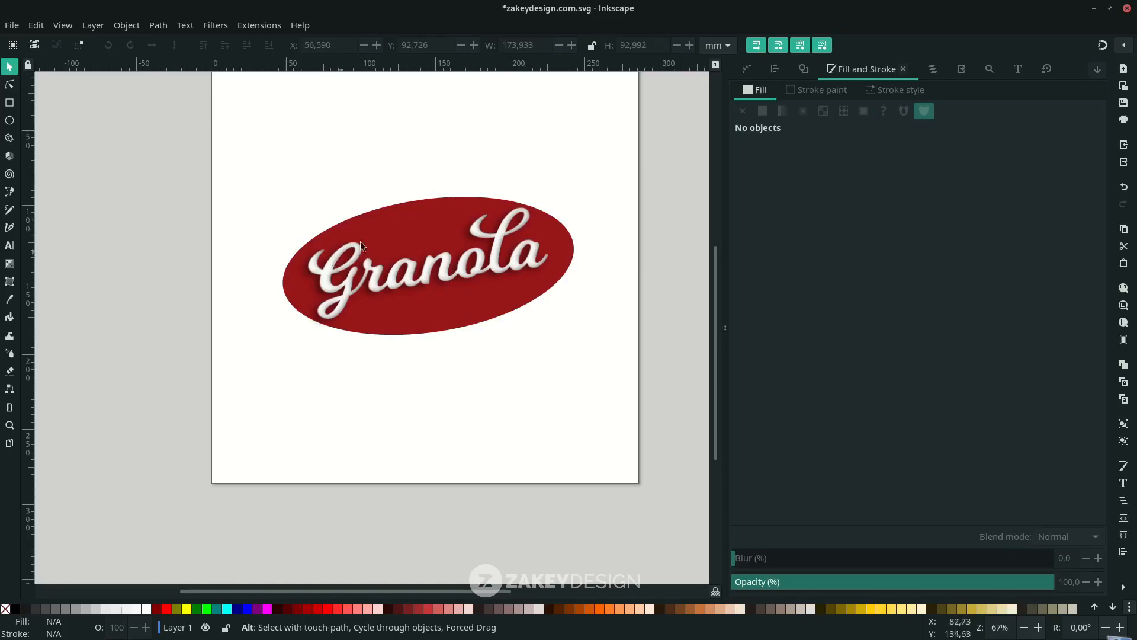
# Draw a closed Bezier swoosh path arcing over the top of the ellipse.
pyautogui.click(9, 192)
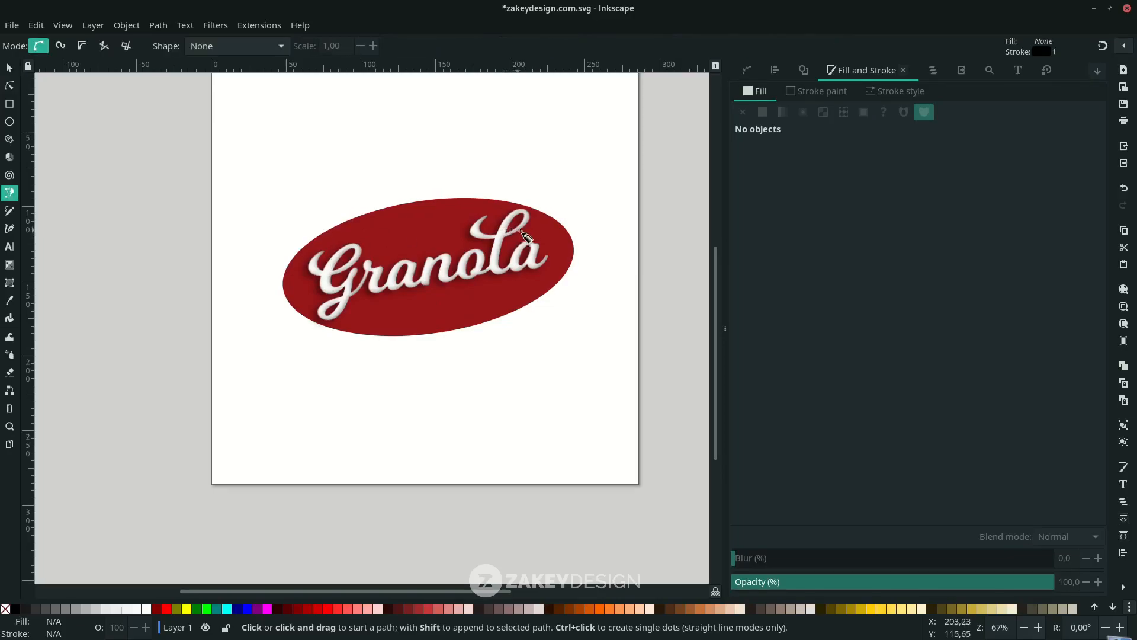
pyautogui.click(528, 233)
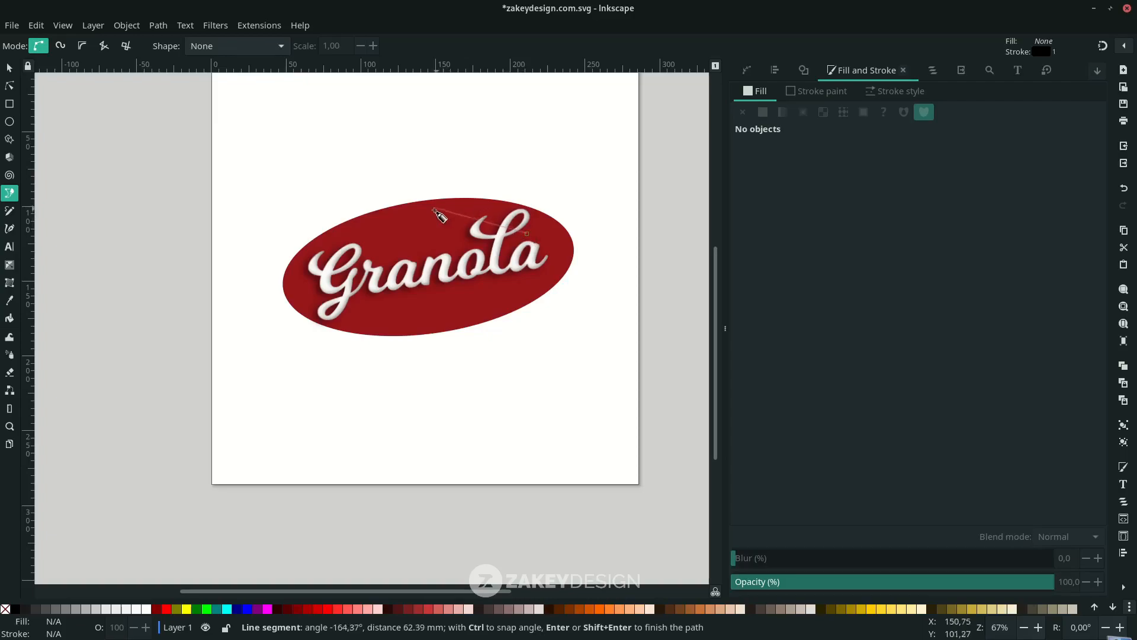
pyautogui.moveTo(416, 223)
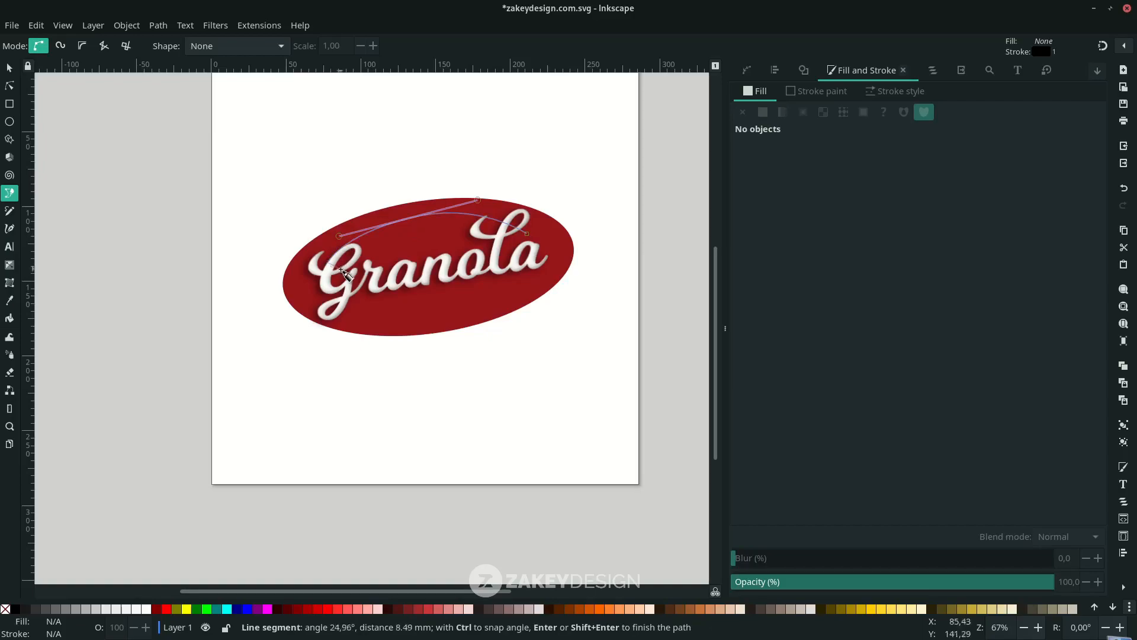
pyautogui.moveTo(470, 252)
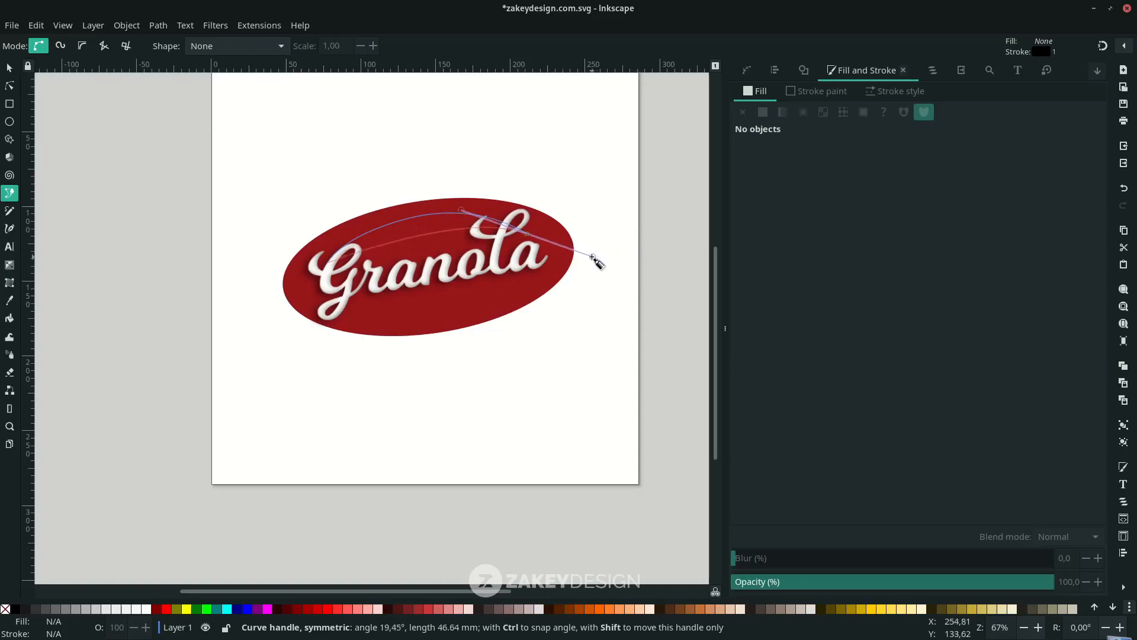
pyautogui.click(10, 66)
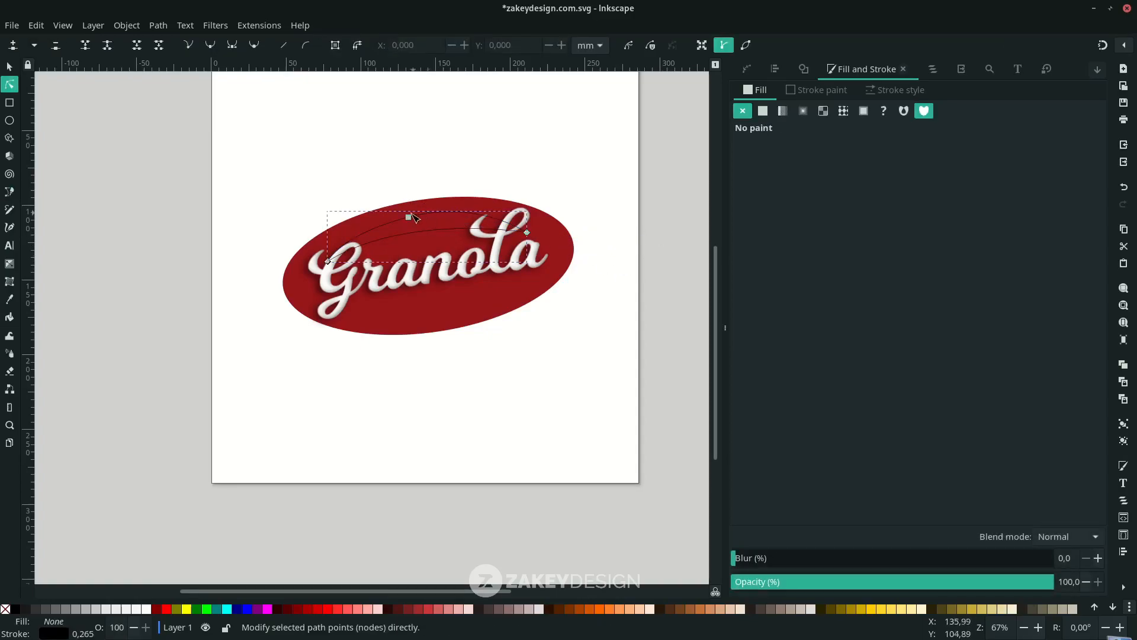
pyautogui.click(409, 217)
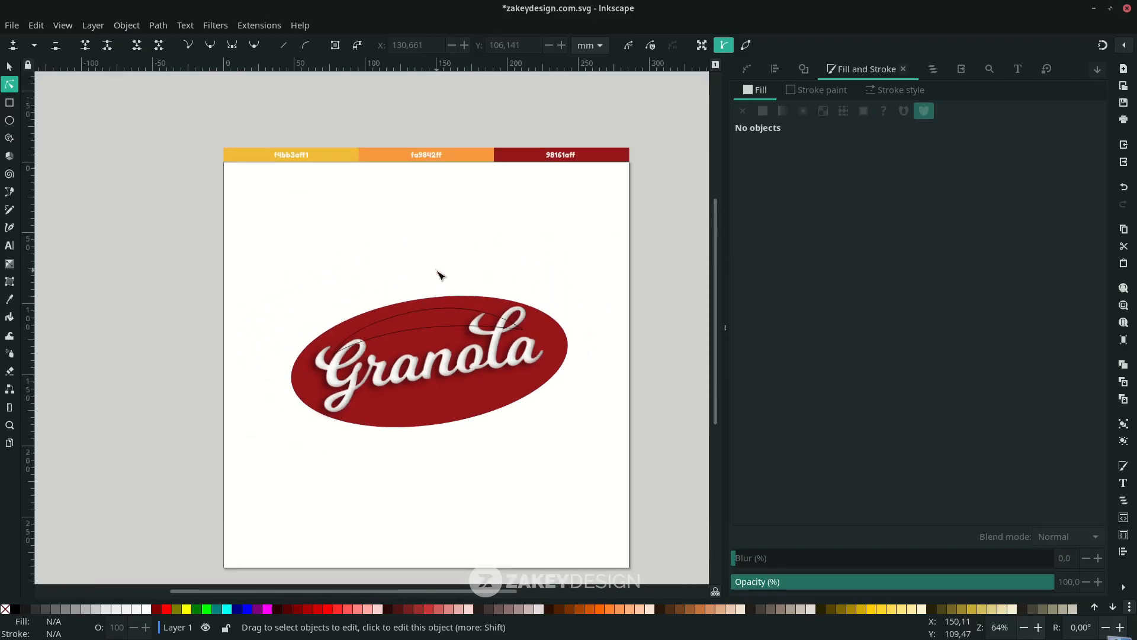
# Reshape the swoosh's nodes into a slim crescent over the lettering.
pyautogui.scroll(3)
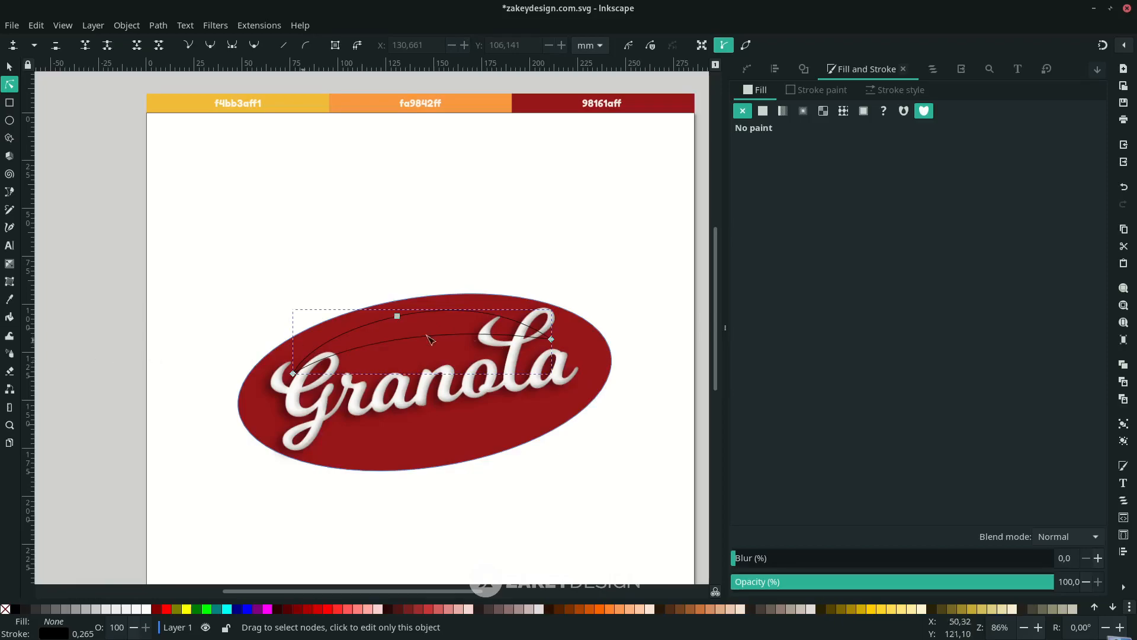
pyautogui.moveTo(11, 280)
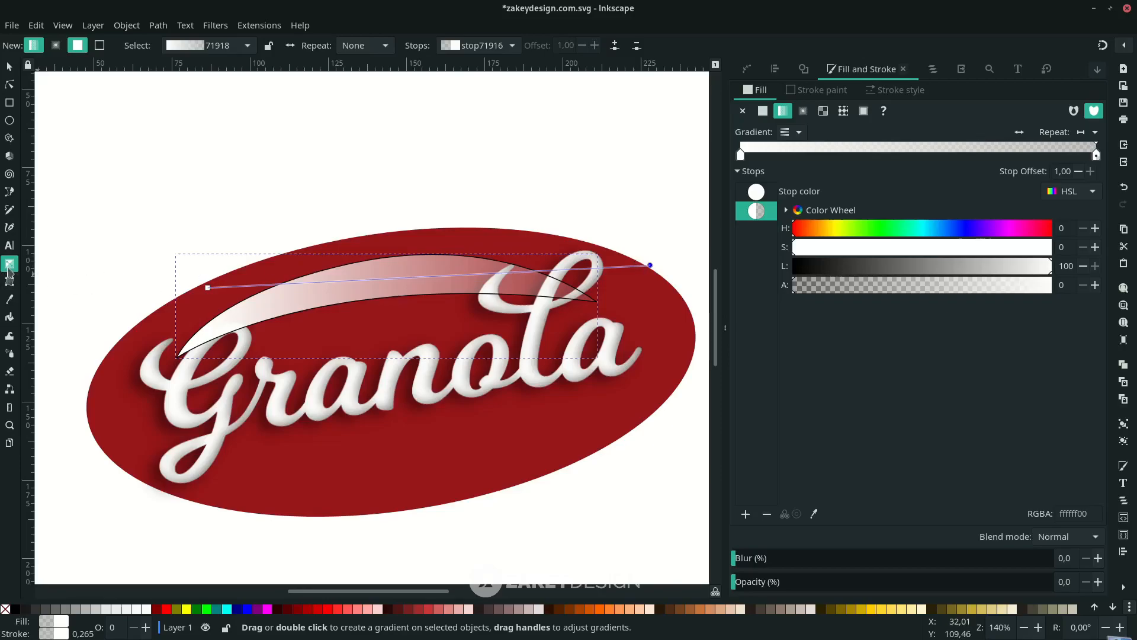
pyautogui.moveTo(414, 282)
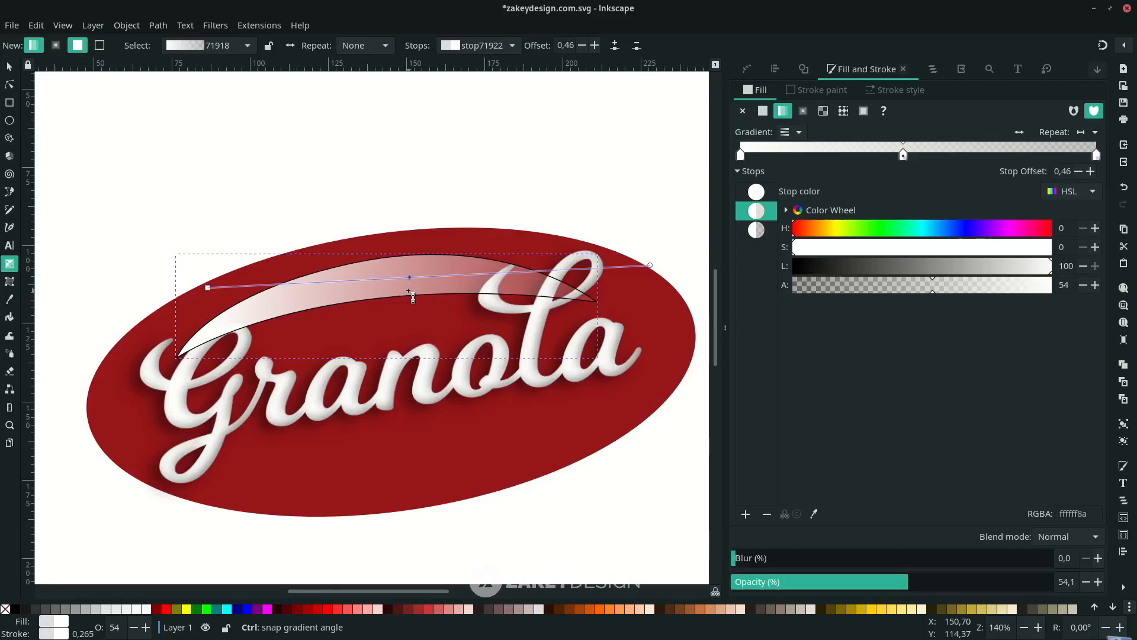
# Fill the swoosh with a golden-to-white gradient, sampling the orange swatch for a stop.
pyautogui.scroll(3)
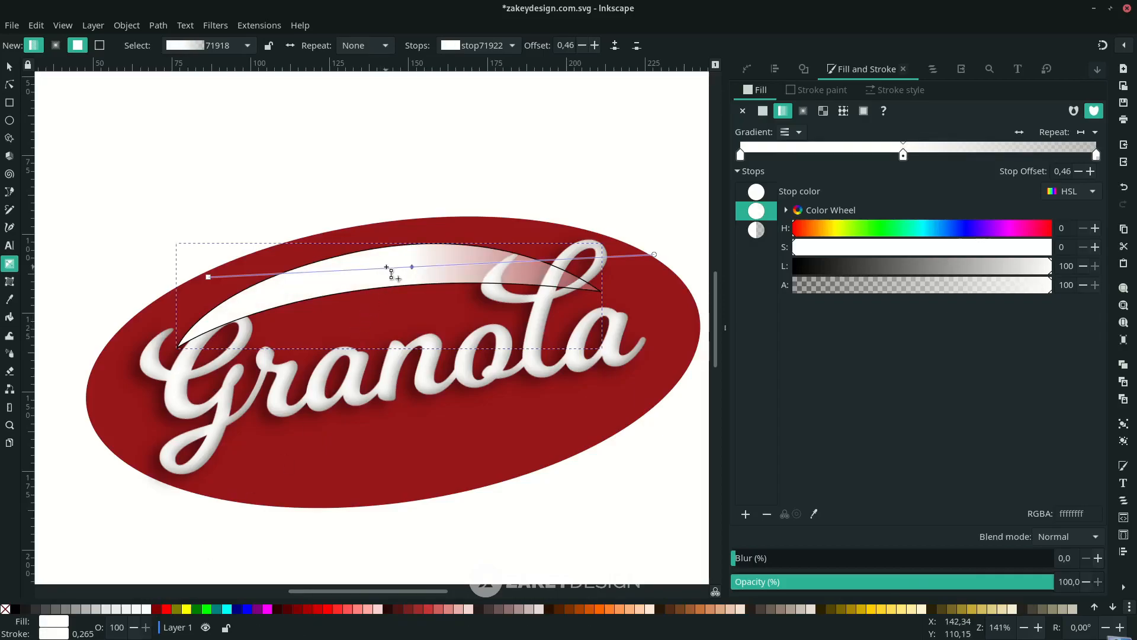
pyautogui.moveTo(377, 276)
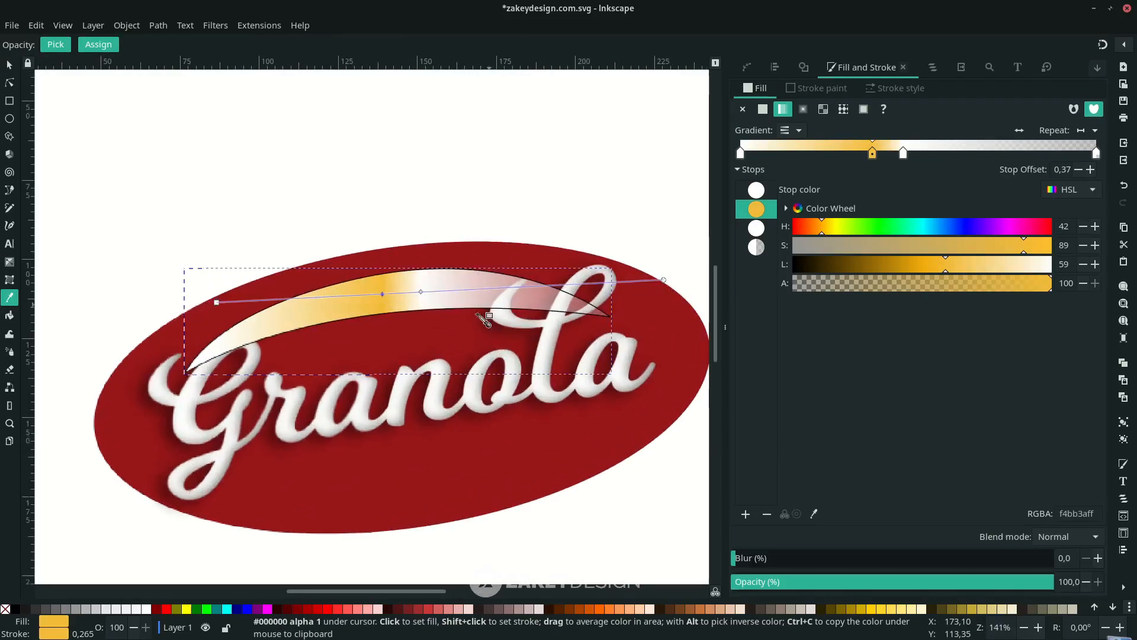
pyautogui.moveTo(442, 301)
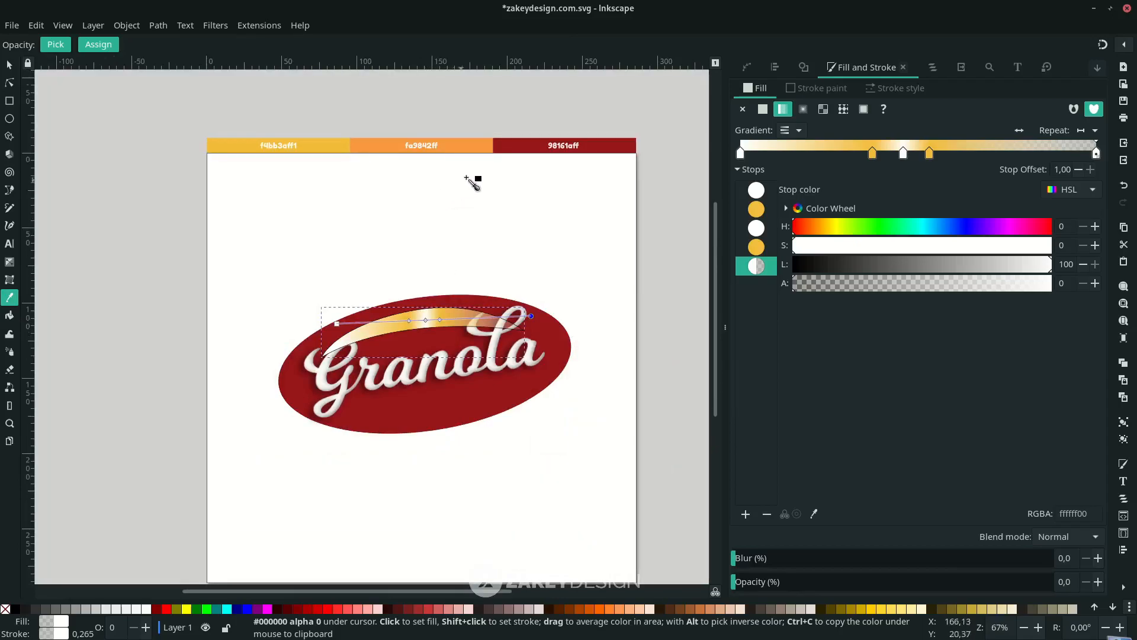
pyautogui.click(341, 324)
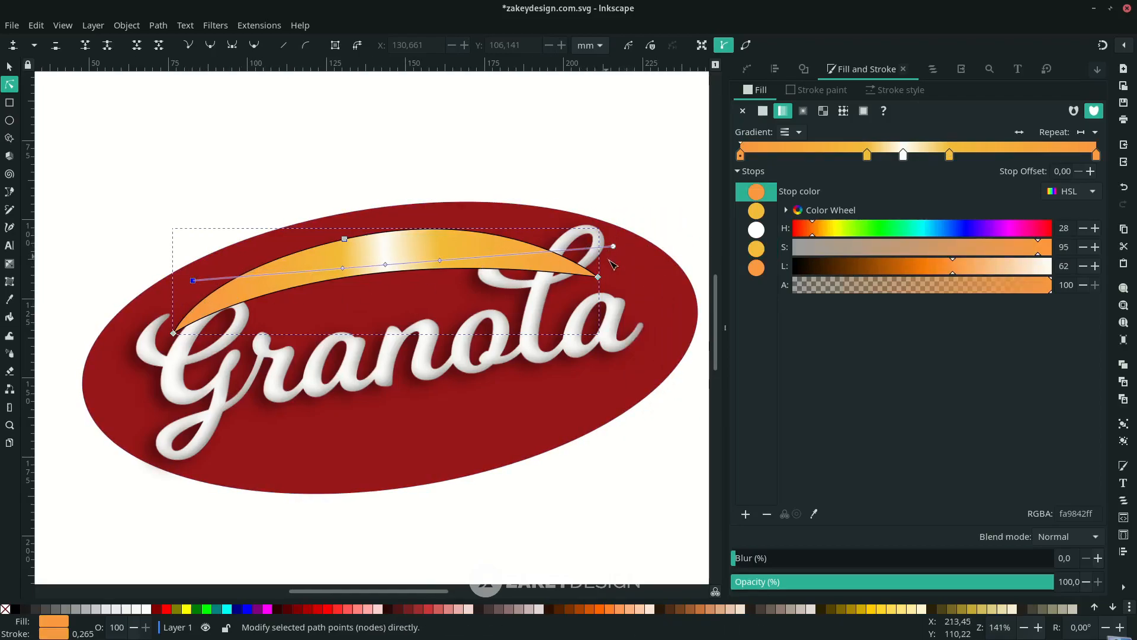
# Fade the swoosh gradient's far stop to alpha 0 and remove the swoosh's black outline.
pyautogui.click(192, 281)
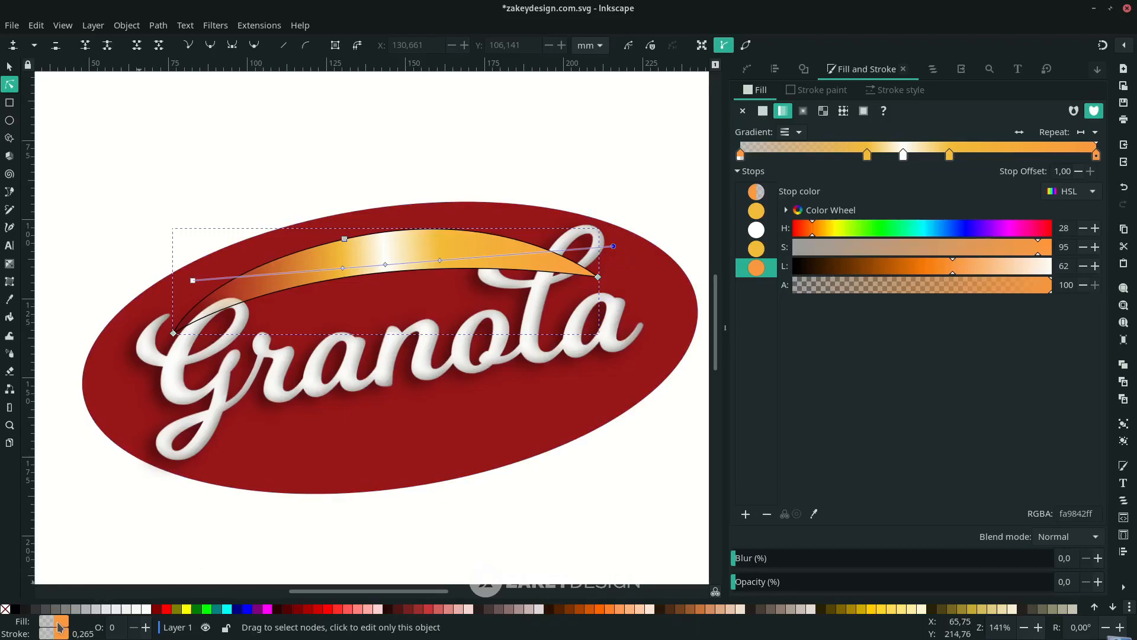
pyautogui.rightClick(57, 626)
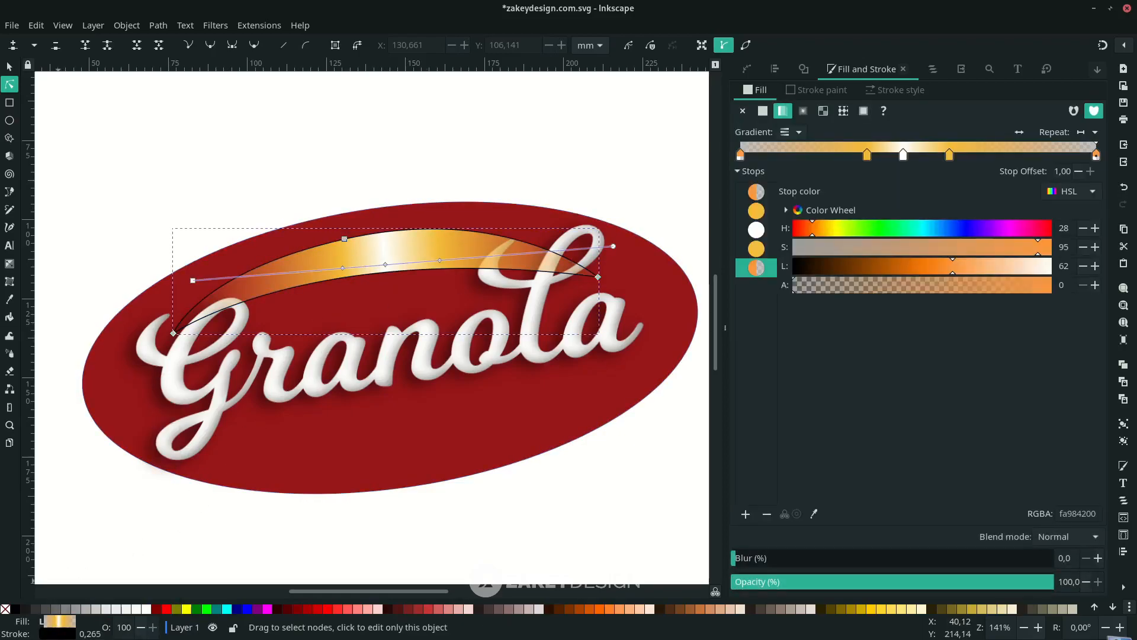
pyautogui.rightClick(16, 633)
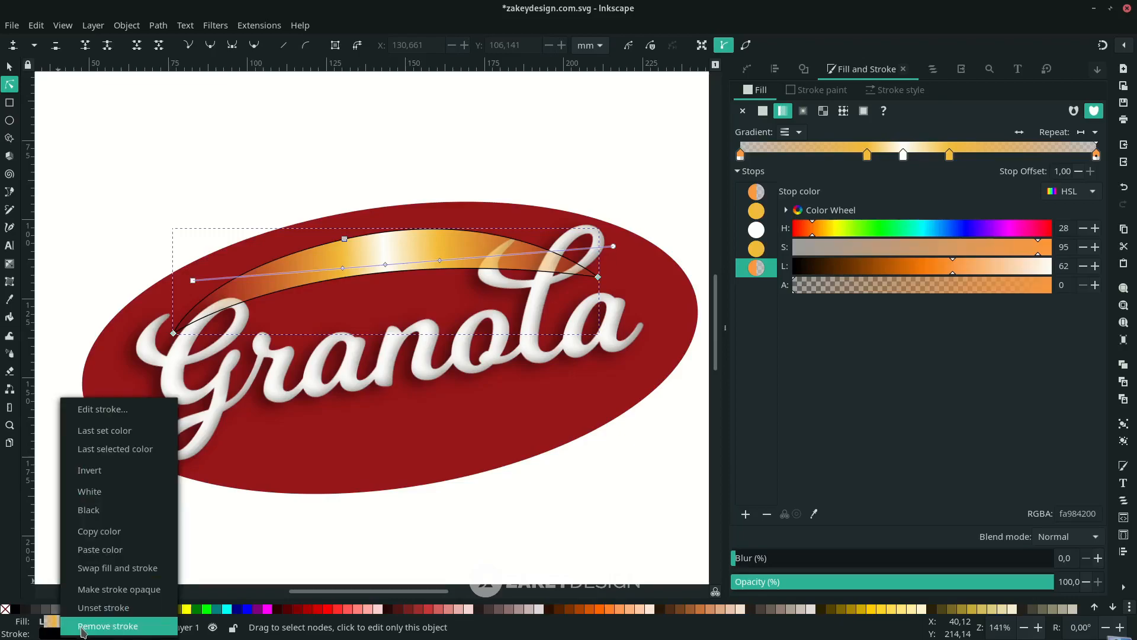
pyautogui.click(108, 625)
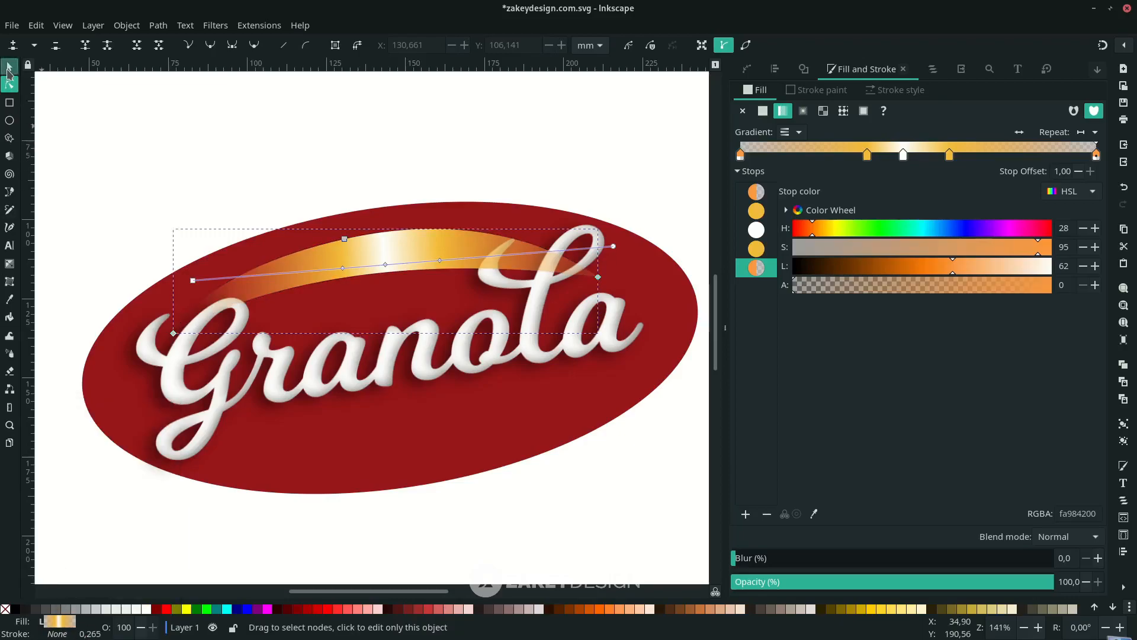
# Lower the swoosh behind the lettering, reshape it, and place a mirrored duplicate beneath Granola.
pyautogui.click(9, 66)
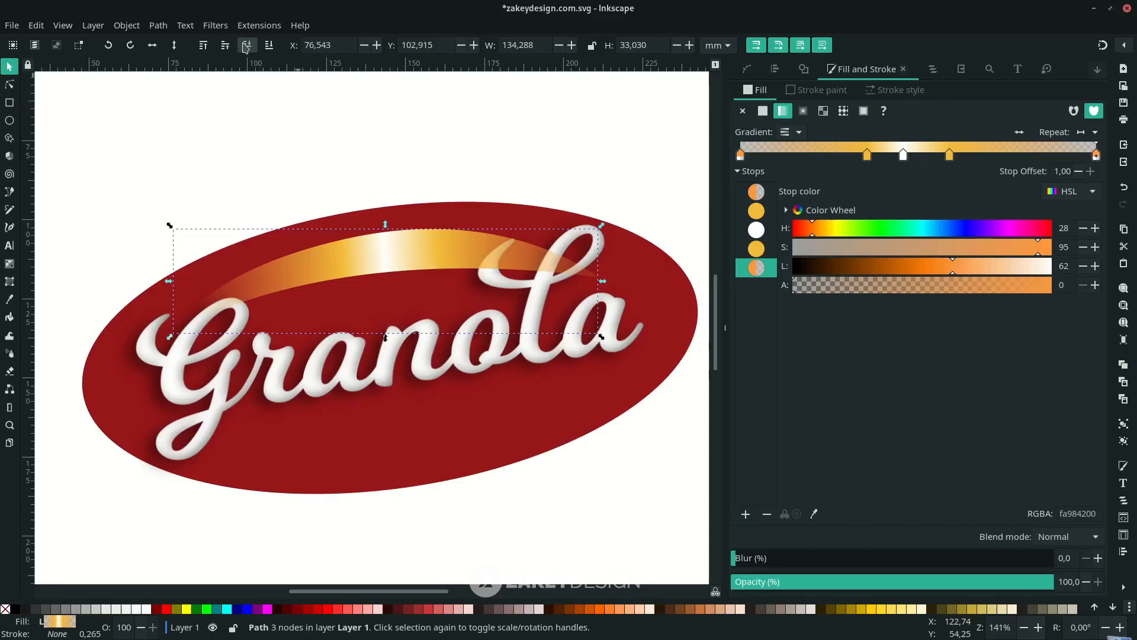
pyautogui.moveTo(246, 45)
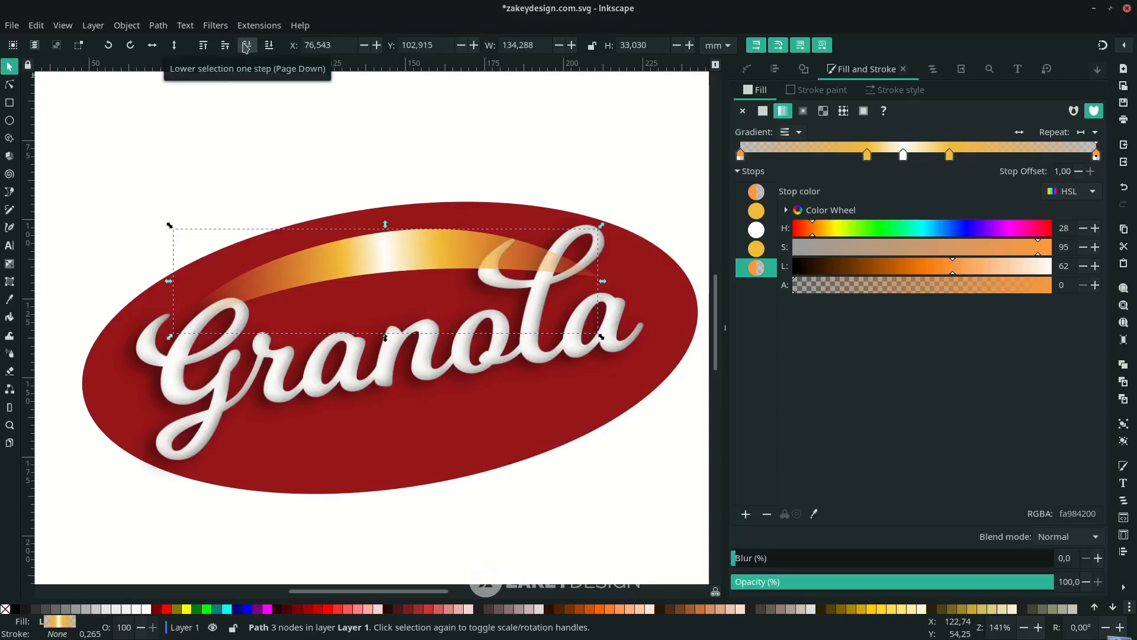
pyautogui.click(247, 45)
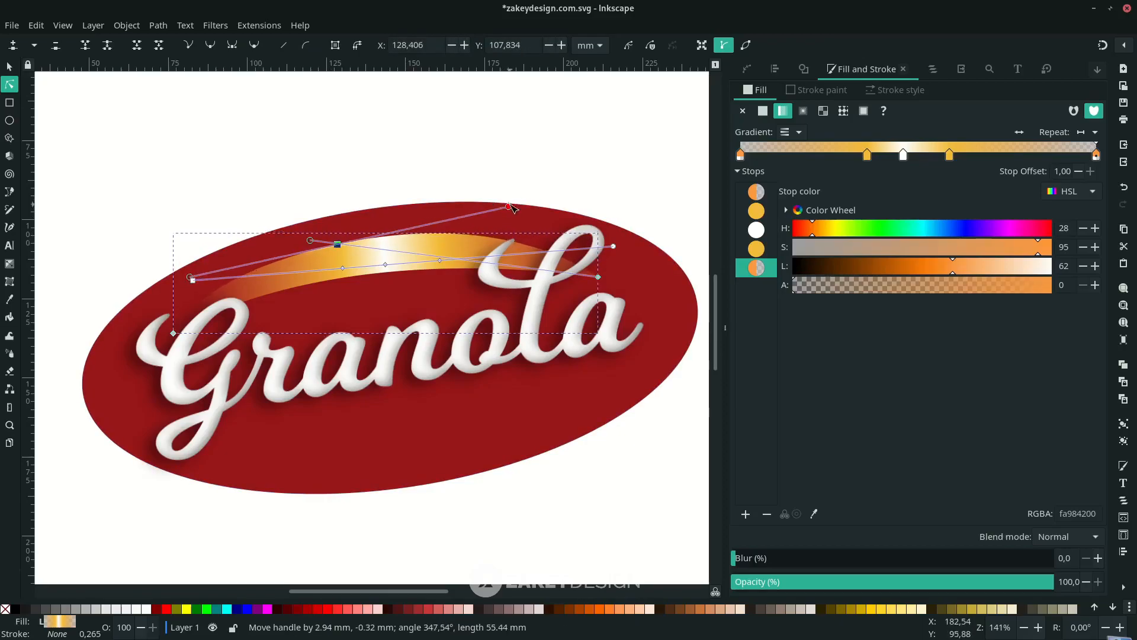
pyautogui.click(11, 66)
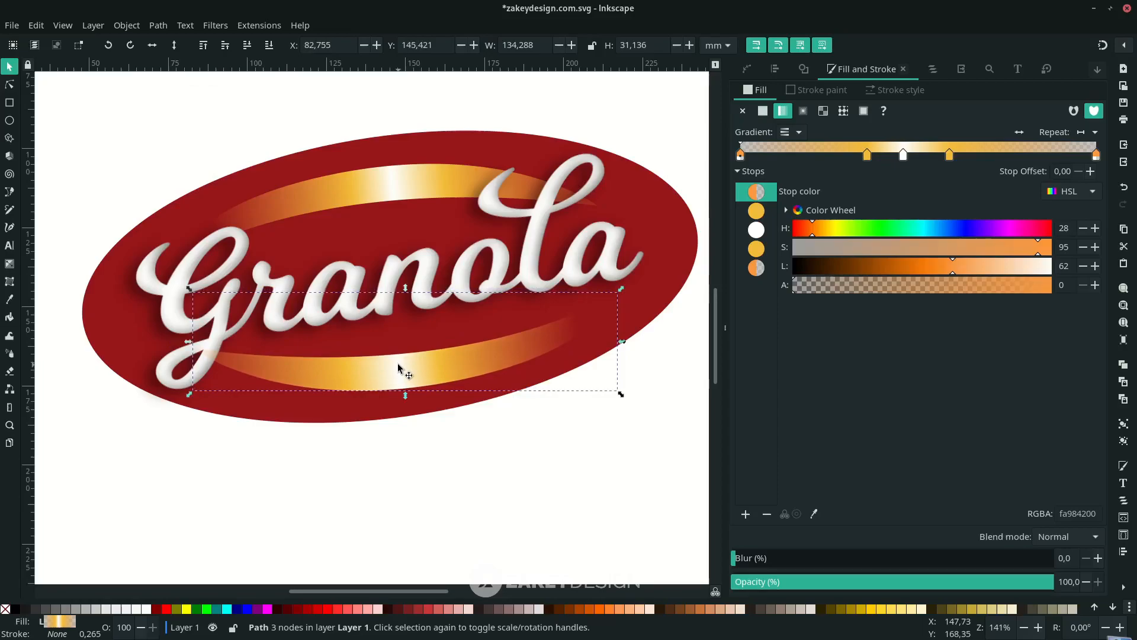
pyautogui.click(11, 83)
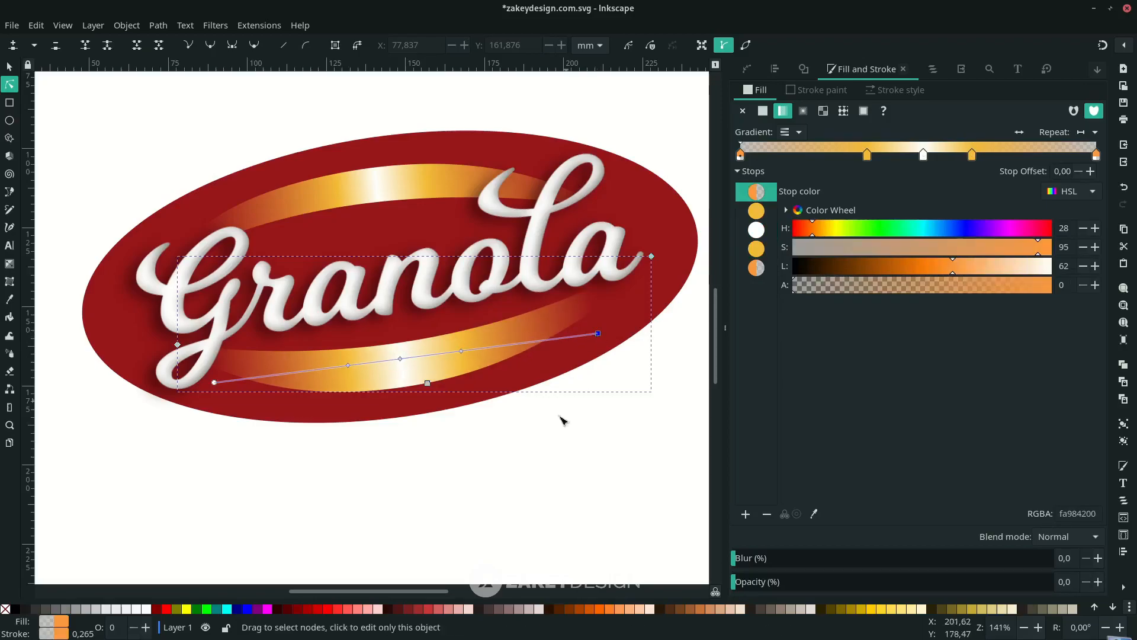
pyautogui.click(9, 245)
pyautogui.write('sdfsadfsa')
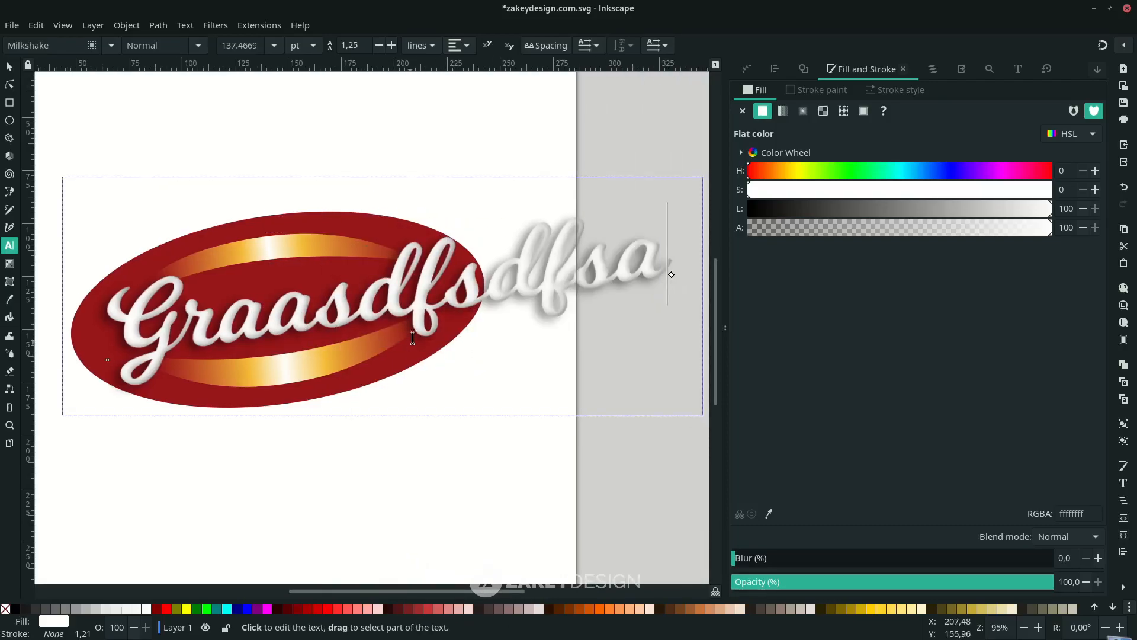
pyautogui.moveTo(304, 317)
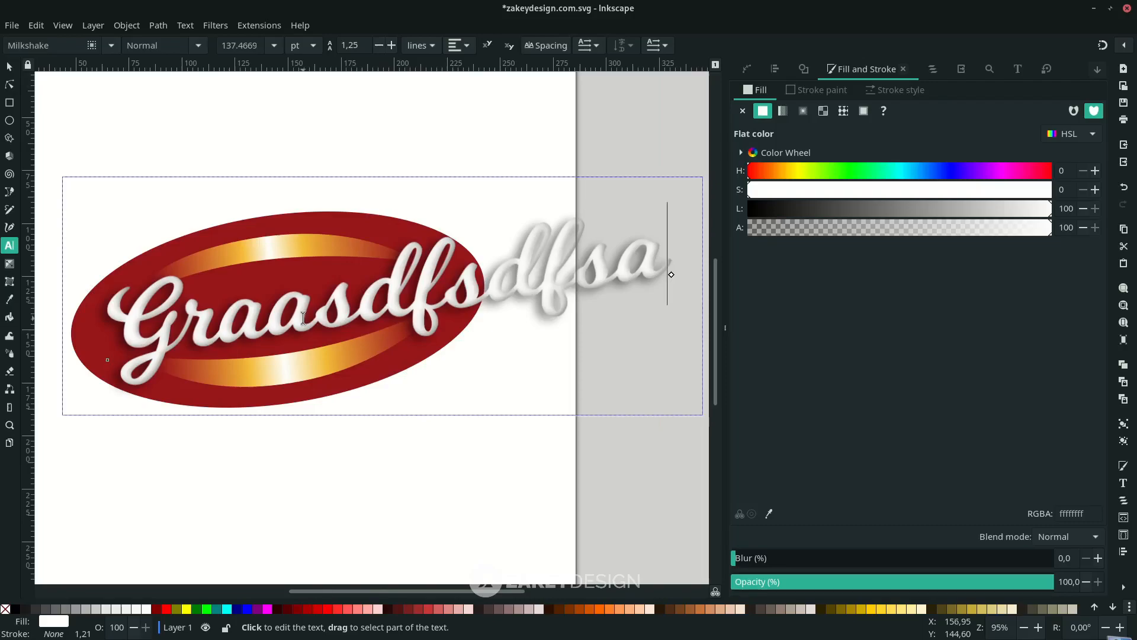
# Revert the stray edits so the lettering reads Granola and save the badge.
pyautogui.click(10, 66)
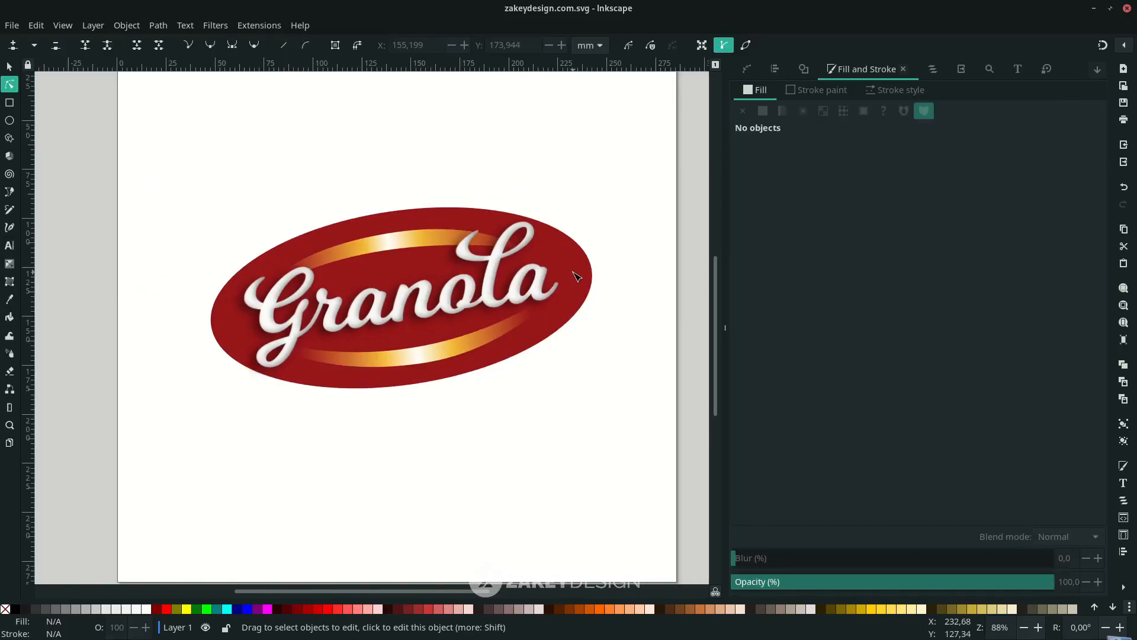
pyautogui.moveTo(547, 221)
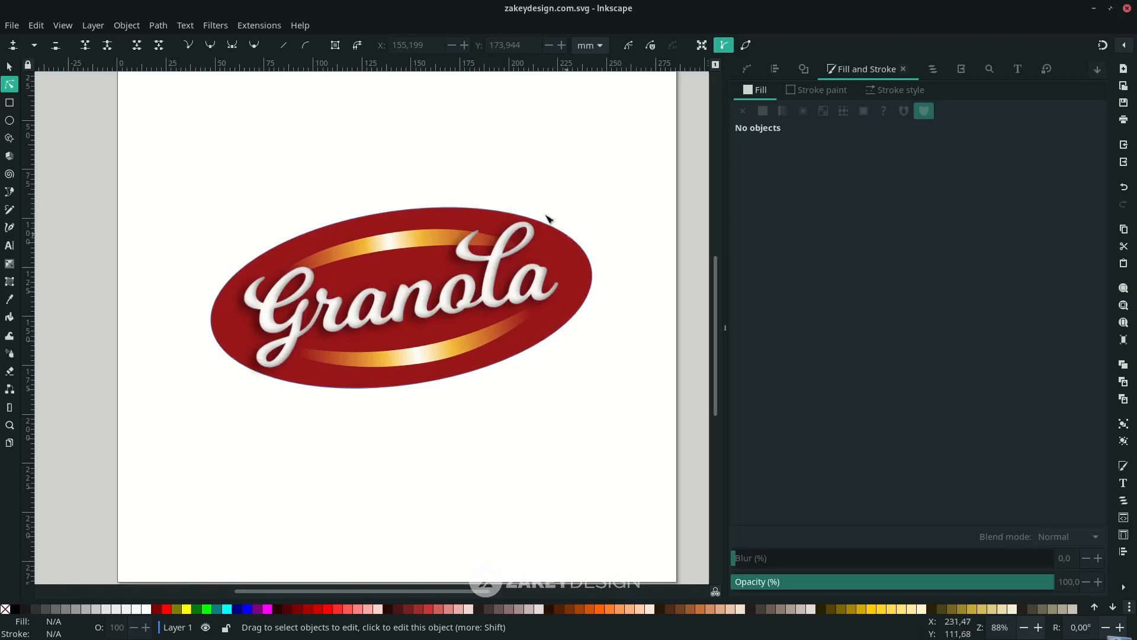
pyautogui.moveTo(577, 261)
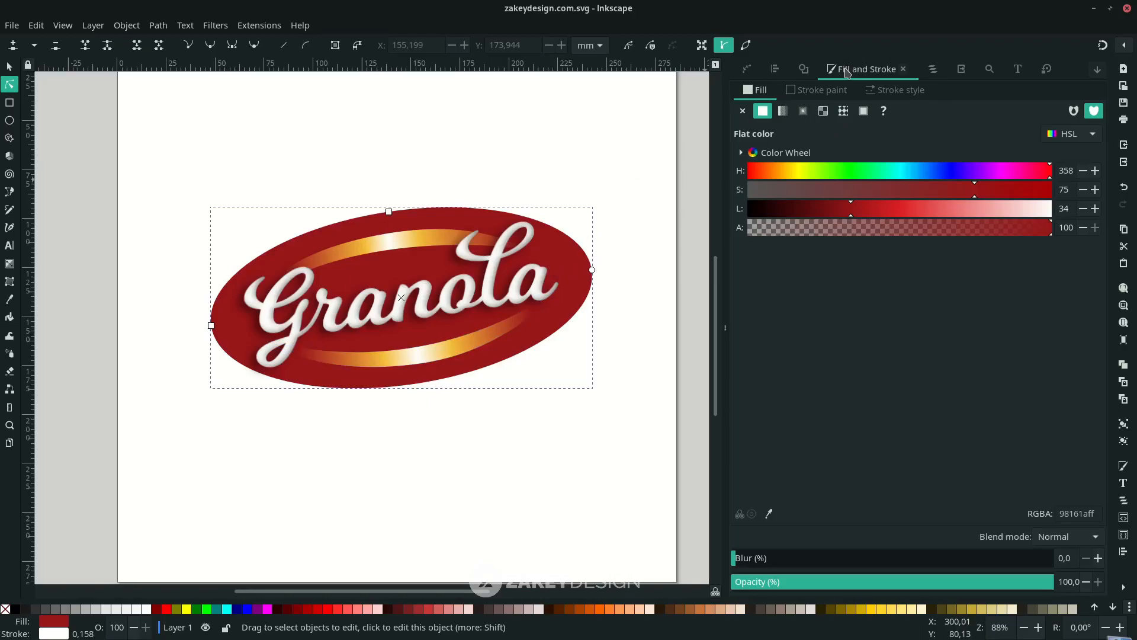
pyautogui.moveTo(865, 69)
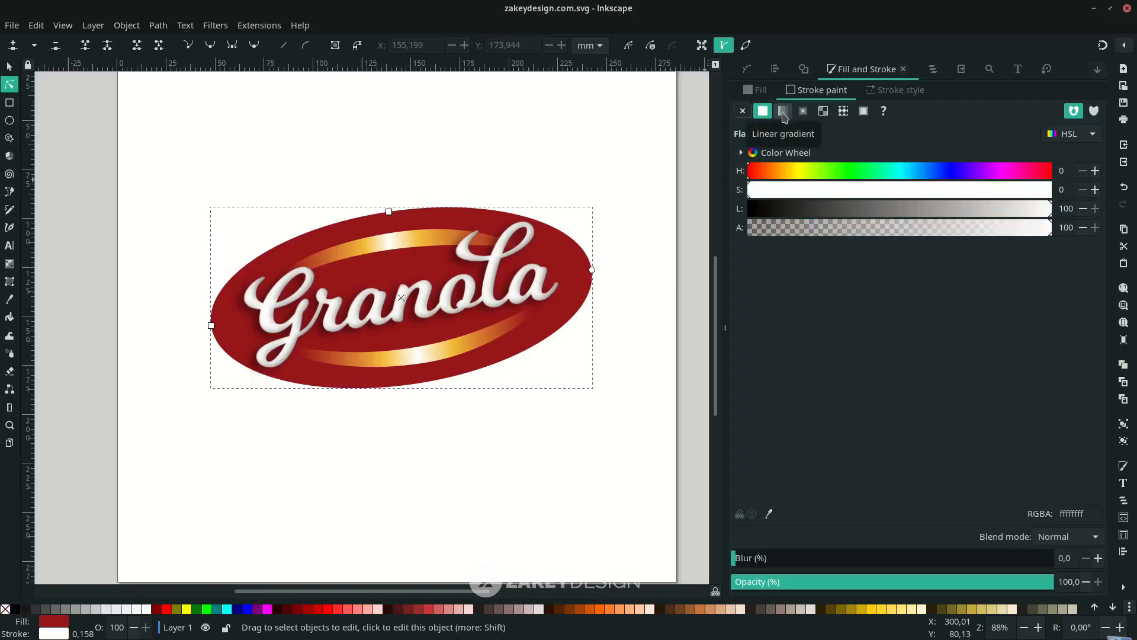
# Paint the ellipse outline with the golden linear gradient and set its width in px.
pyautogui.click(783, 110)
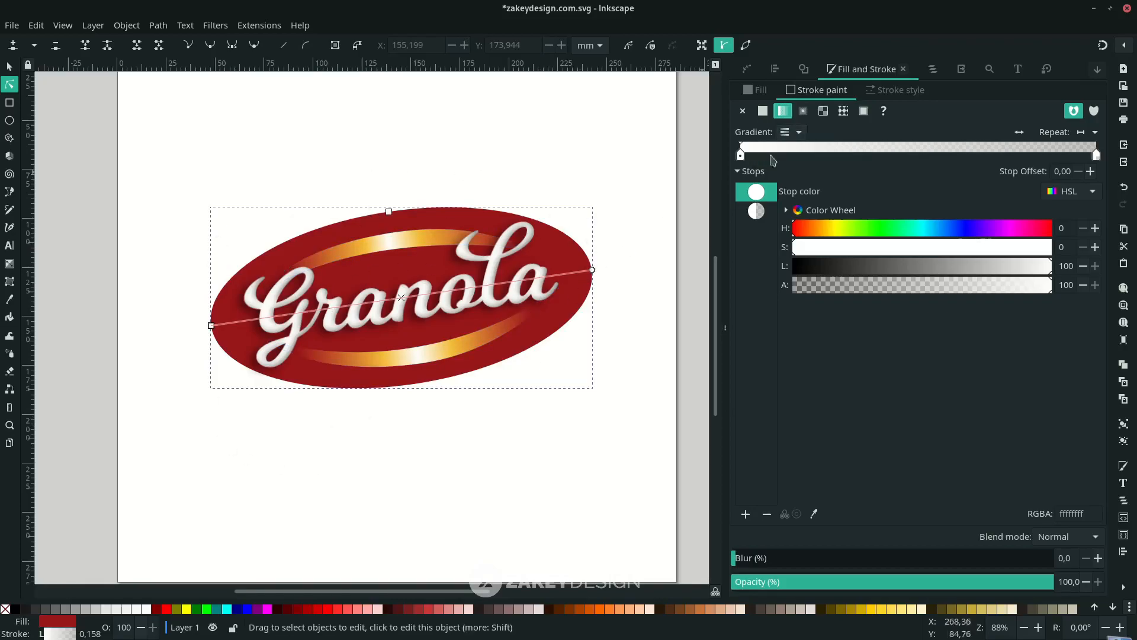
pyautogui.moveTo(797, 138)
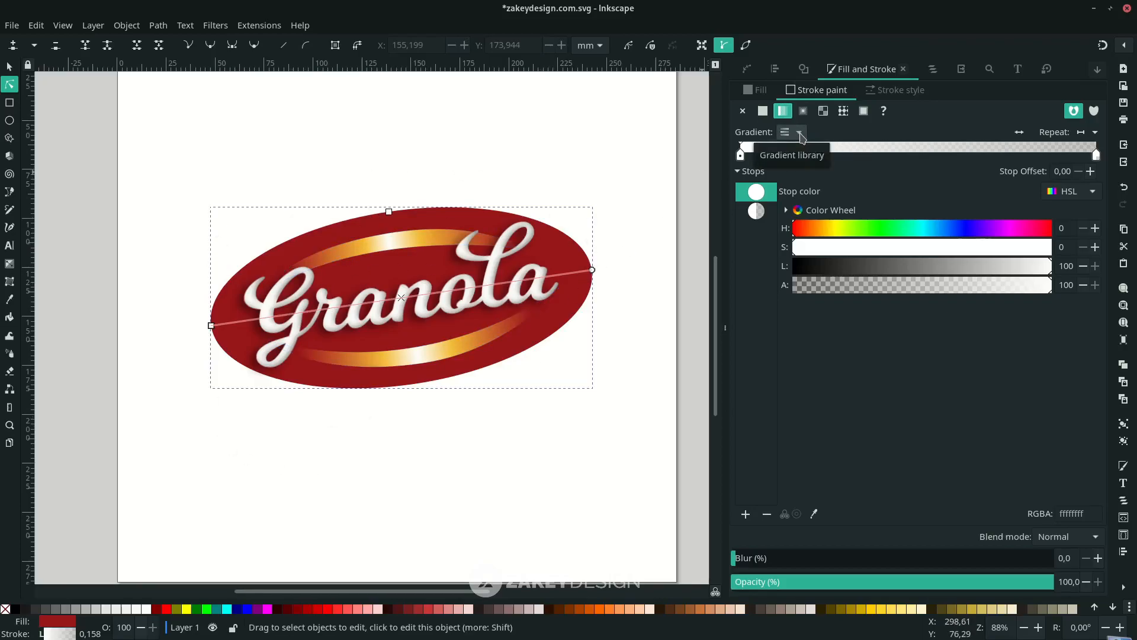
pyautogui.click(800, 131)
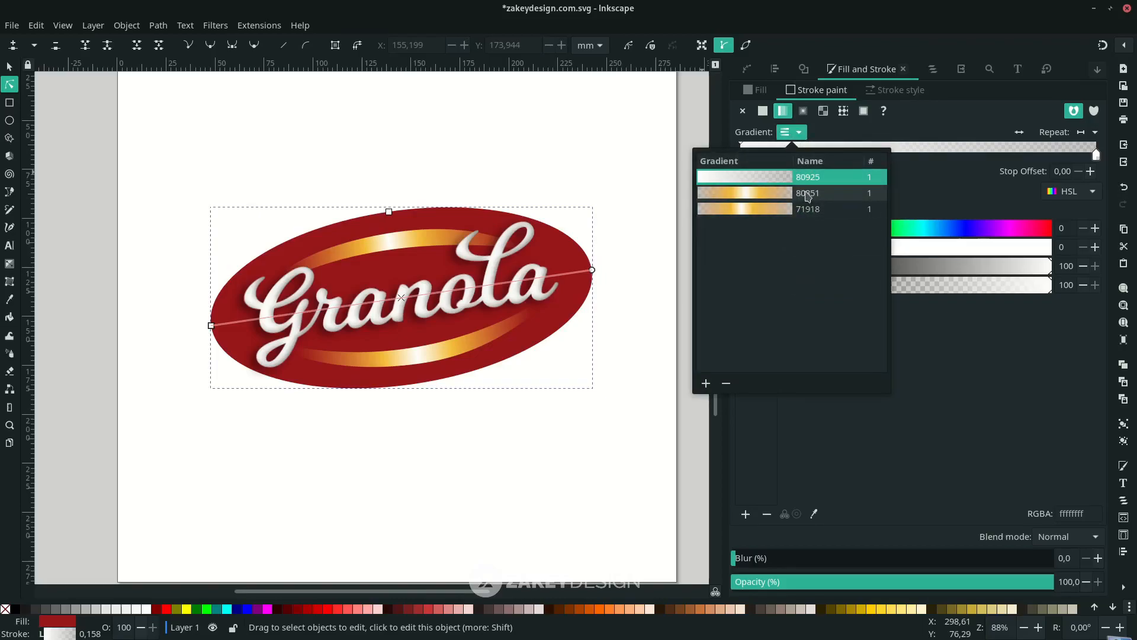
pyautogui.click(807, 193)
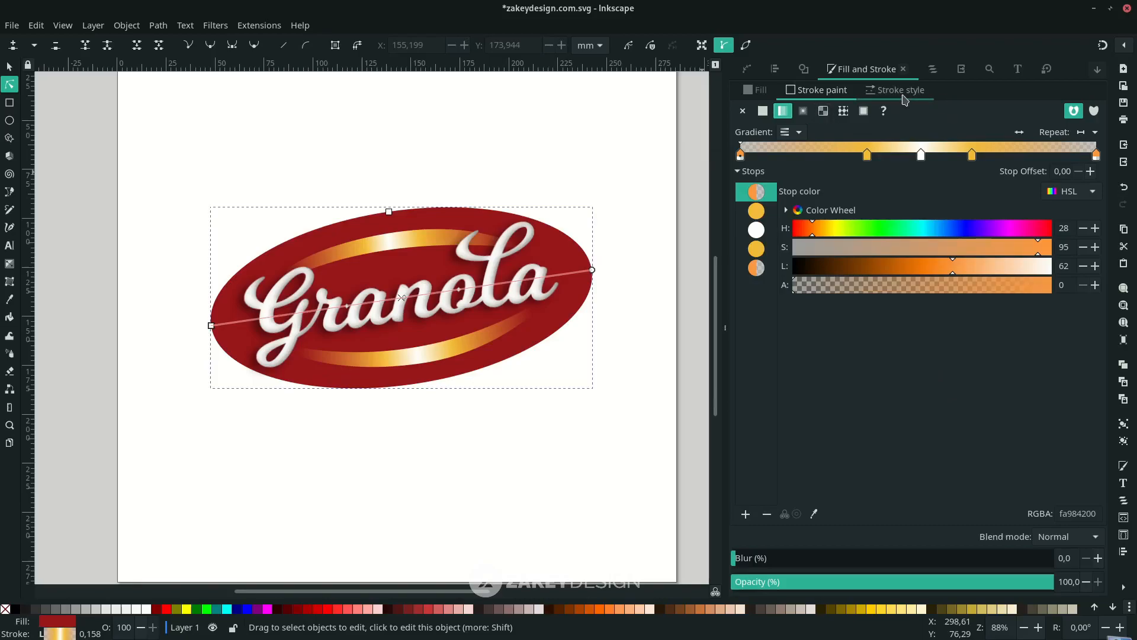
pyautogui.click(901, 89)
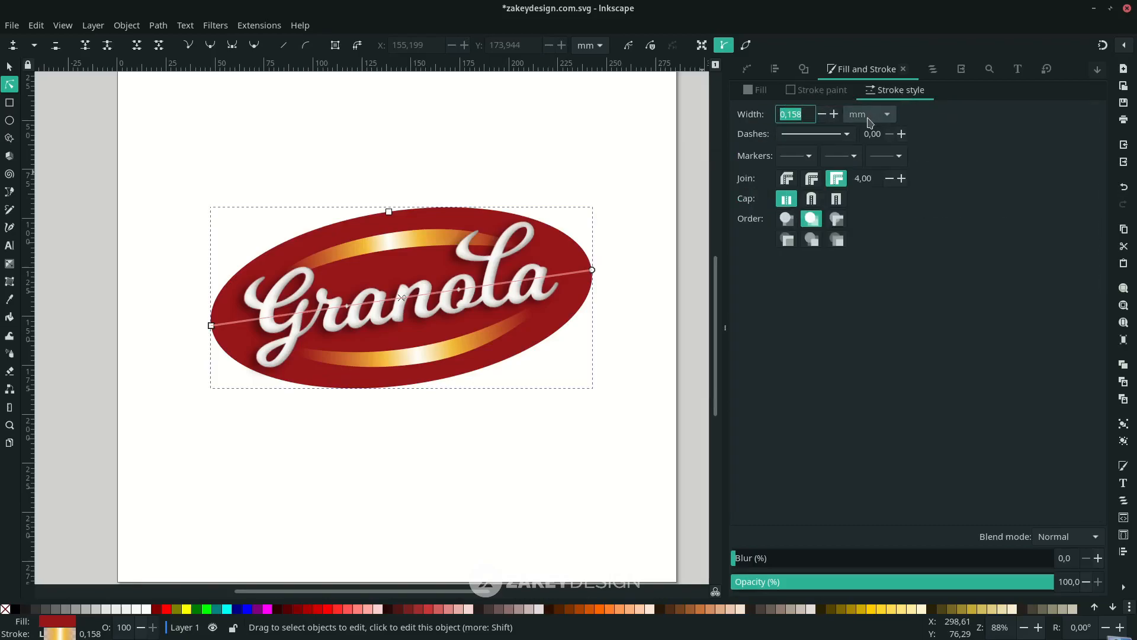
pyautogui.click(868, 114)
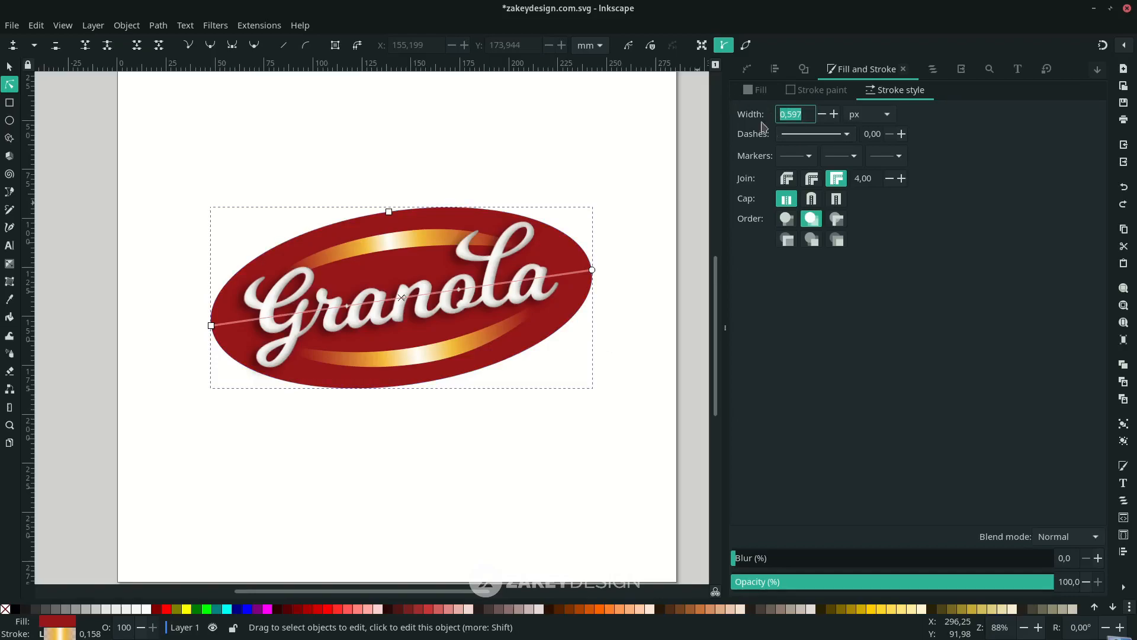
pyautogui.moveTo(771, 135)
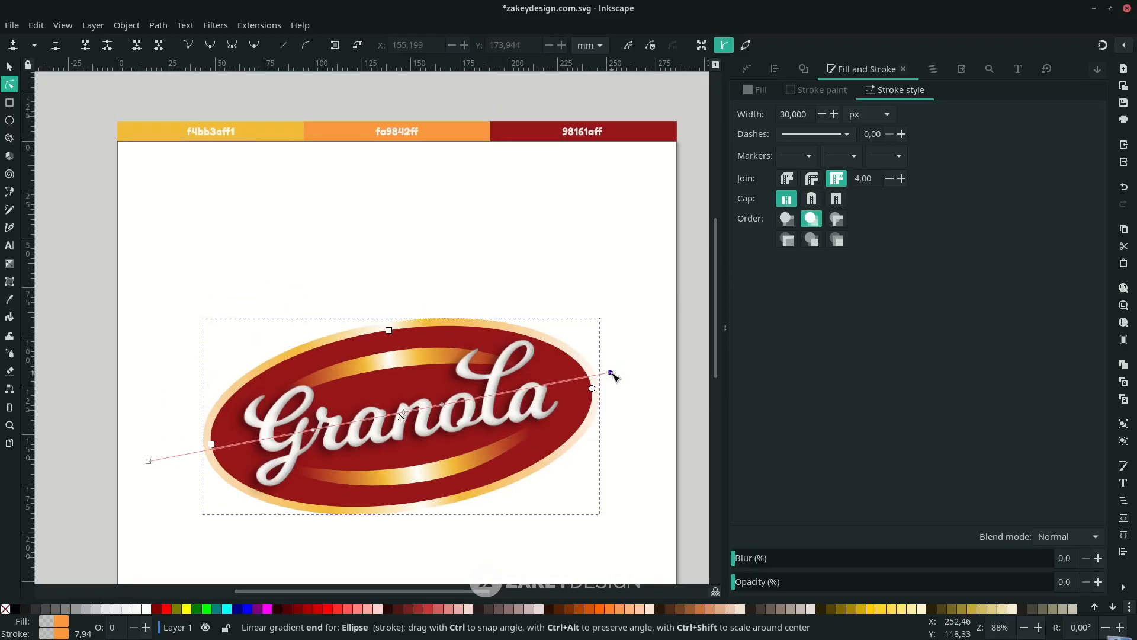
# Deselect to inspect the badge before re-angling the outline gradient.
pyautogui.click(11, 297)
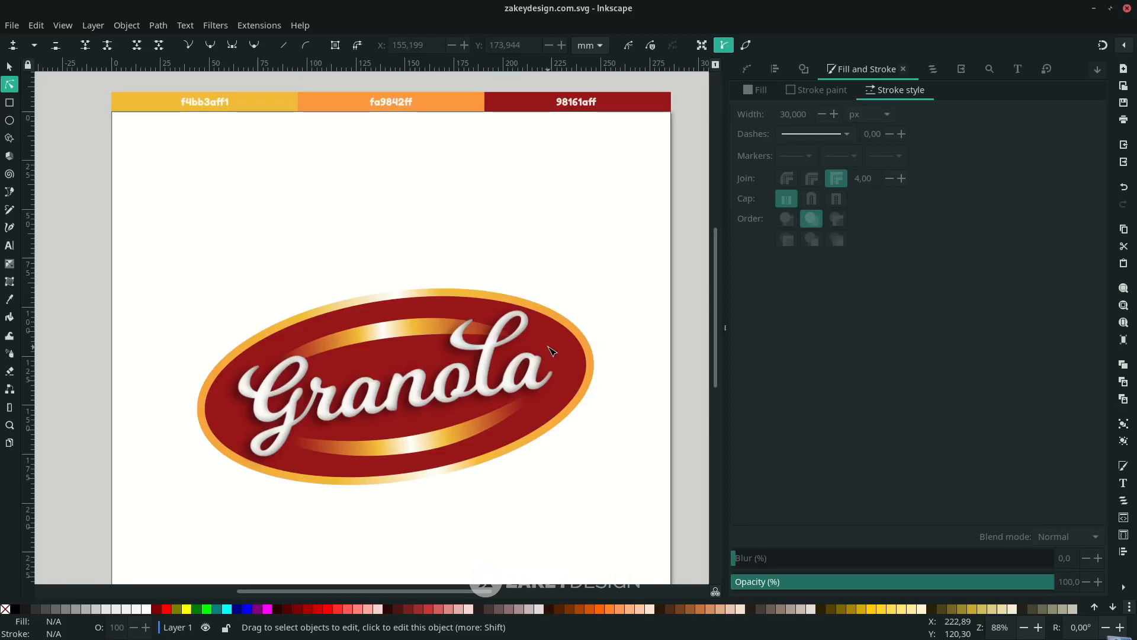
pyautogui.moveTo(570, 360)
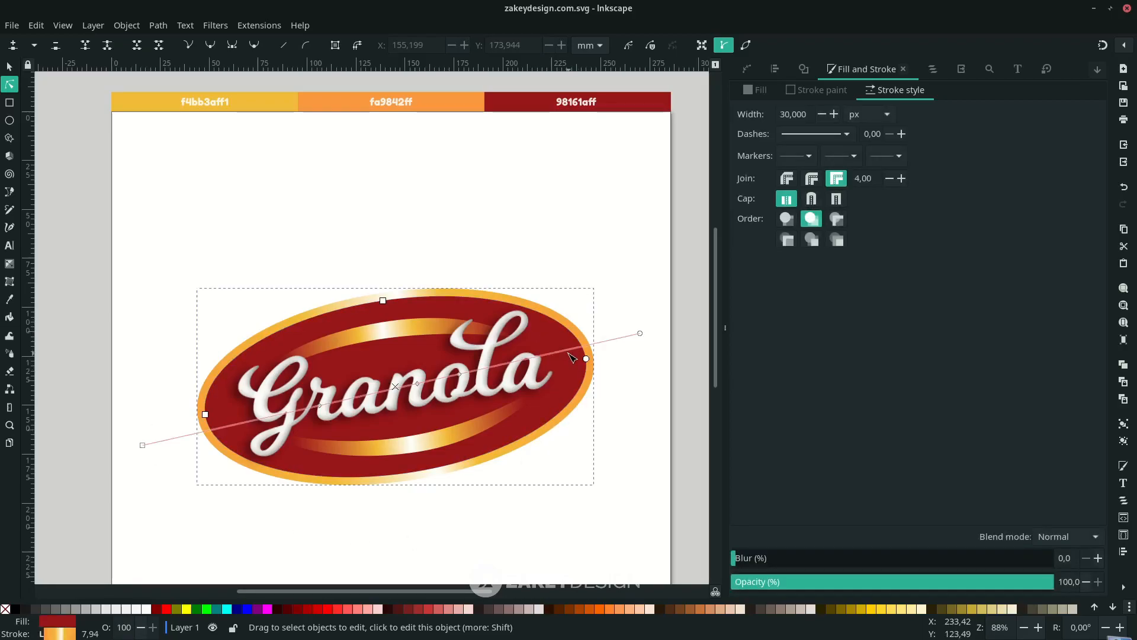
# Add an inner Drop Shadow with live preview and small offsets to the red ellipse.
pyautogui.click(215, 25)
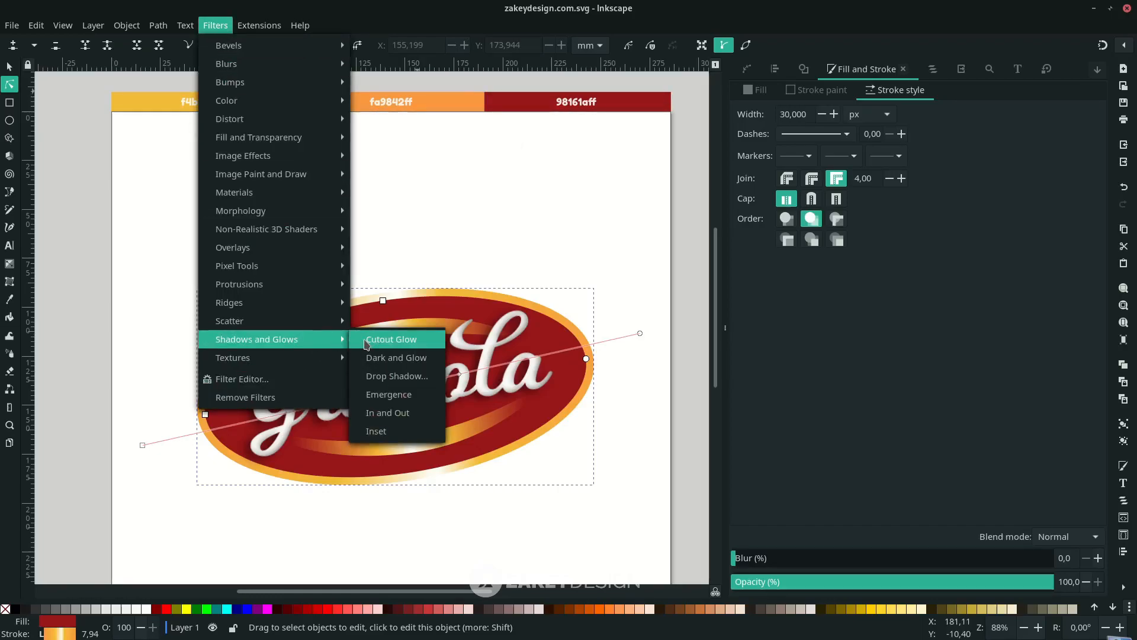
pyautogui.moveTo(397, 376)
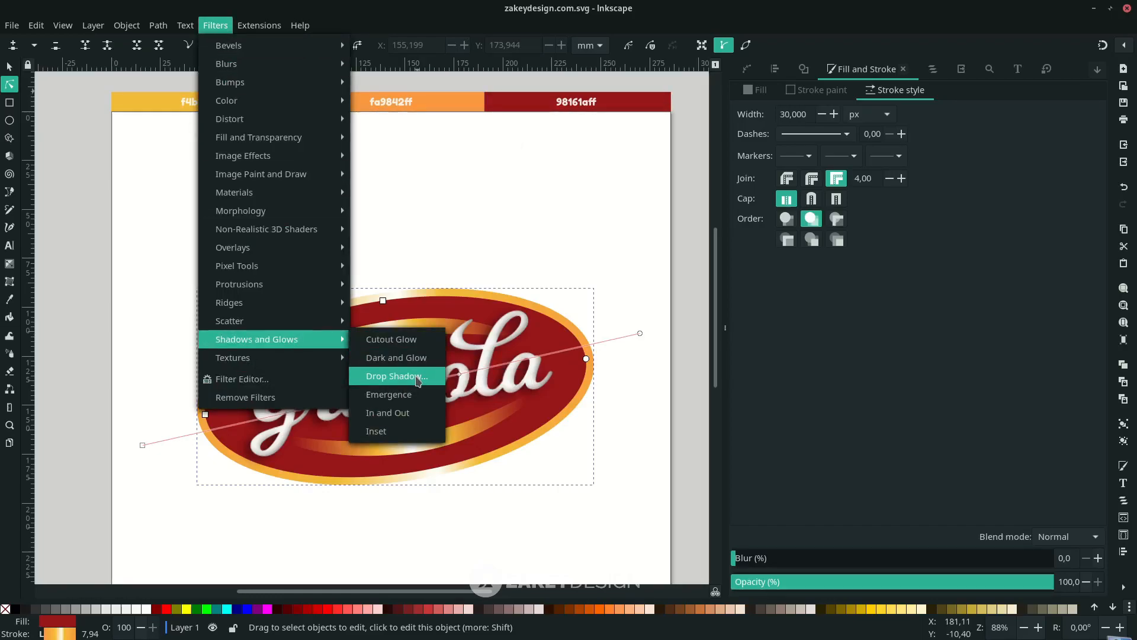
pyautogui.click(396, 376)
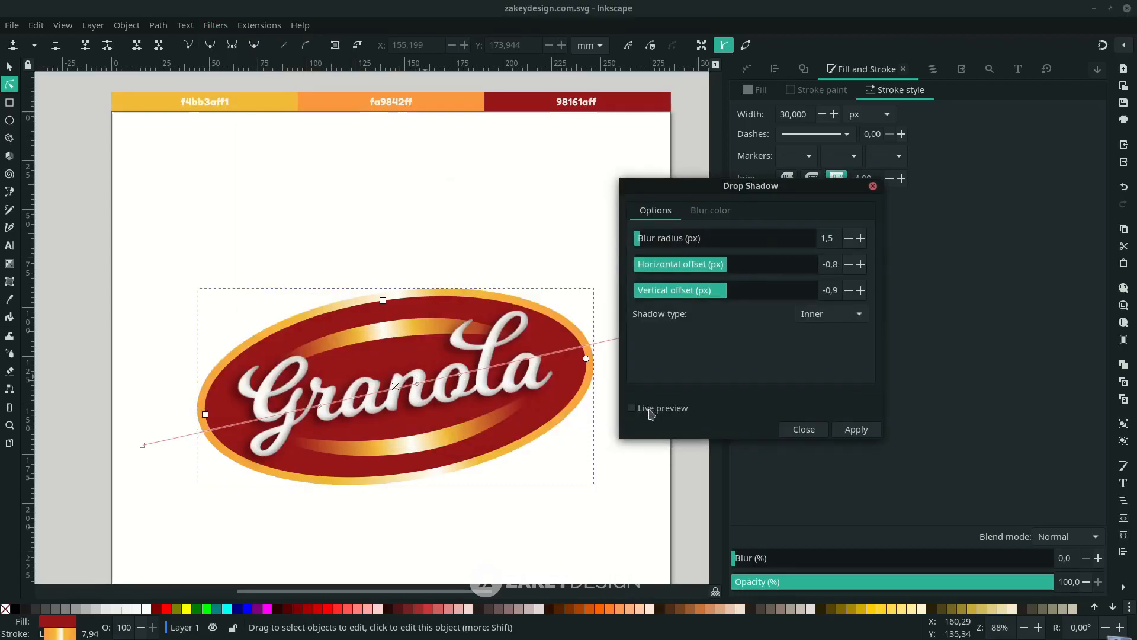
pyautogui.click(632, 407)
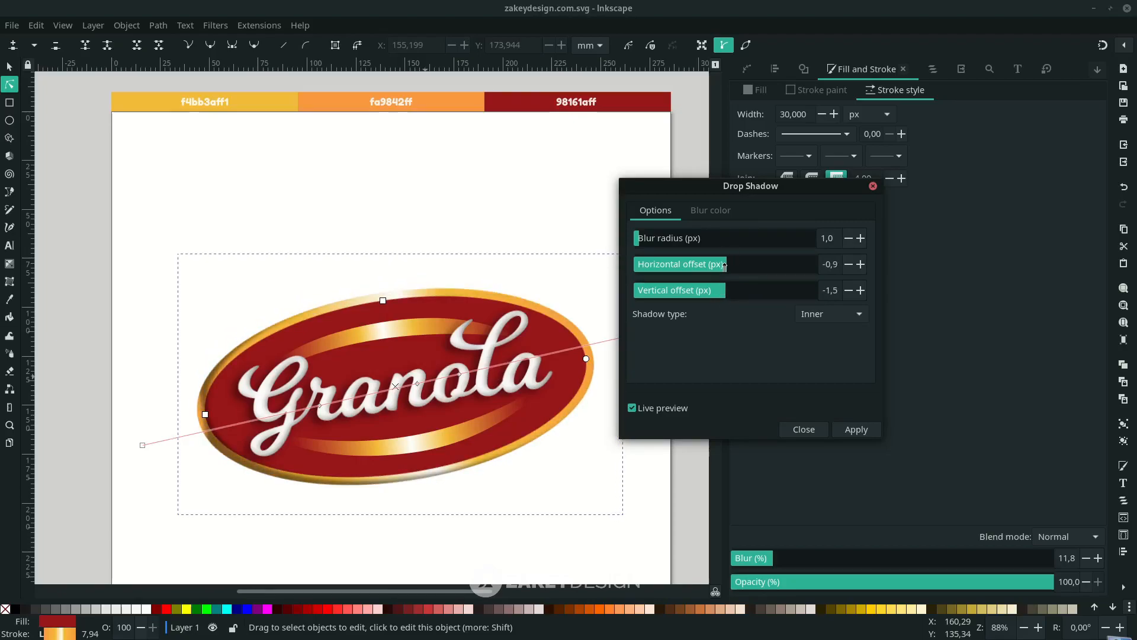
pyautogui.click(802, 429)
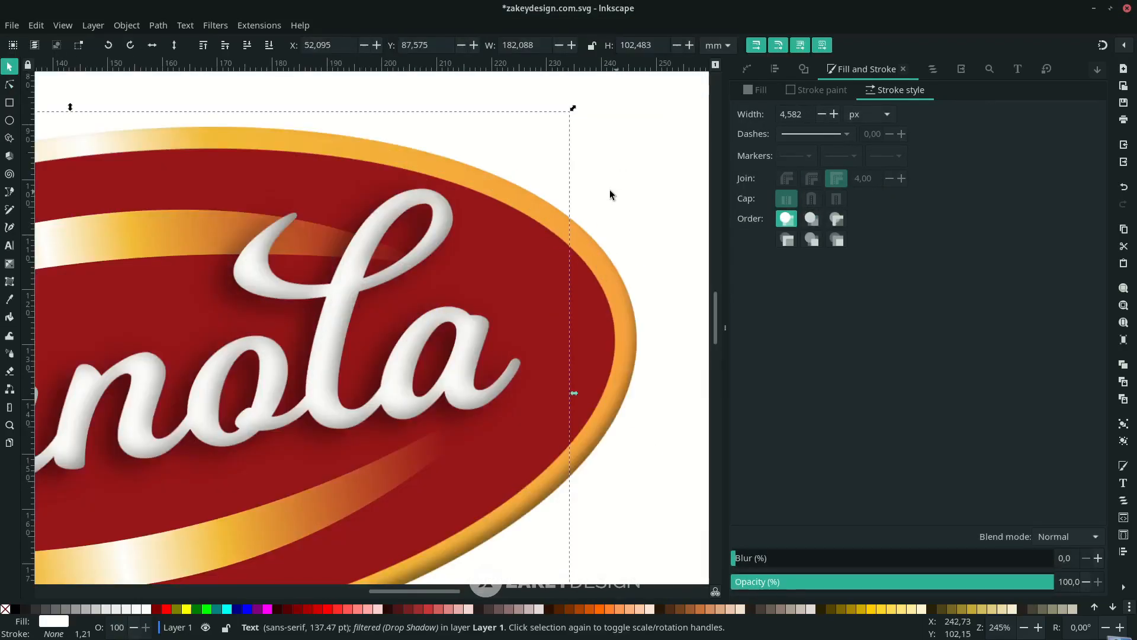
# Place a small letter R beside Granola and fill it white.
pyautogui.click(620, 195)
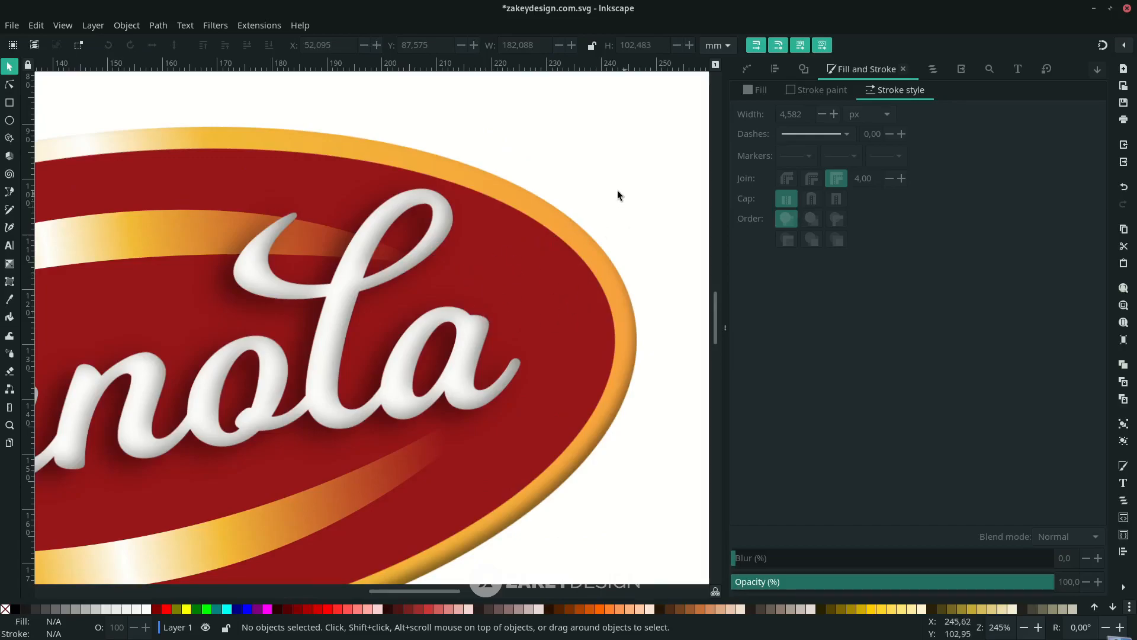
pyautogui.click(9, 245)
pyautogui.write('R')
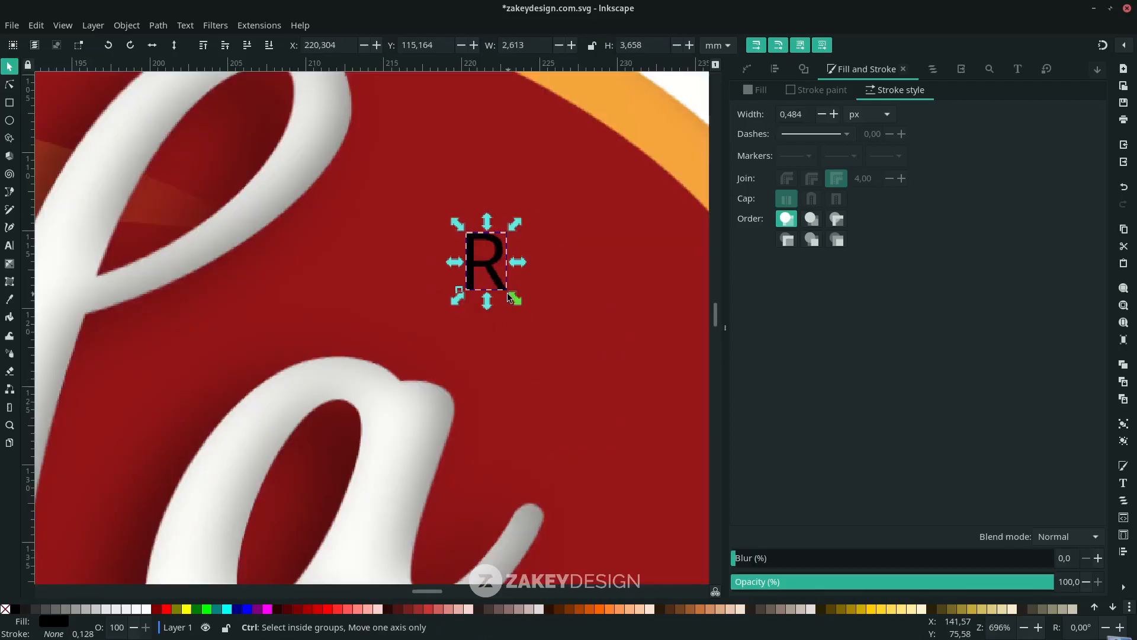
pyautogui.click(484, 262)
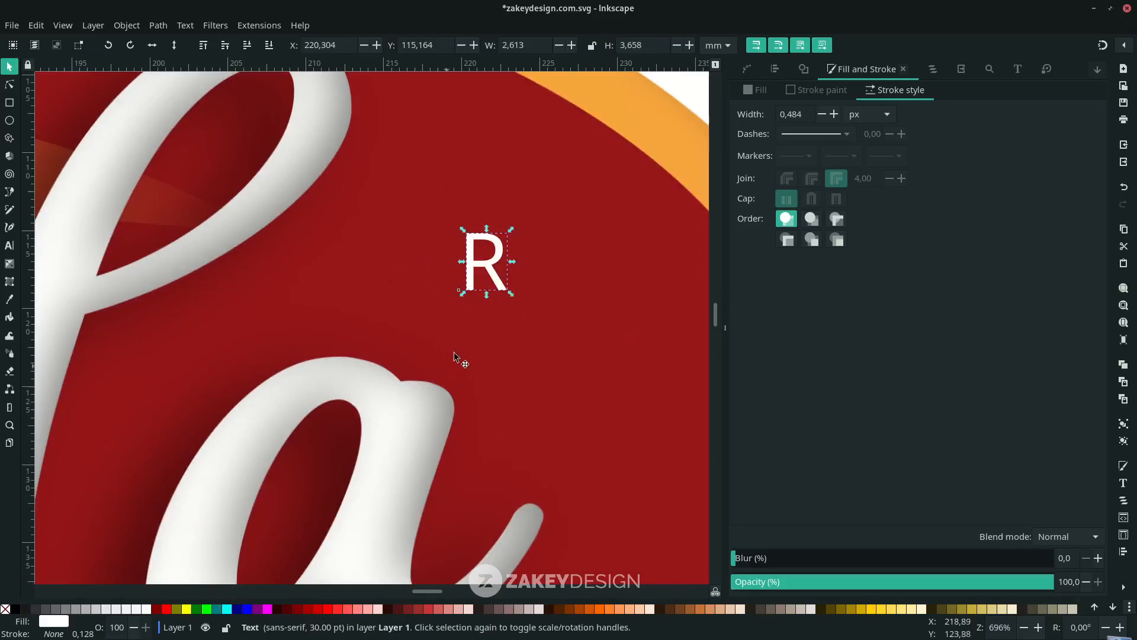
pyautogui.moveTo(11, 121)
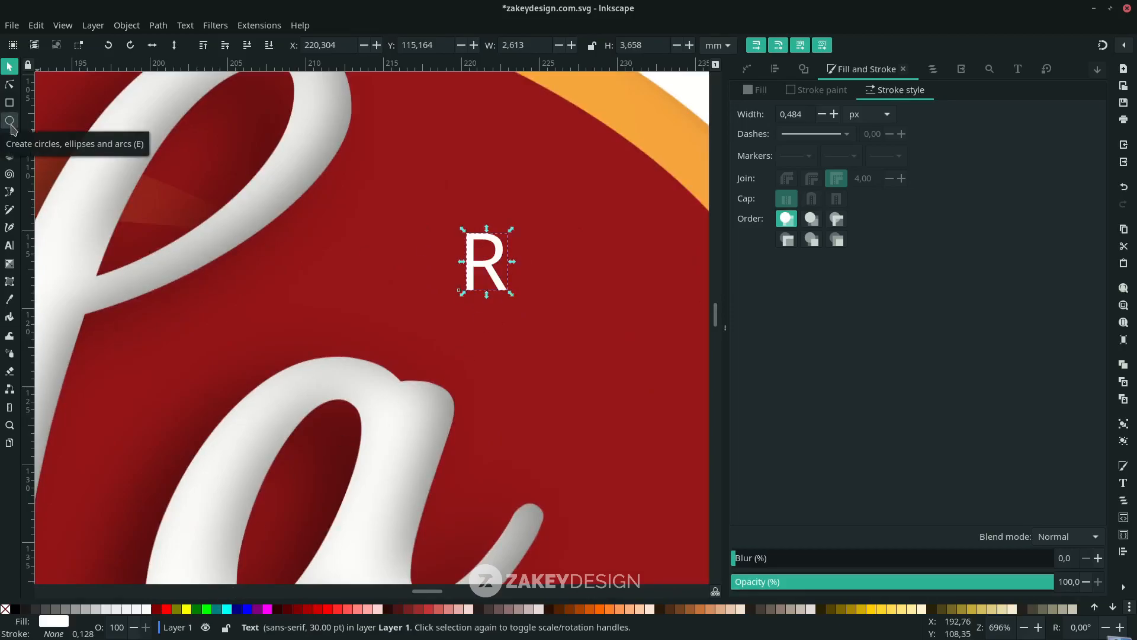
# Draw a circle around the R with a thin white stroke of about 1.5 px and no fill.
pyautogui.click(11, 121)
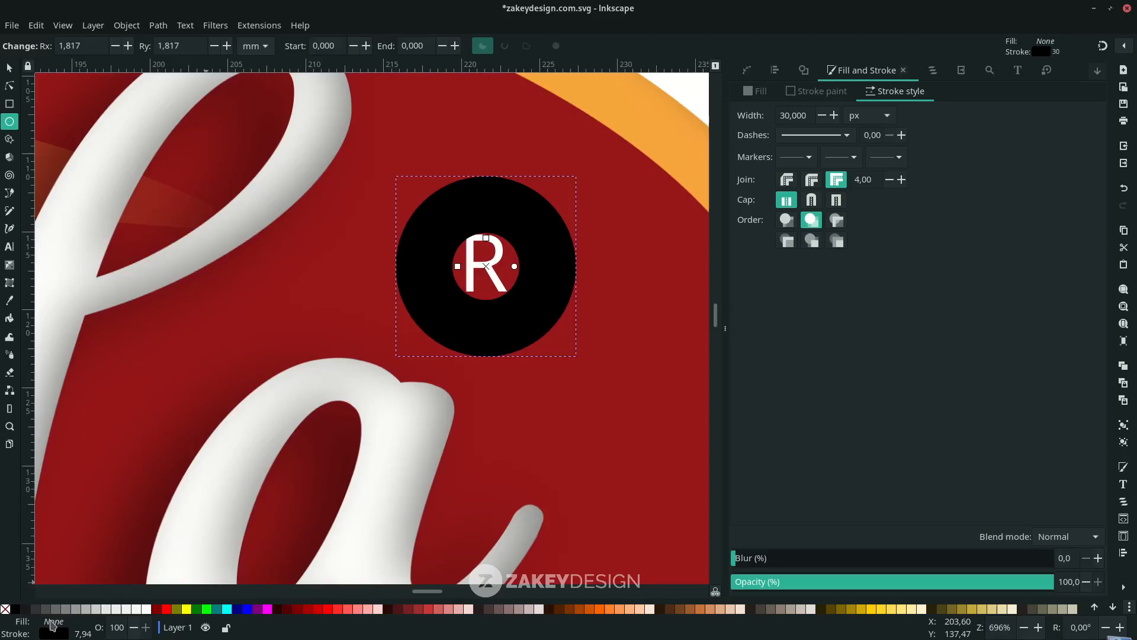
pyautogui.rightClick(53, 626)
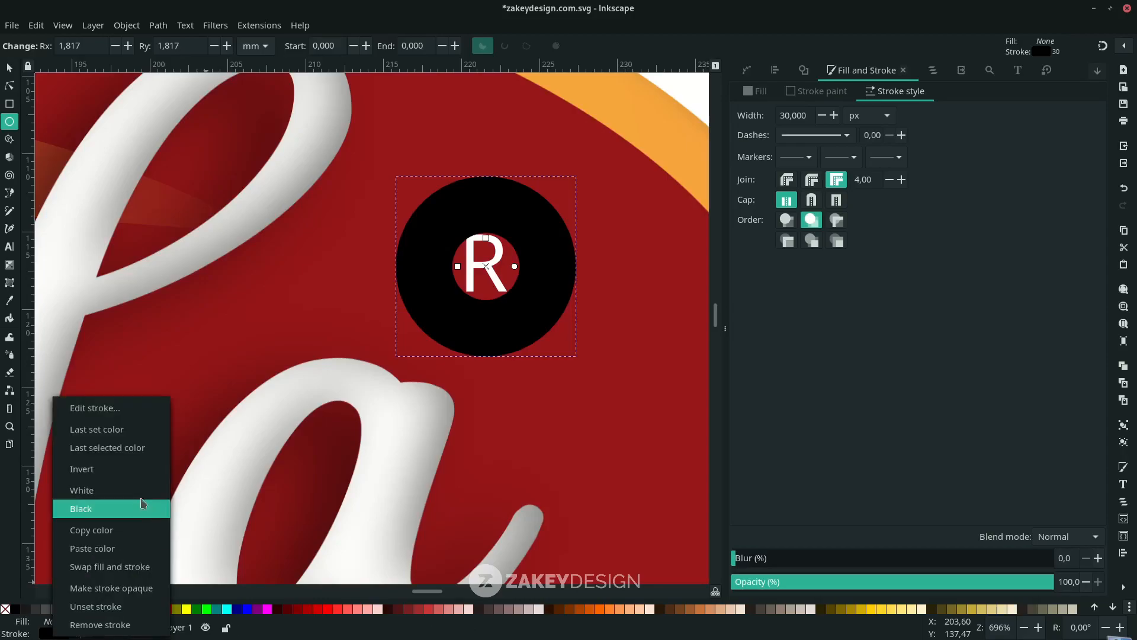
pyautogui.click(82, 490)
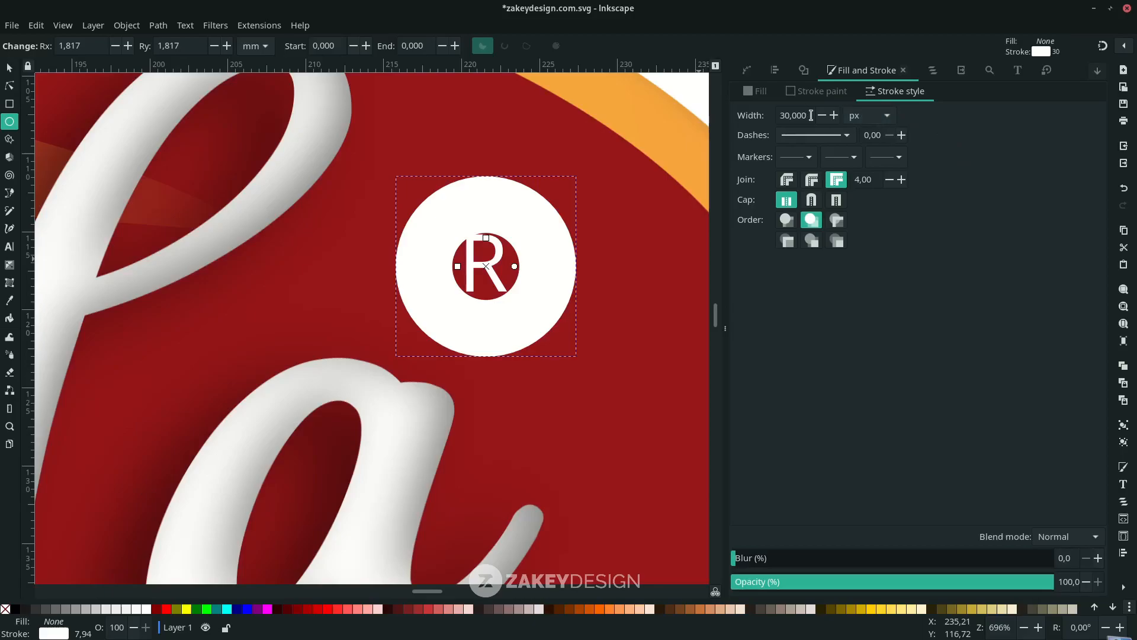
pyautogui.tripleClick(792, 115)
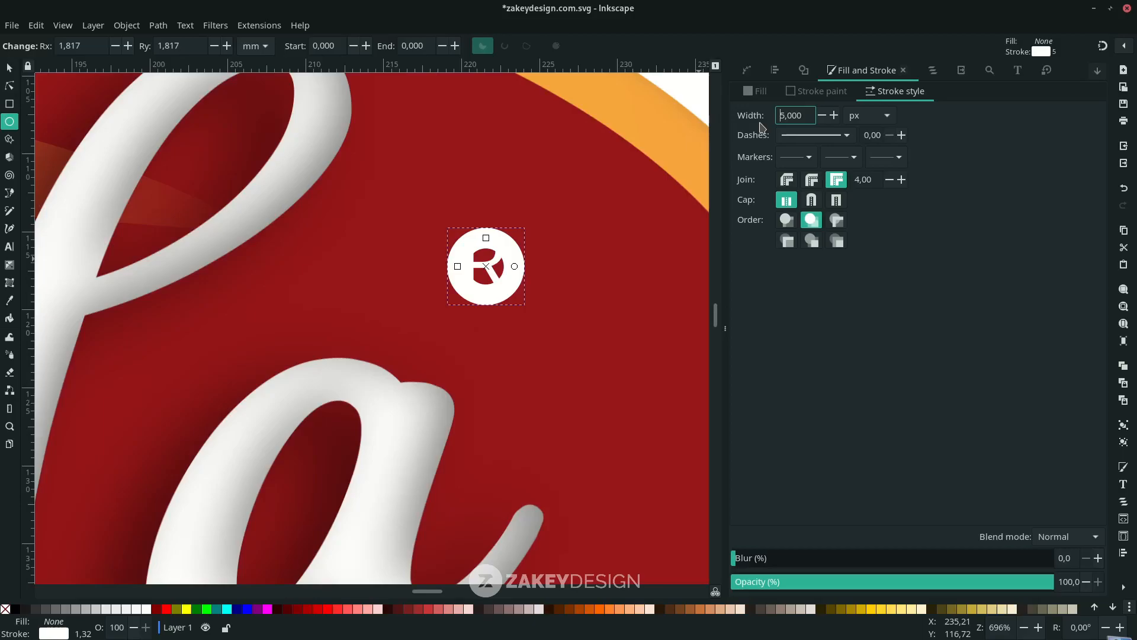
pyautogui.tripleClick(794, 115)
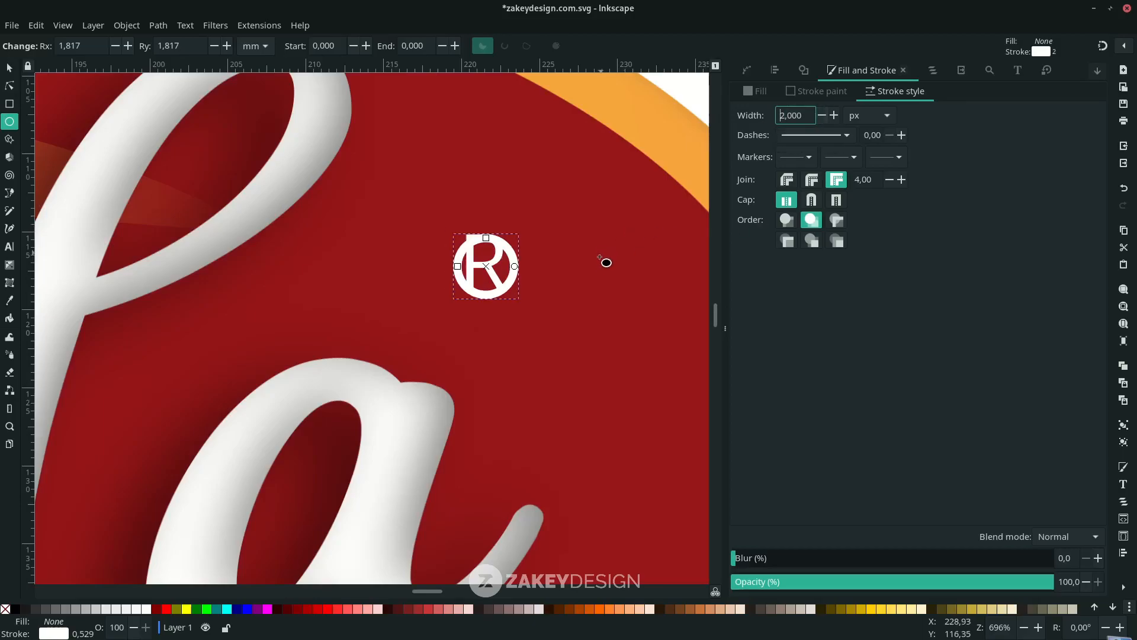
pyautogui.click(10, 66)
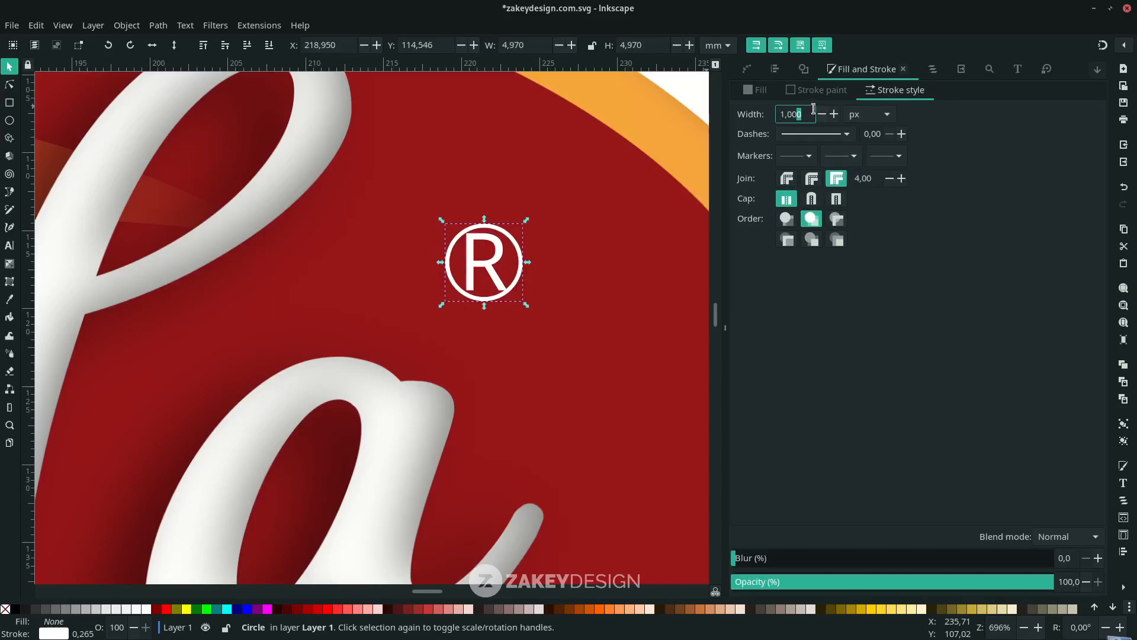
pyautogui.write('1,500')
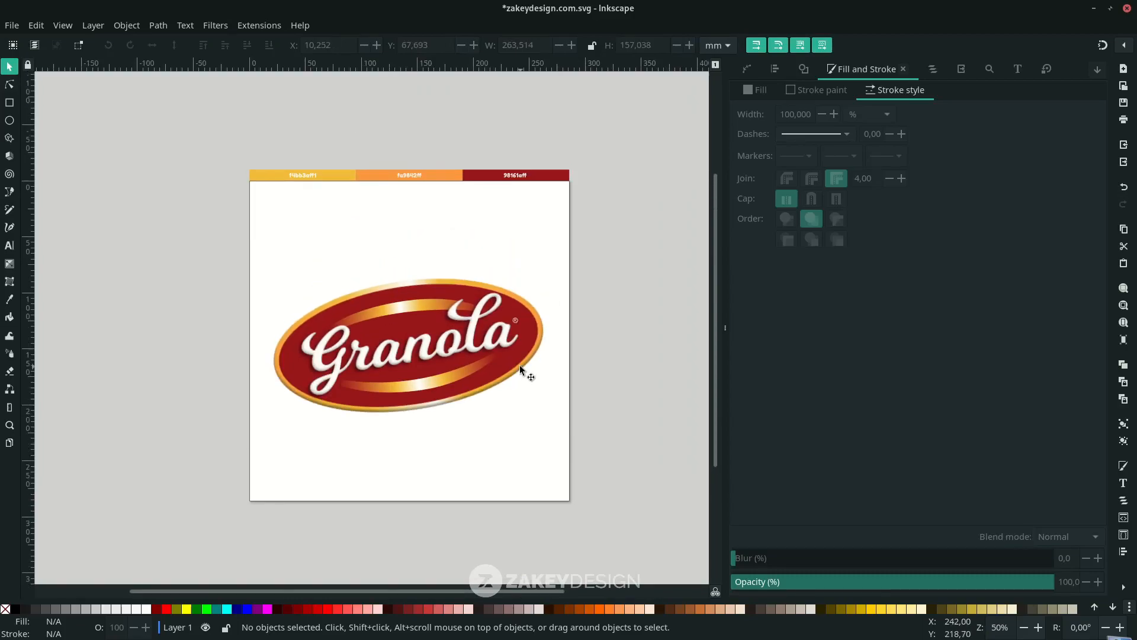
pyautogui.scroll(3)
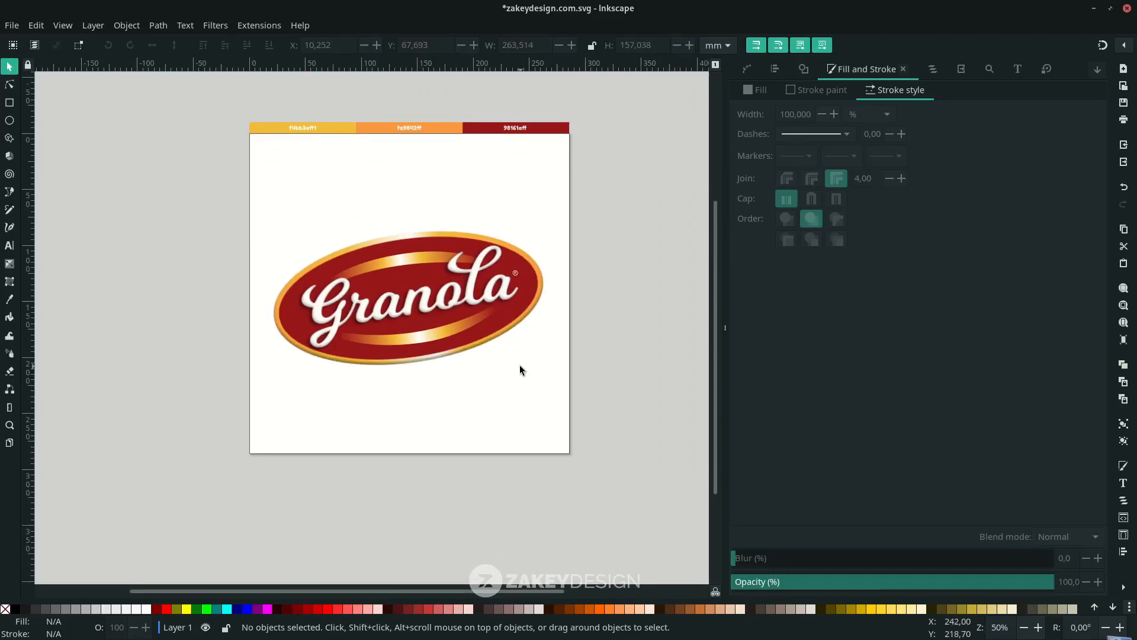